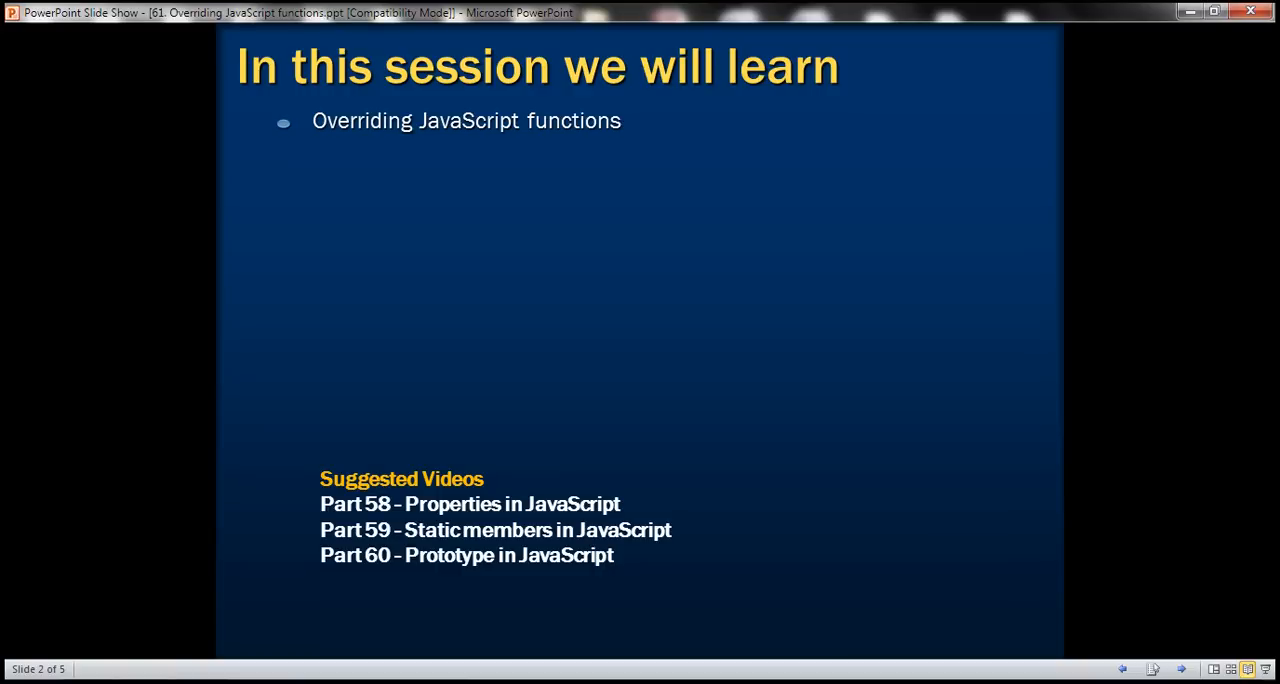
mouse_move(374, 581)
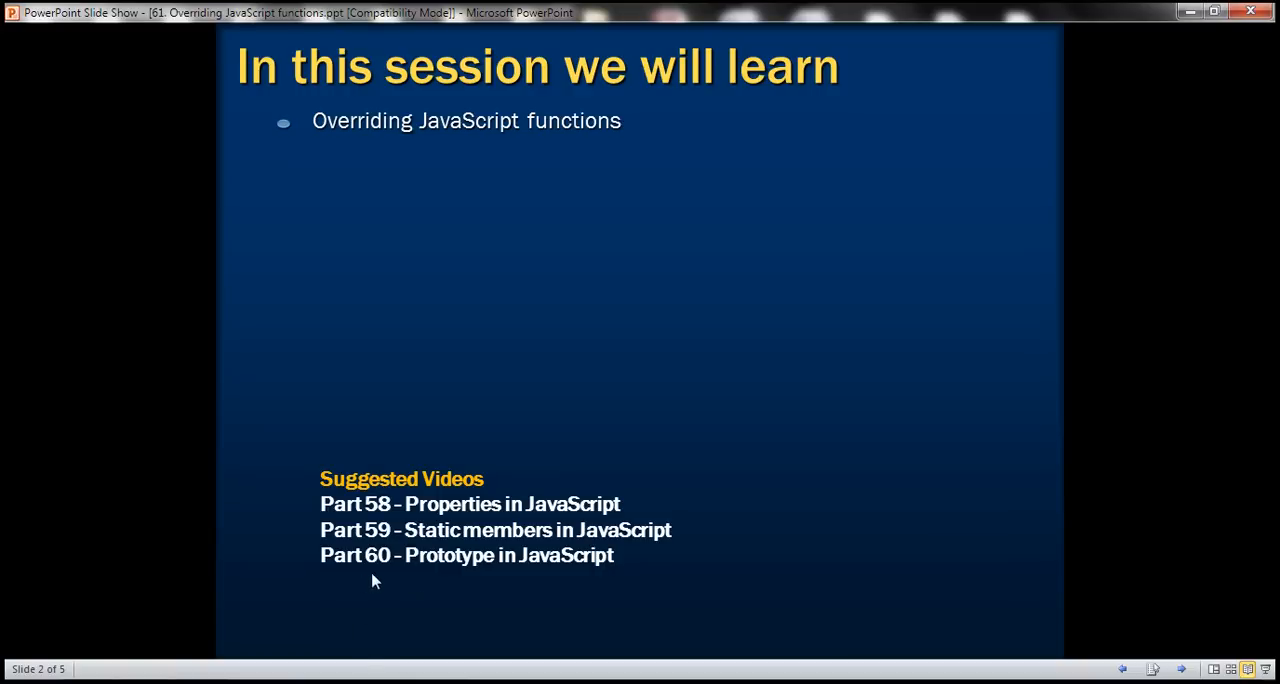
mouse_move(366, 581)
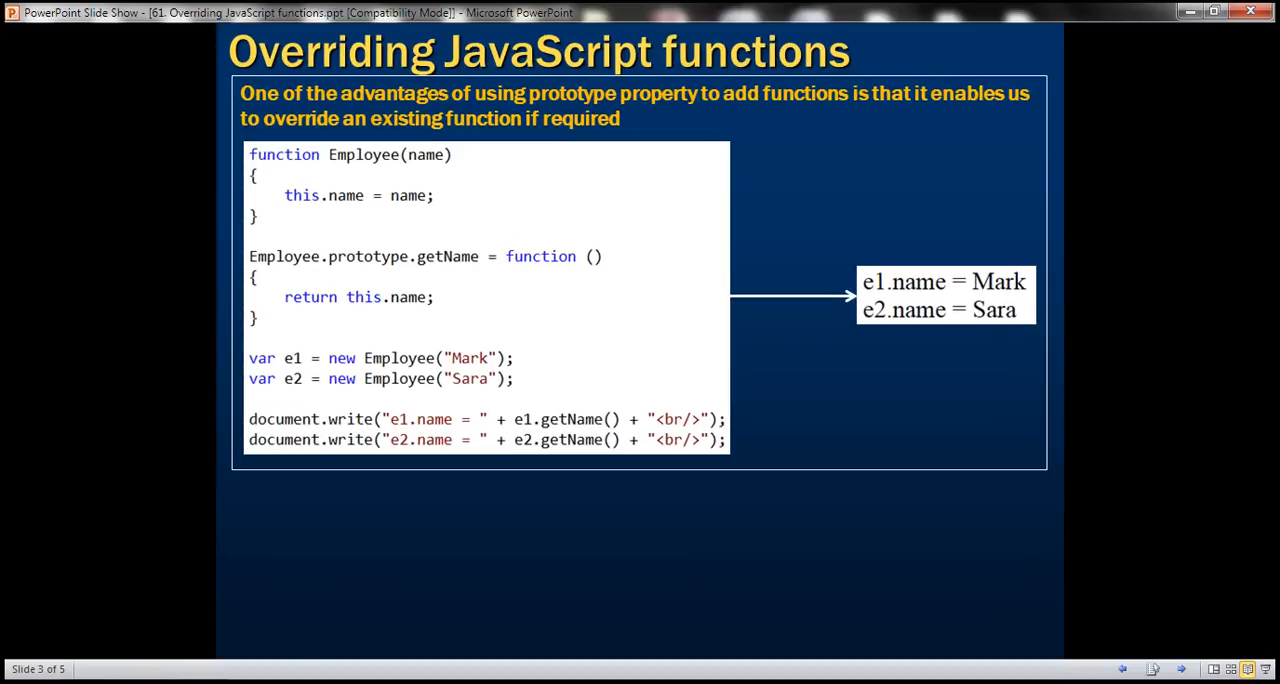
mouse_move(372, 224)
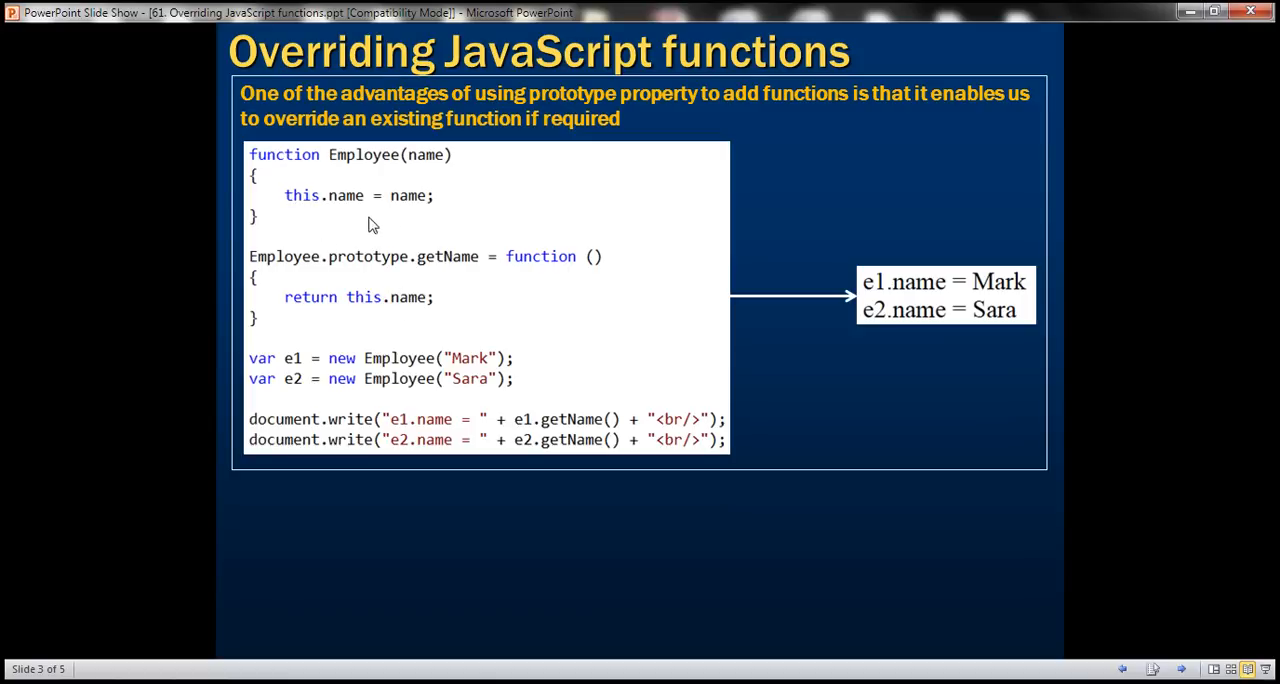
mouse_move(354, 248)
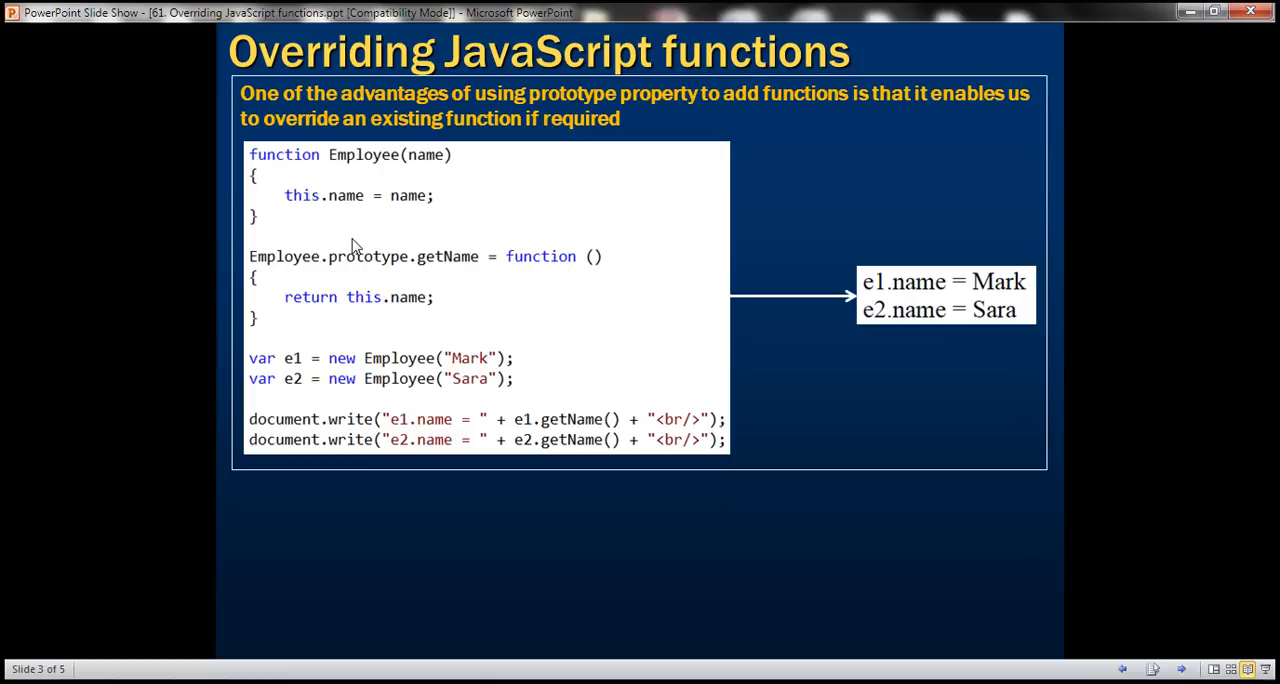
mouse_move(378, 172)
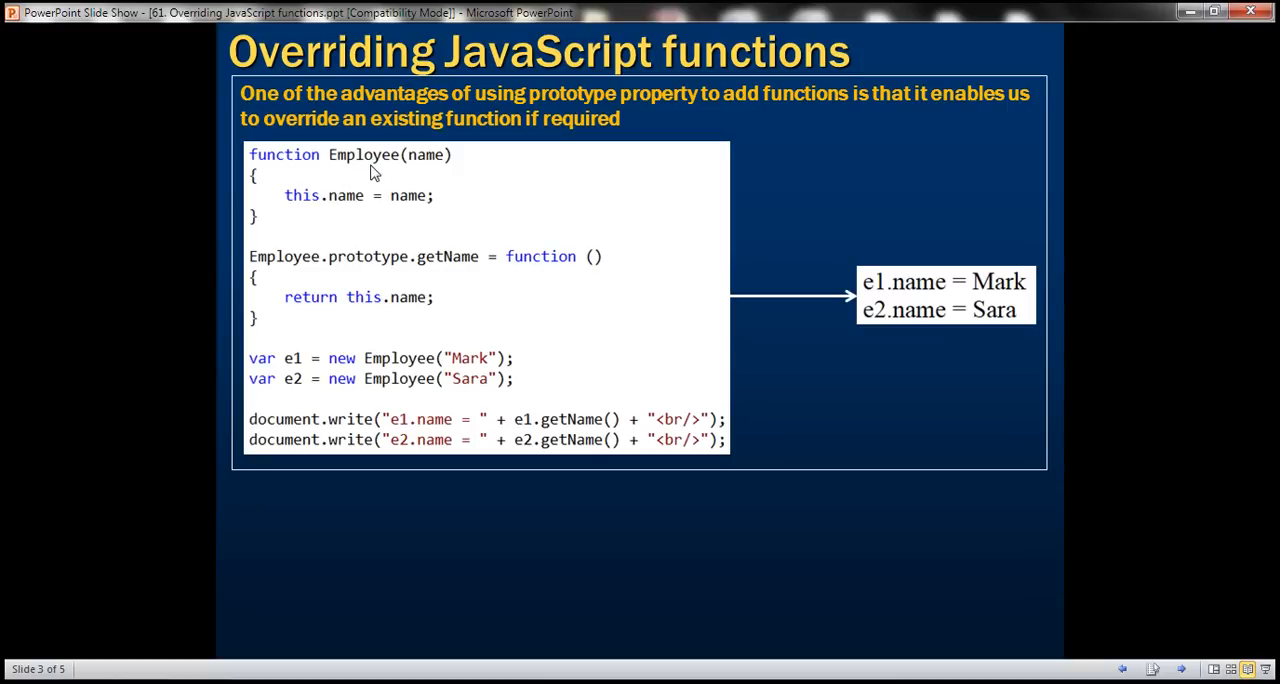
mouse_move(447, 275)
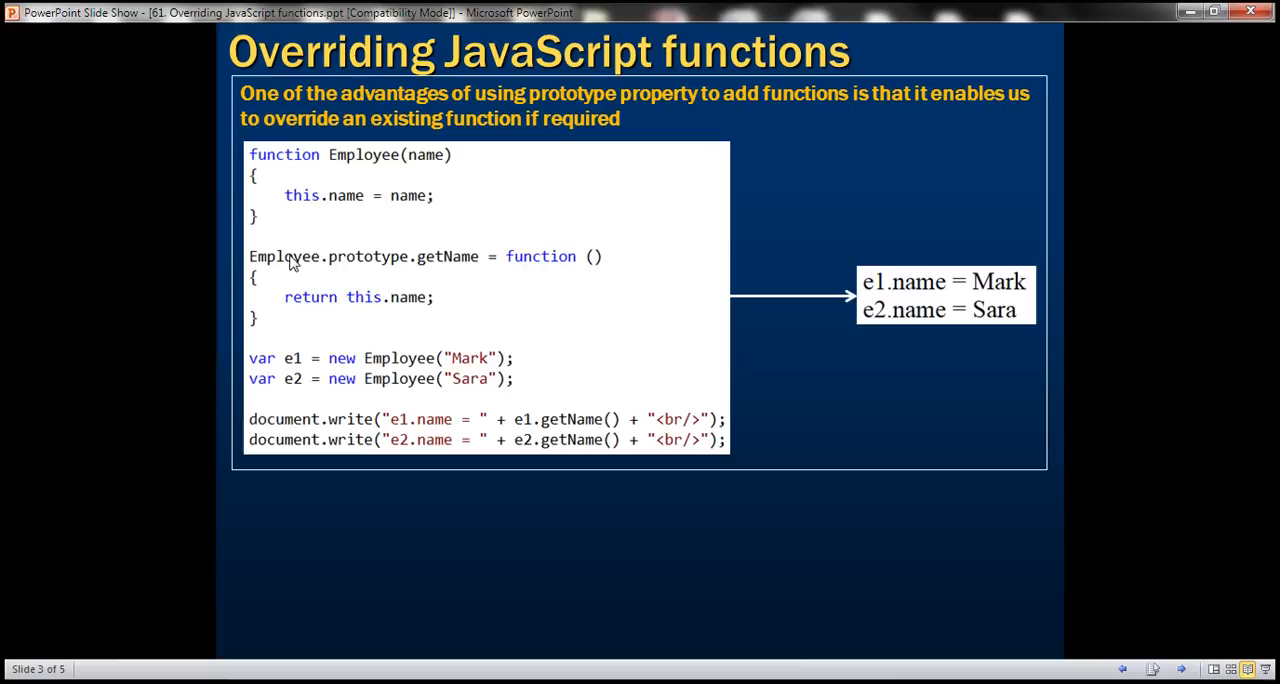
mouse_move(358, 268)
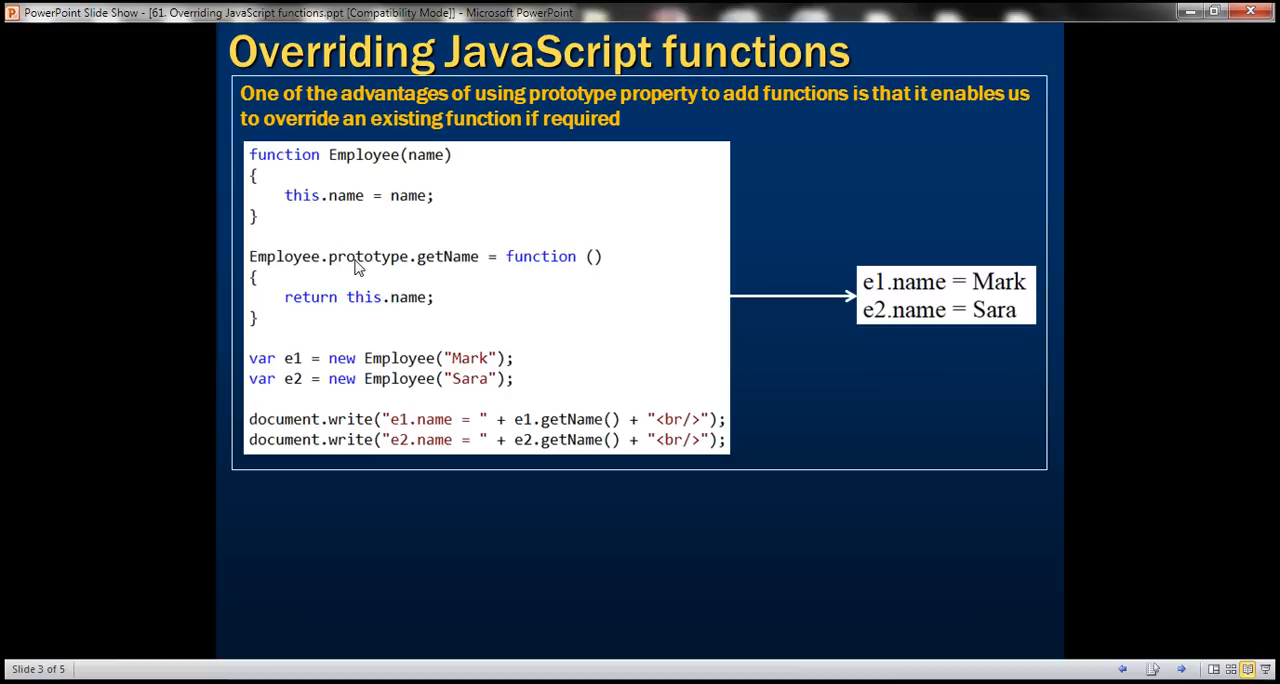
mouse_move(308, 362)
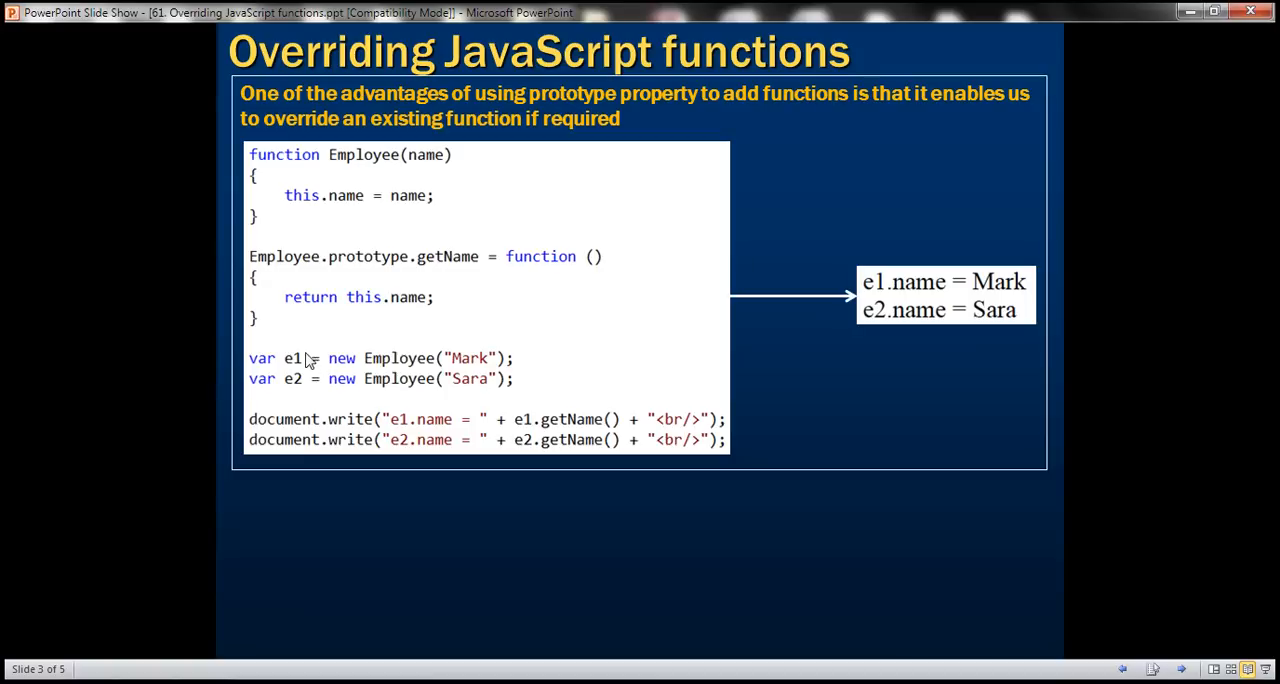
mouse_move(490, 350)
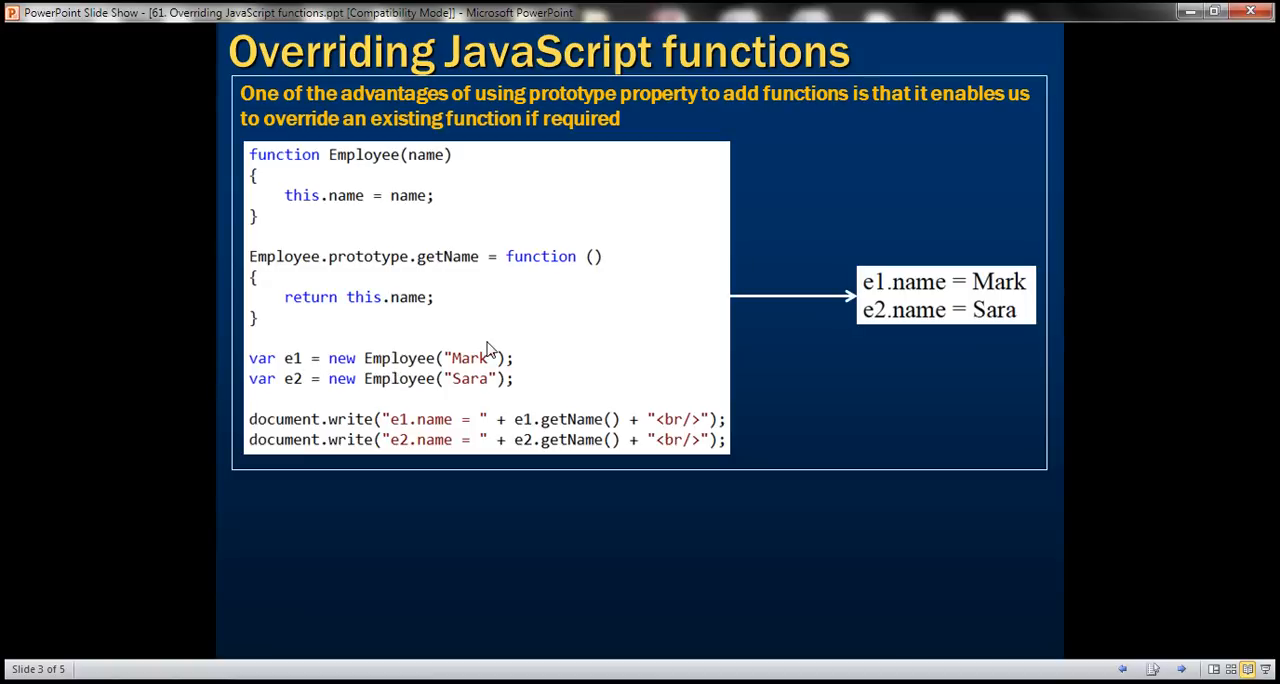
mouse_move(558, 432)
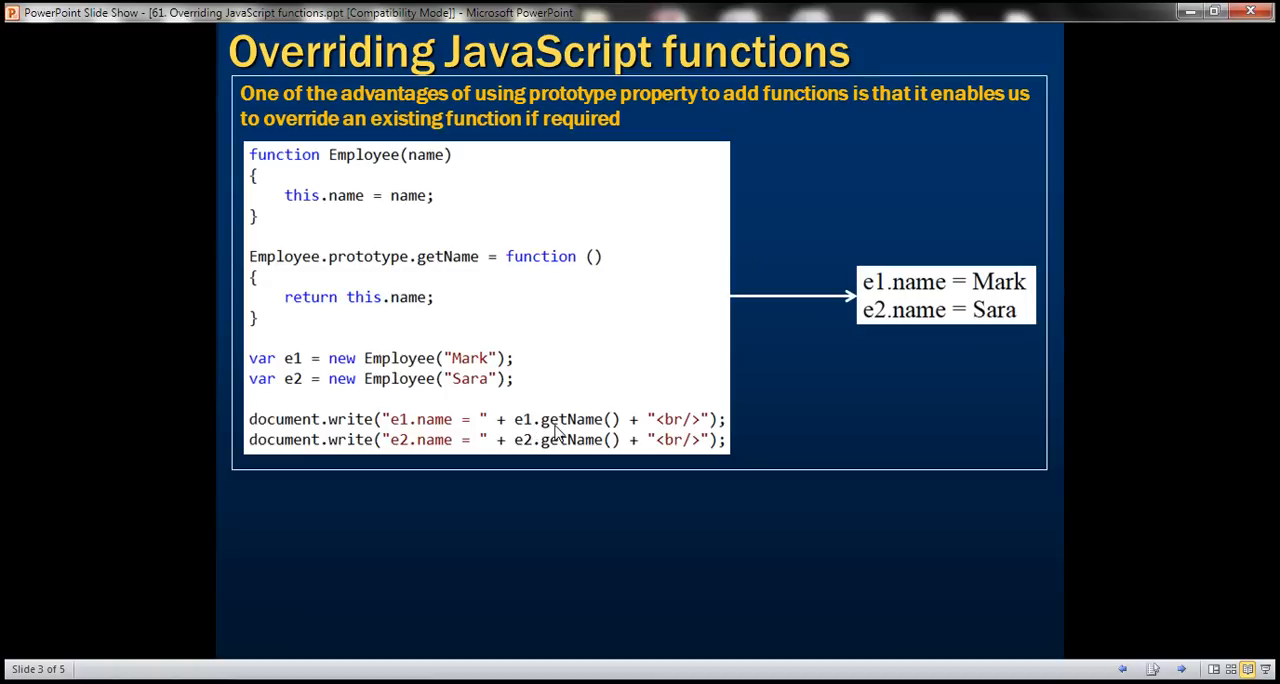
mouse_move(530, 428)
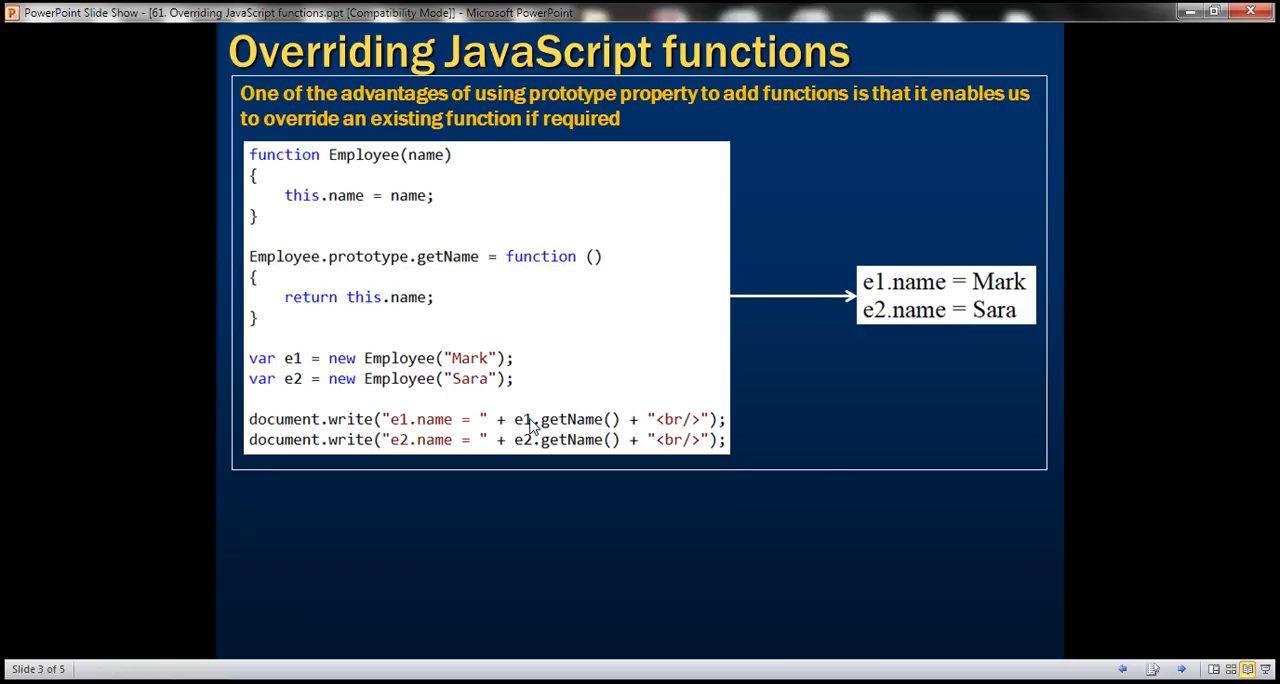
mouse_move(543, 430)
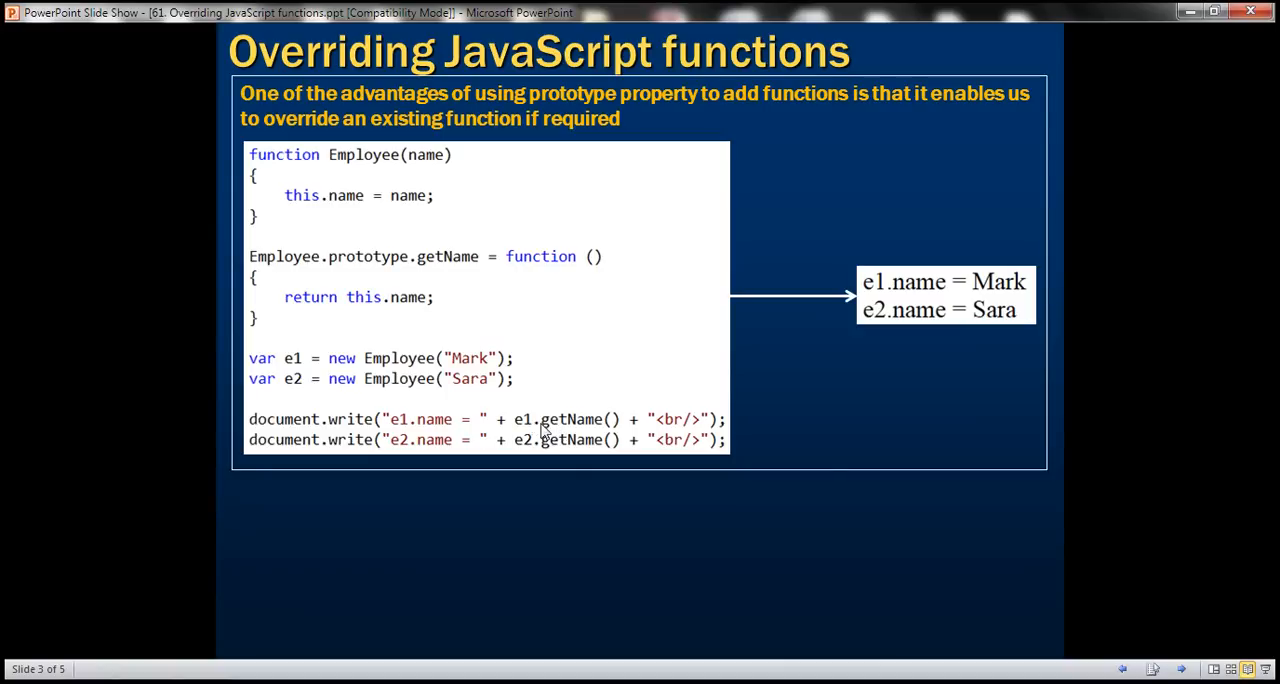
mouse_move(560, 405)
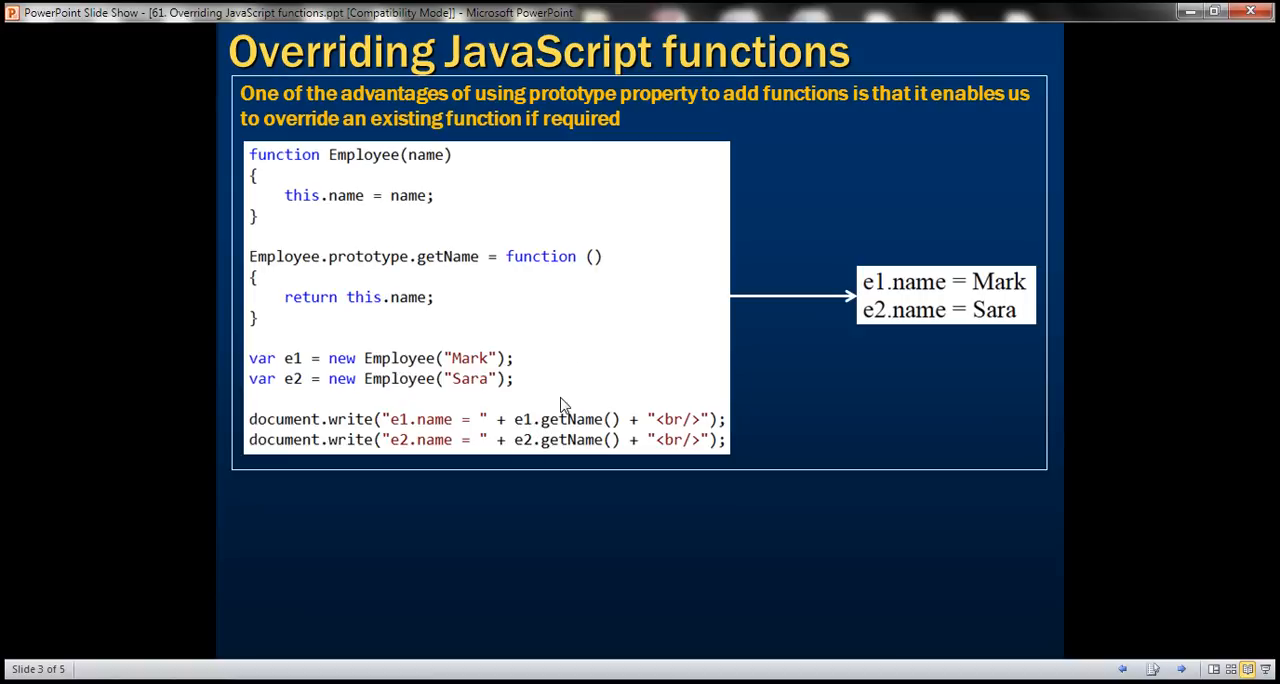
mouse_move(930, 303)
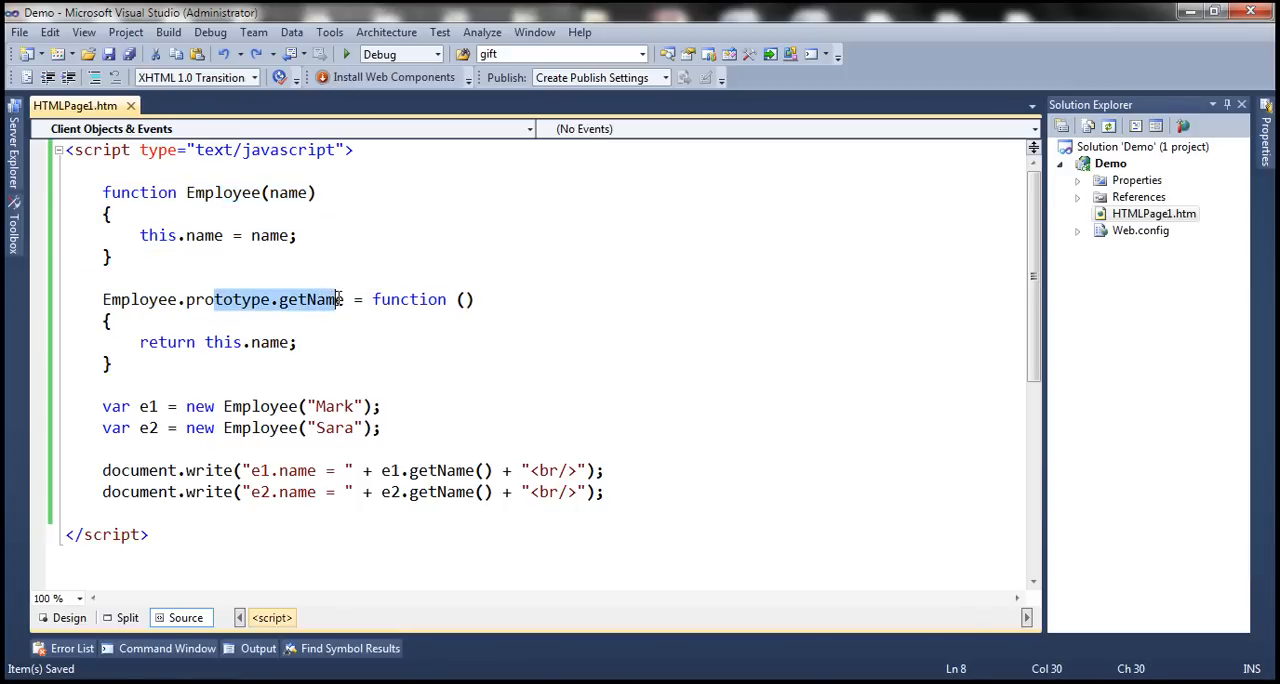
Move the Employee constructor and getName prototype below the e1, e2 and document.write lines.
click(130, 299)
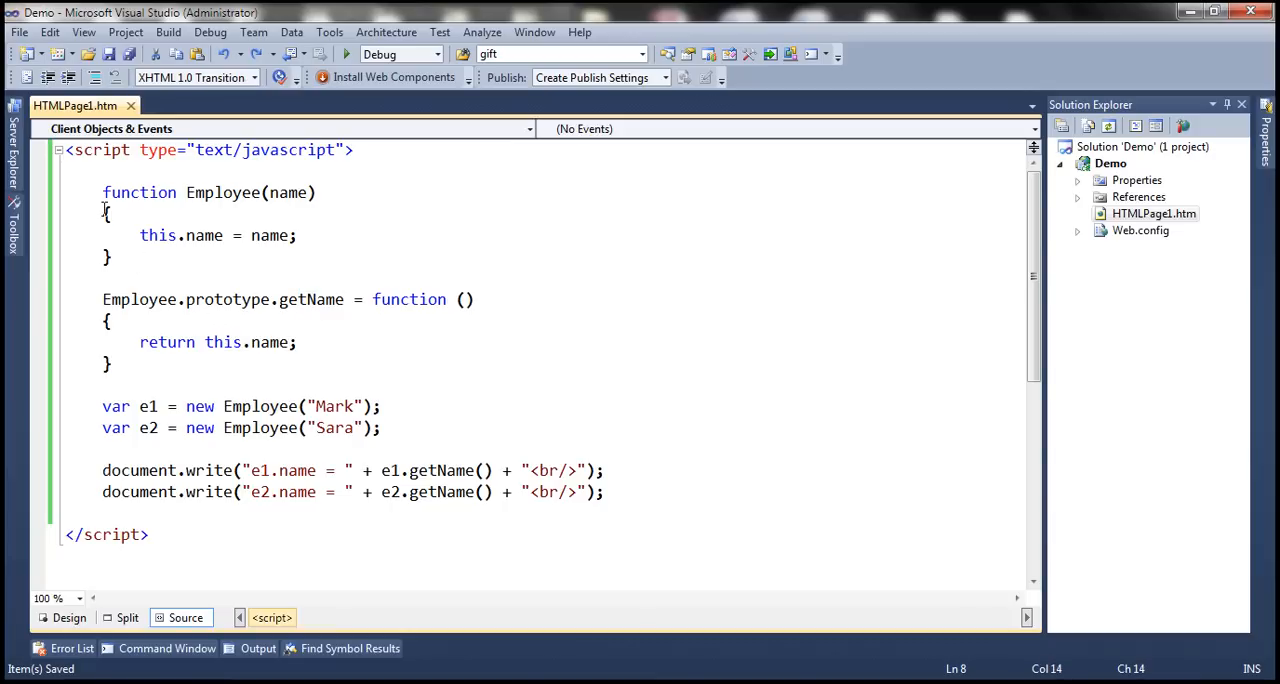
drag(102, 192, 113, 365)
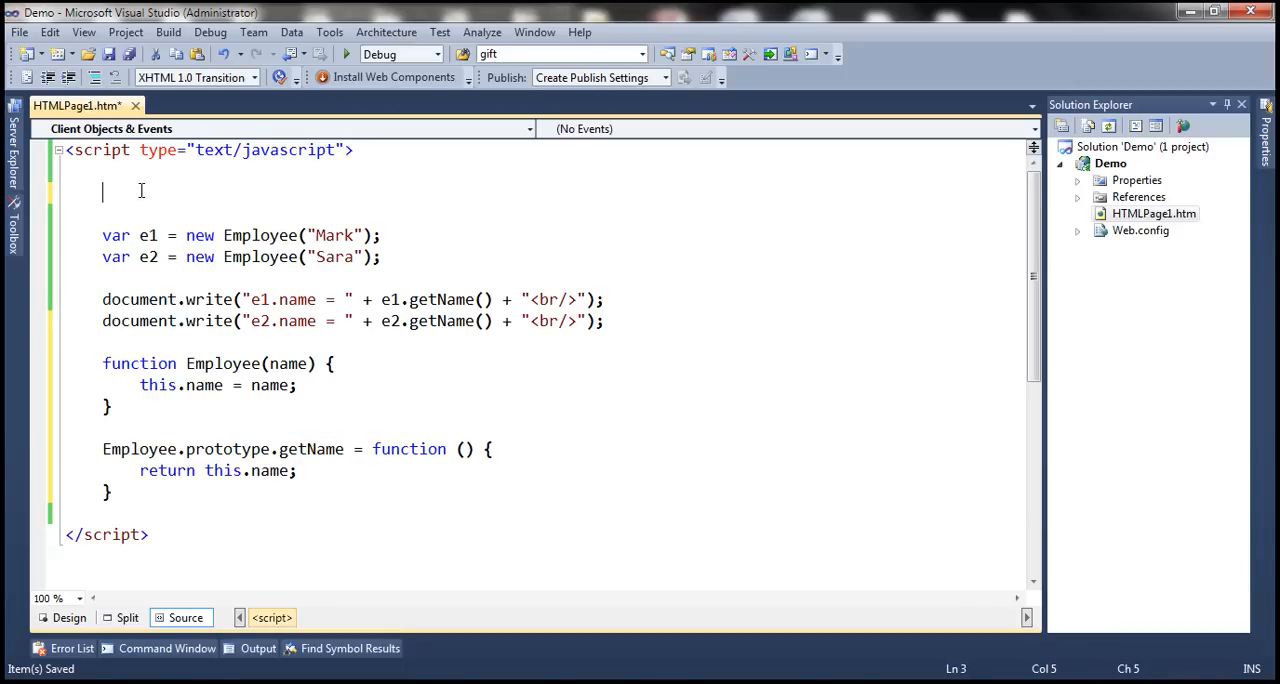
Add Employee.prototype.getName returning this.name.toUpperCase() at the script's top and save.
text(Employee)
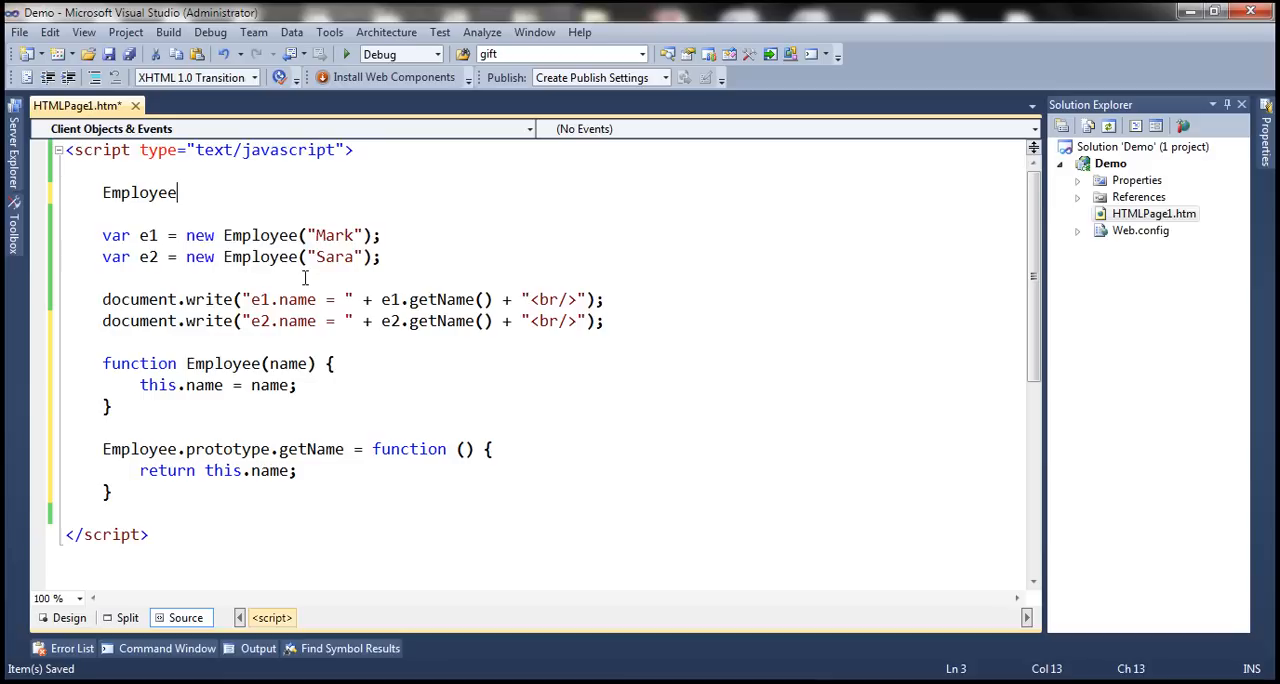
text(.prototype)
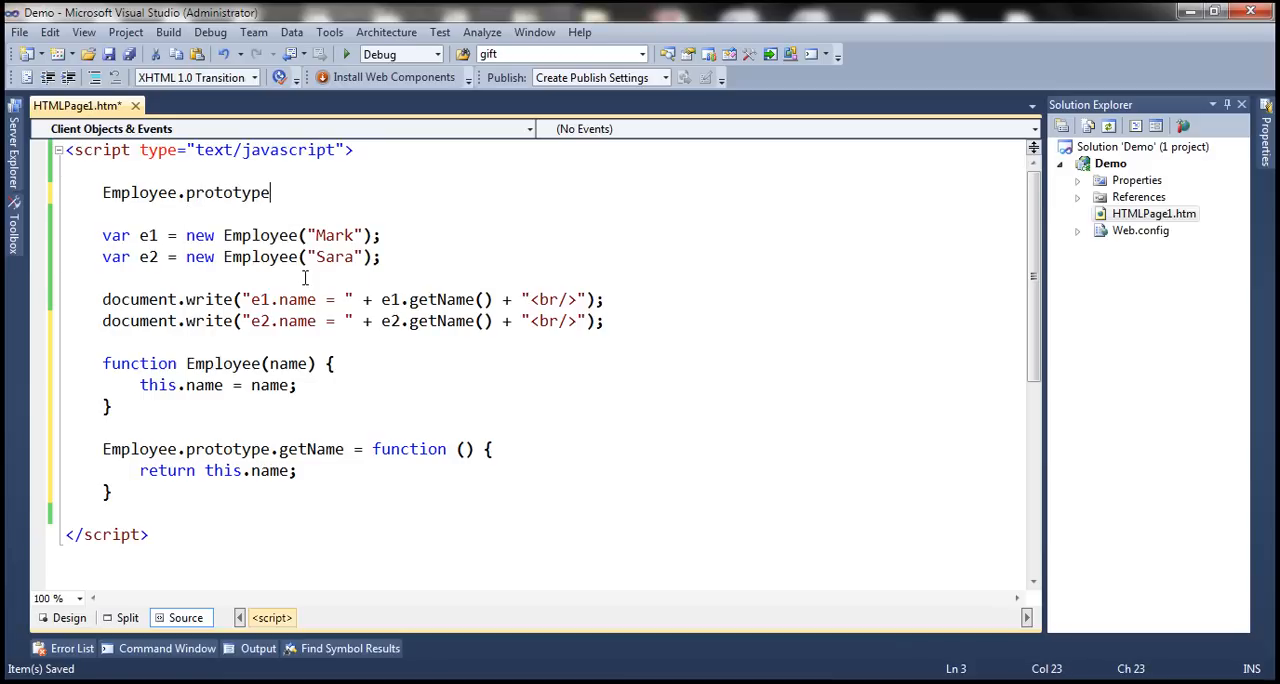
text(.getNam)
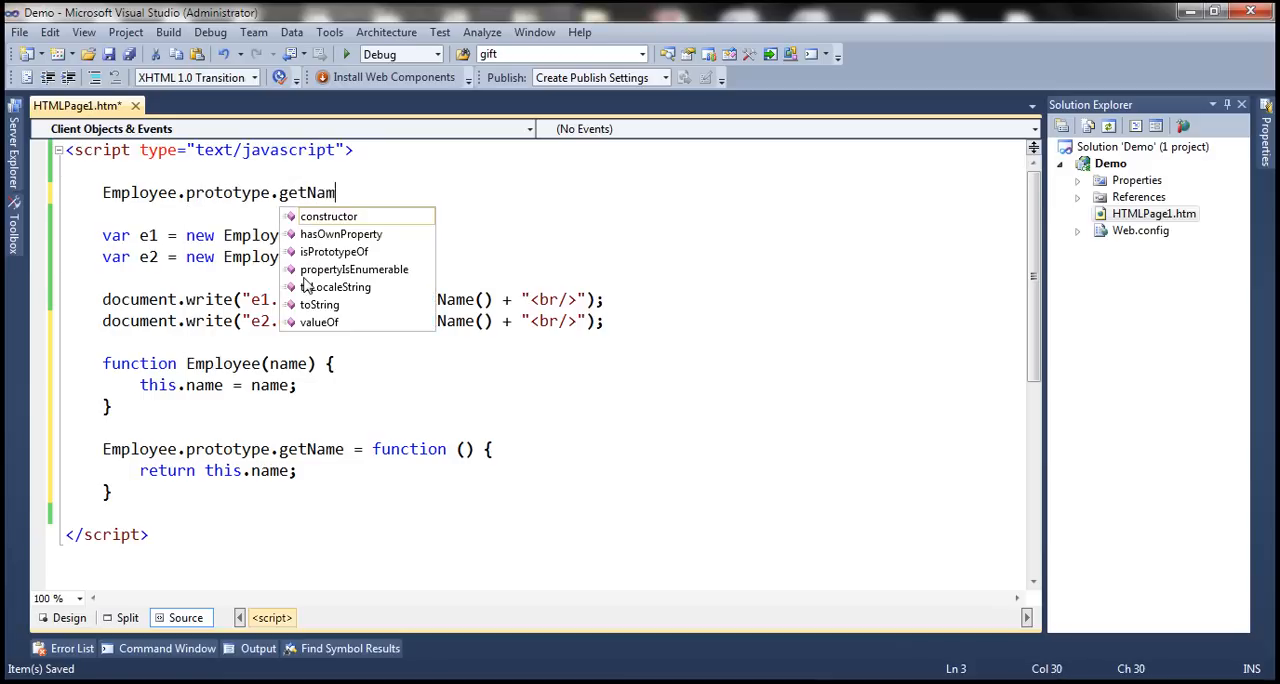
text(e = function () {)
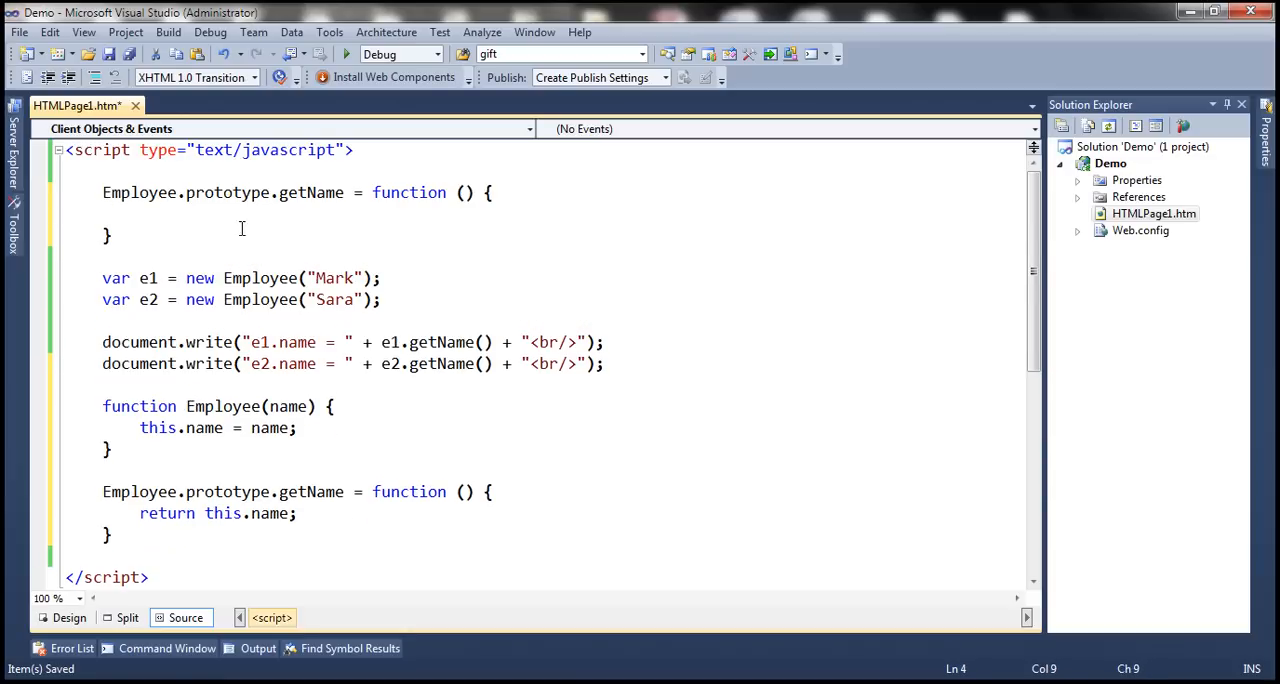
double_click(300, 491)
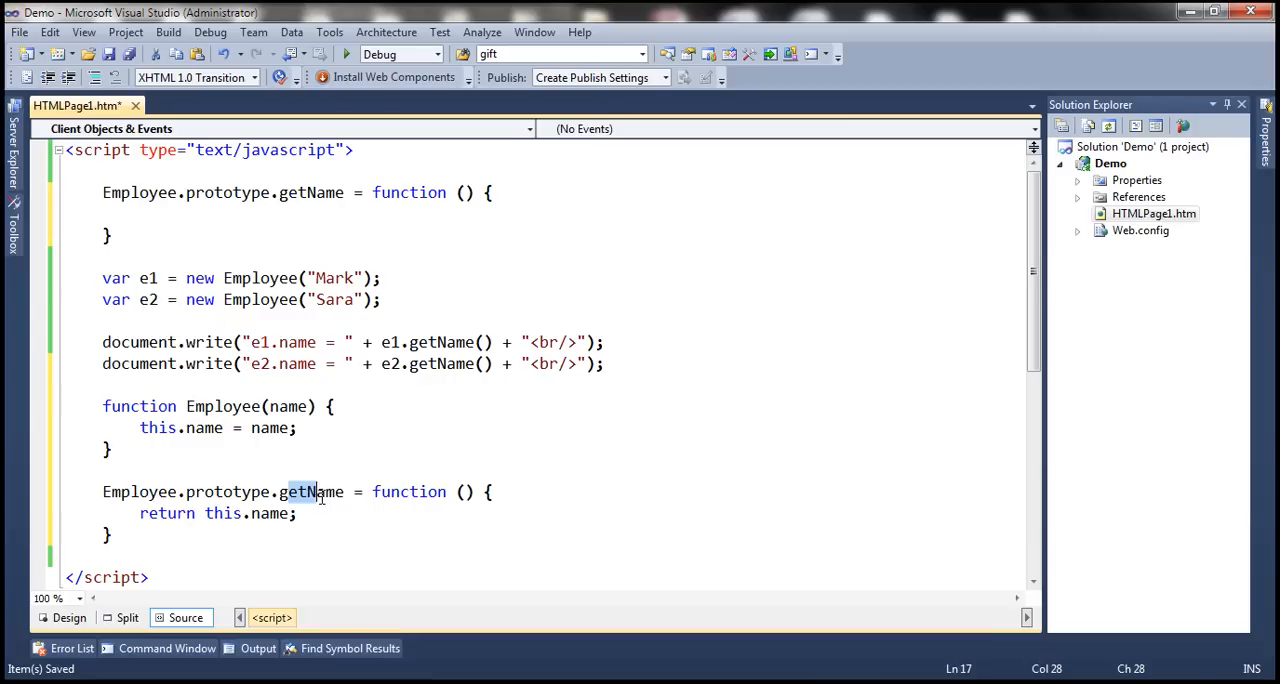
click(141, 213)
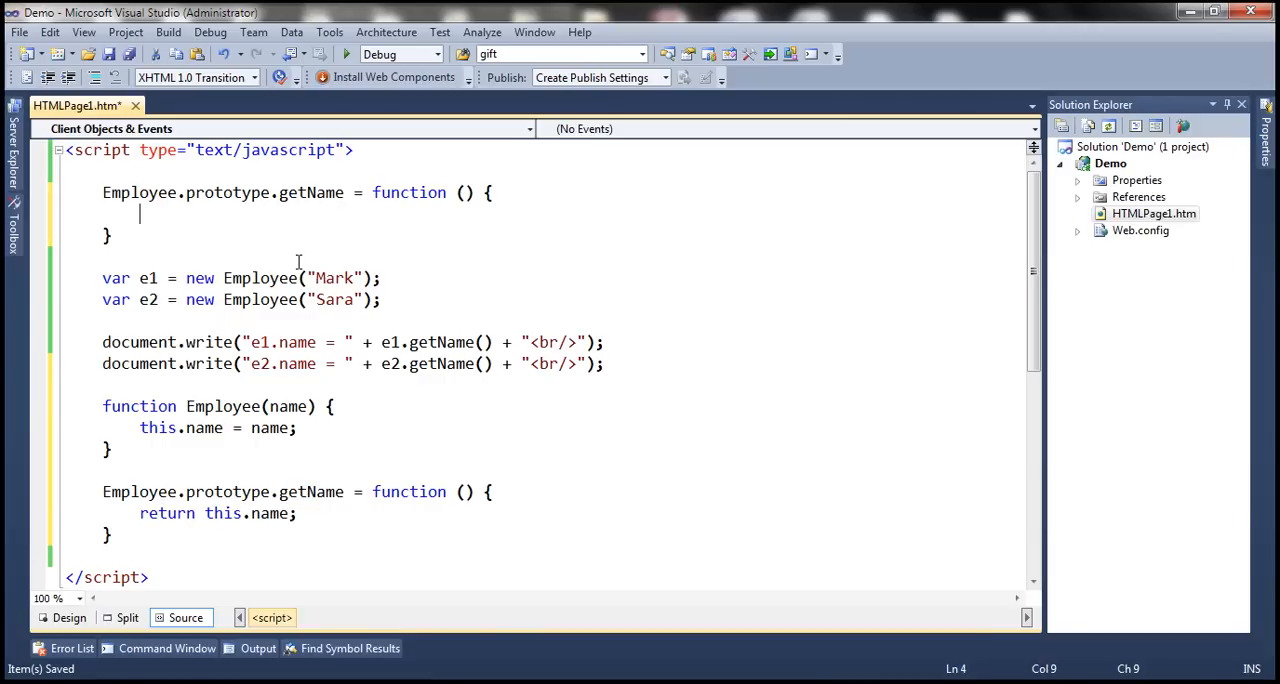
text(return this.name.)
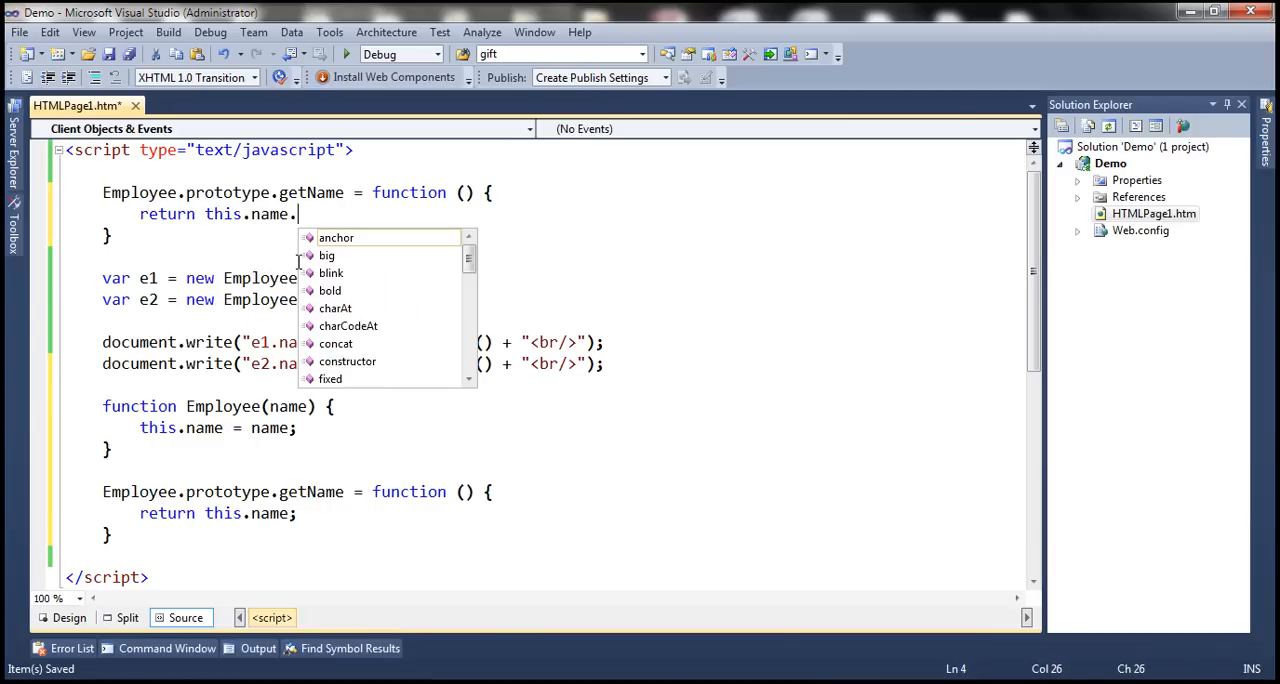
text(toUpperCase();)
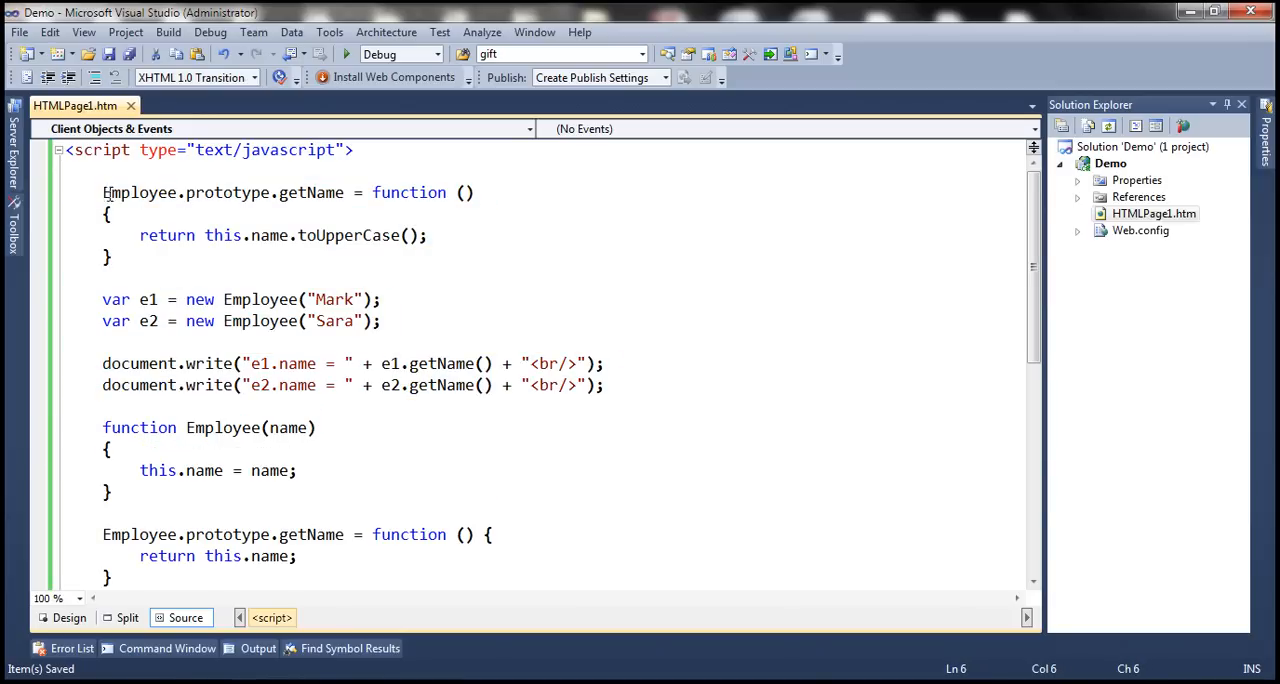
Wrap the override and output code in getEmployeeDetails(), call it first, and view it in the browser.
drag(102, 192, 604, 385)
text(function)
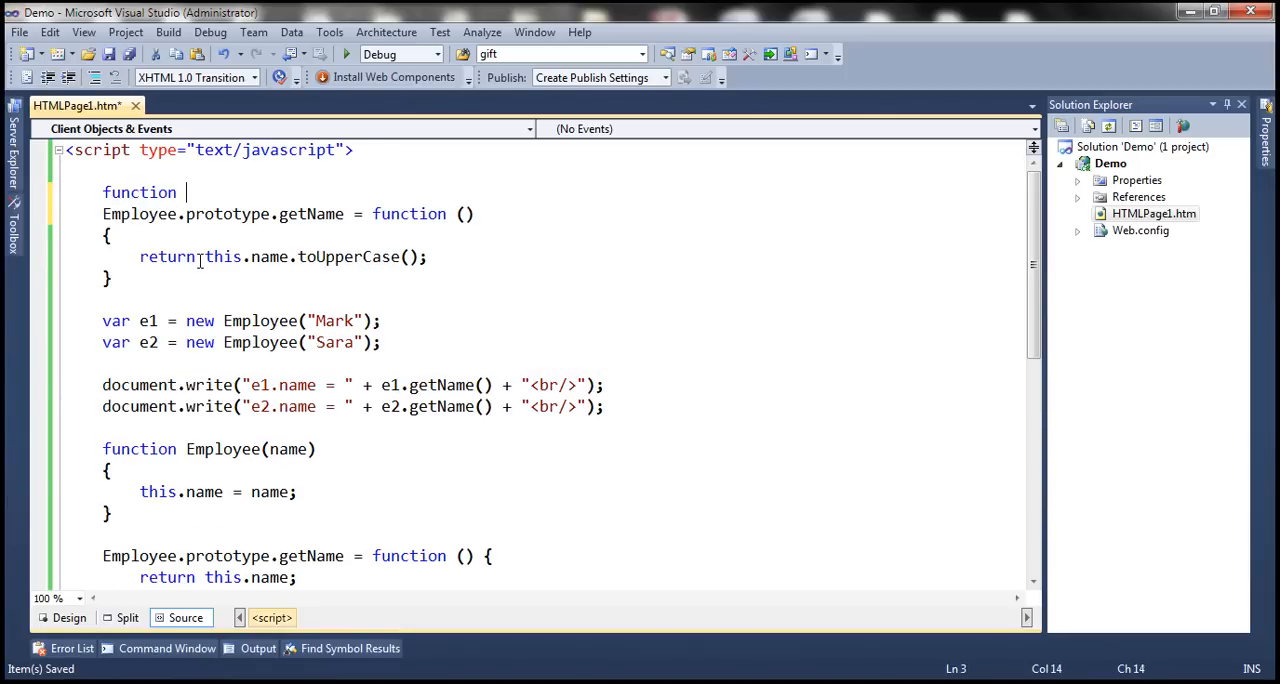
text(get)
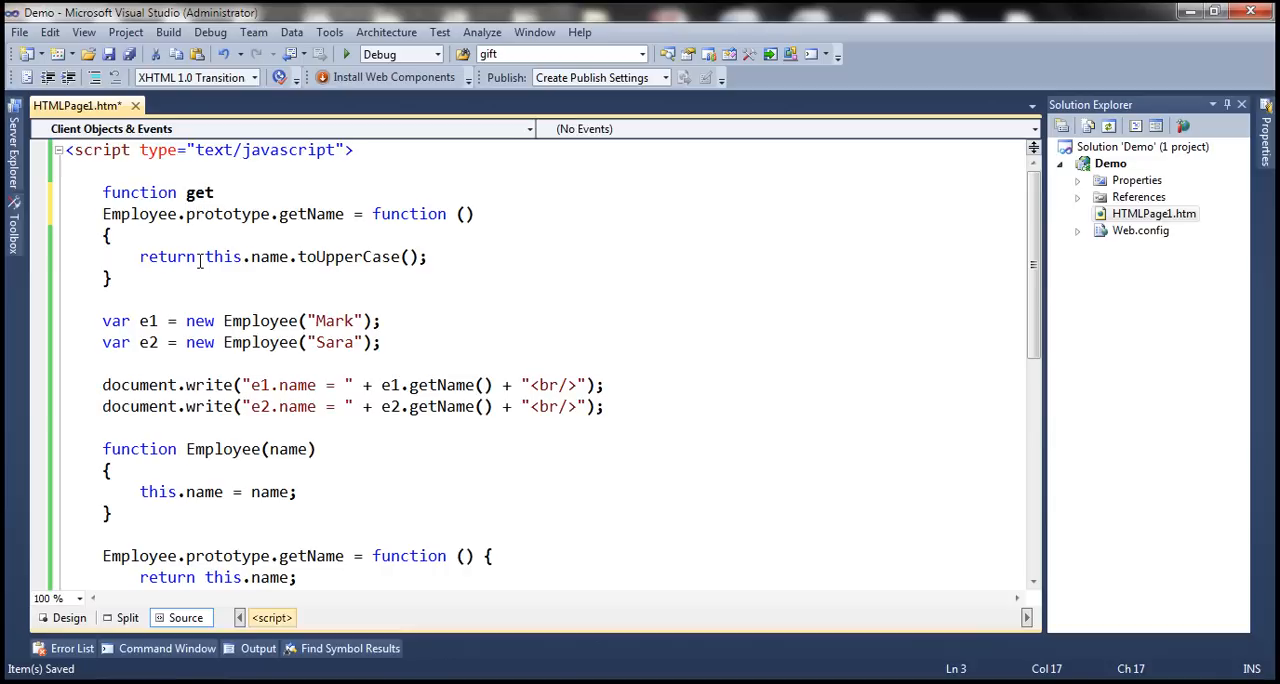
text(Employee)
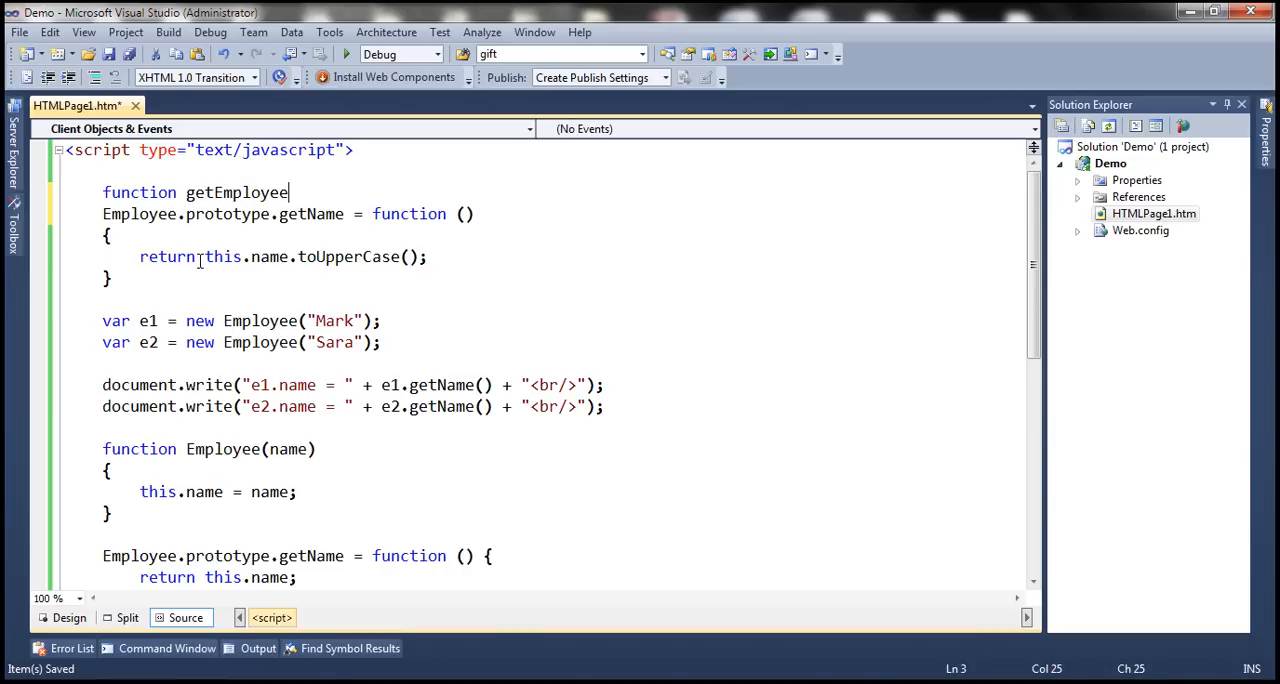
text(Details() {)
click(561, 427)
text(})
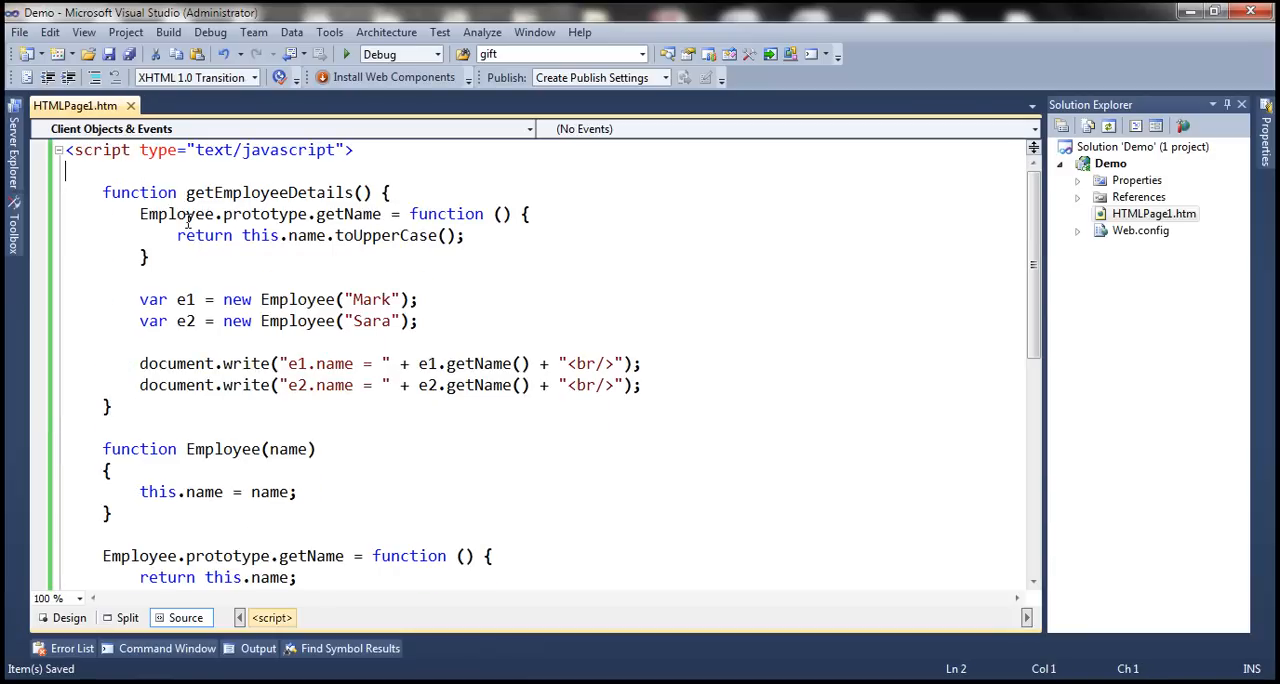
text(getemployeeDetails();)
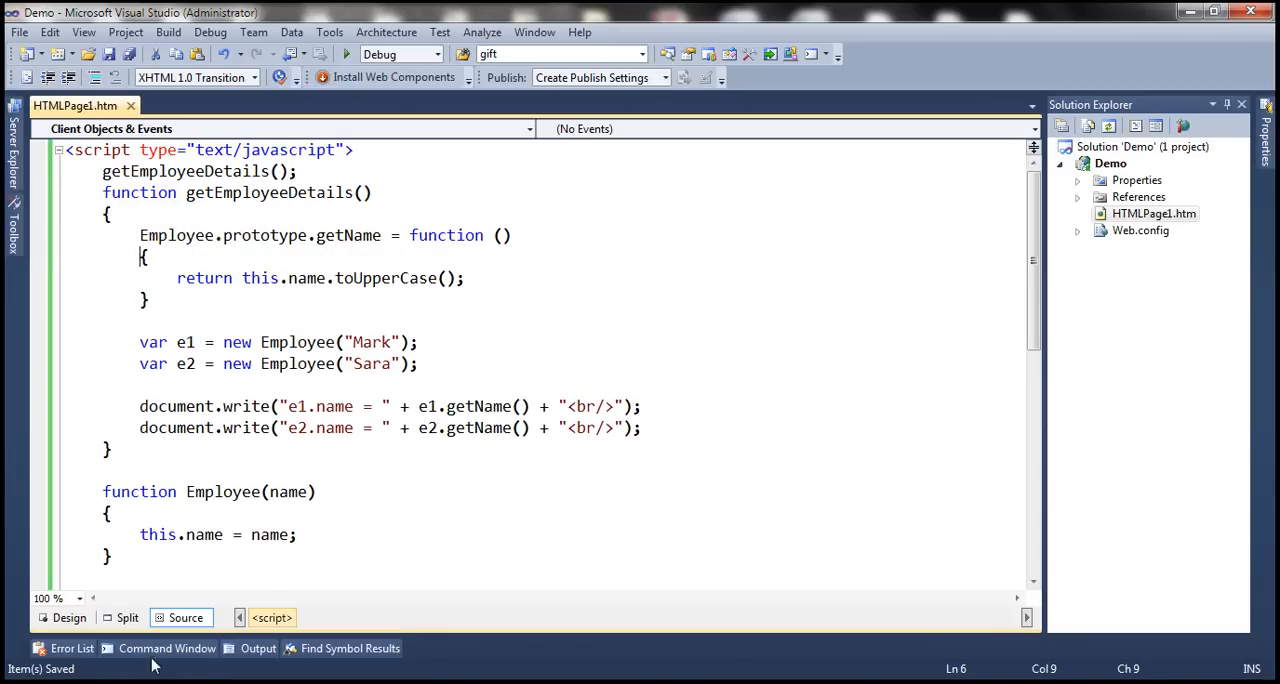
click(346, 54)
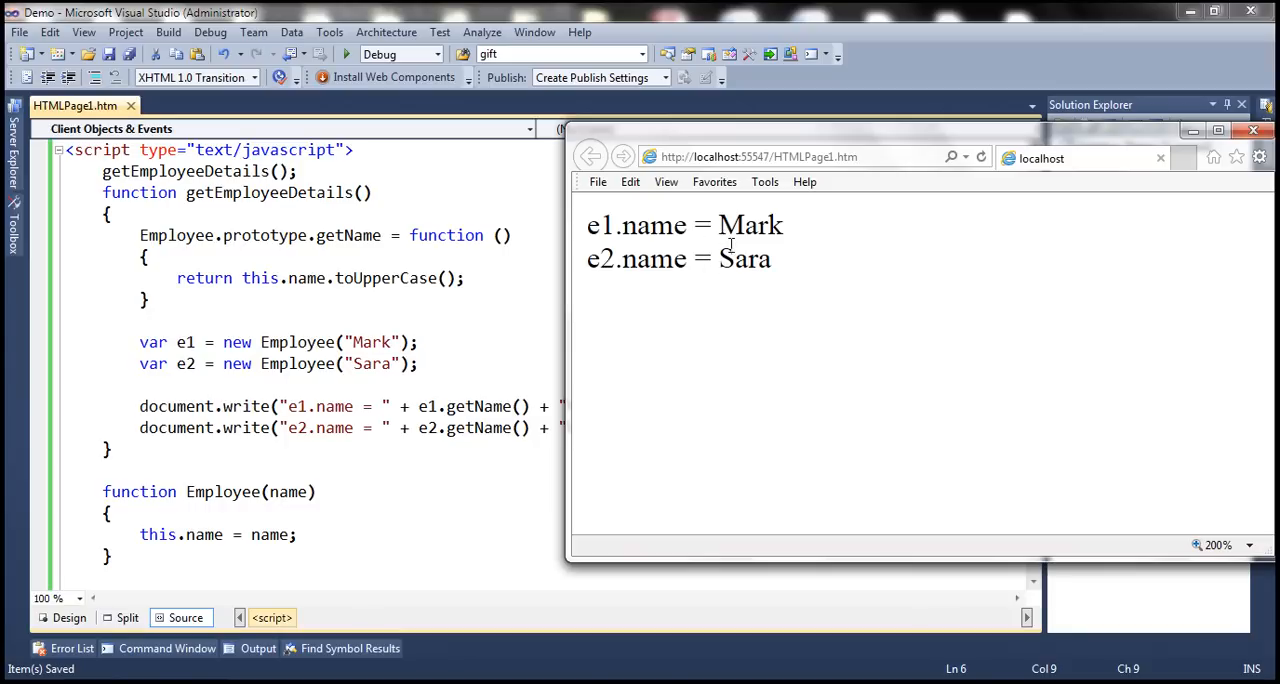
Refresh Internet Explorer to confirm MARK and SARA in uppercase, then close it.
click(980, 156)
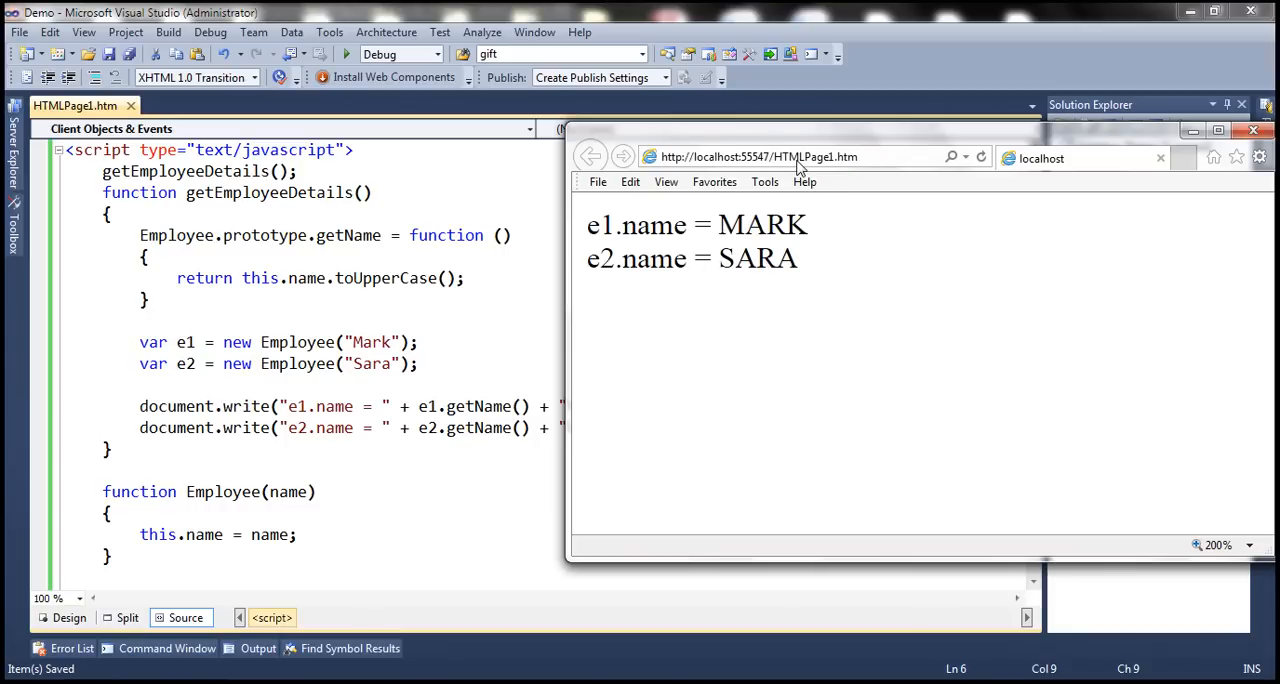
mouse_move(745, 265)
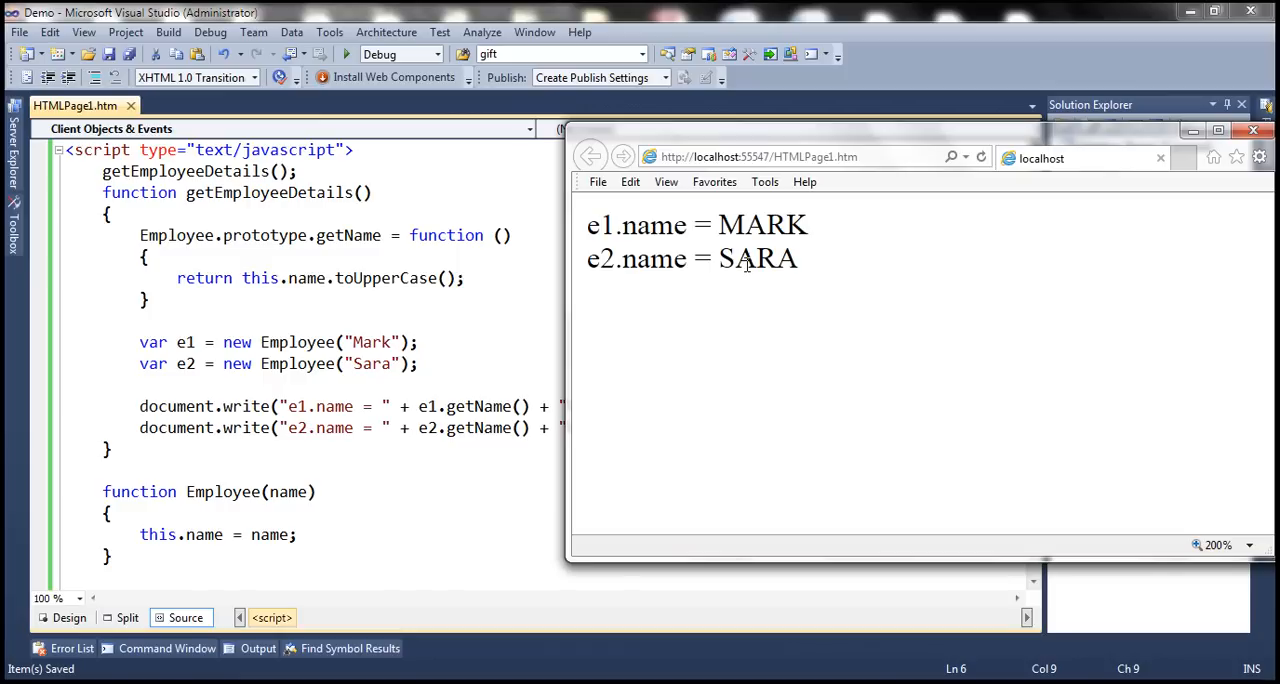
click(1252, 130)
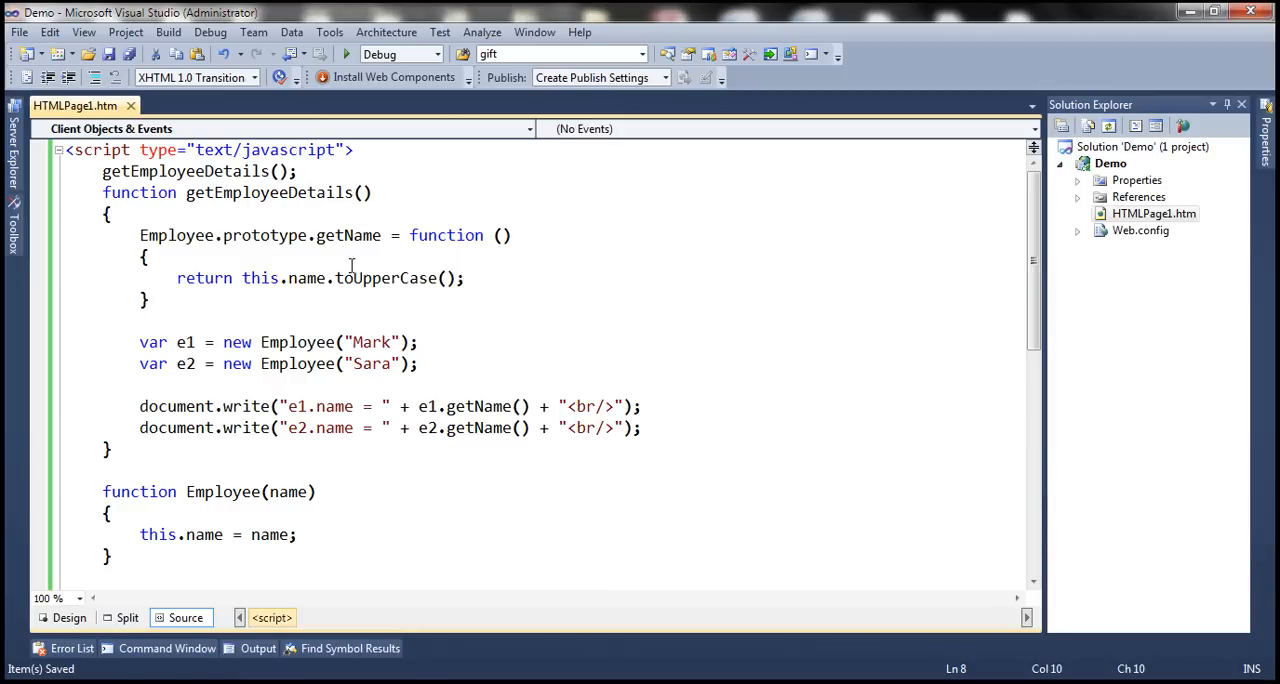
click(225, 235)
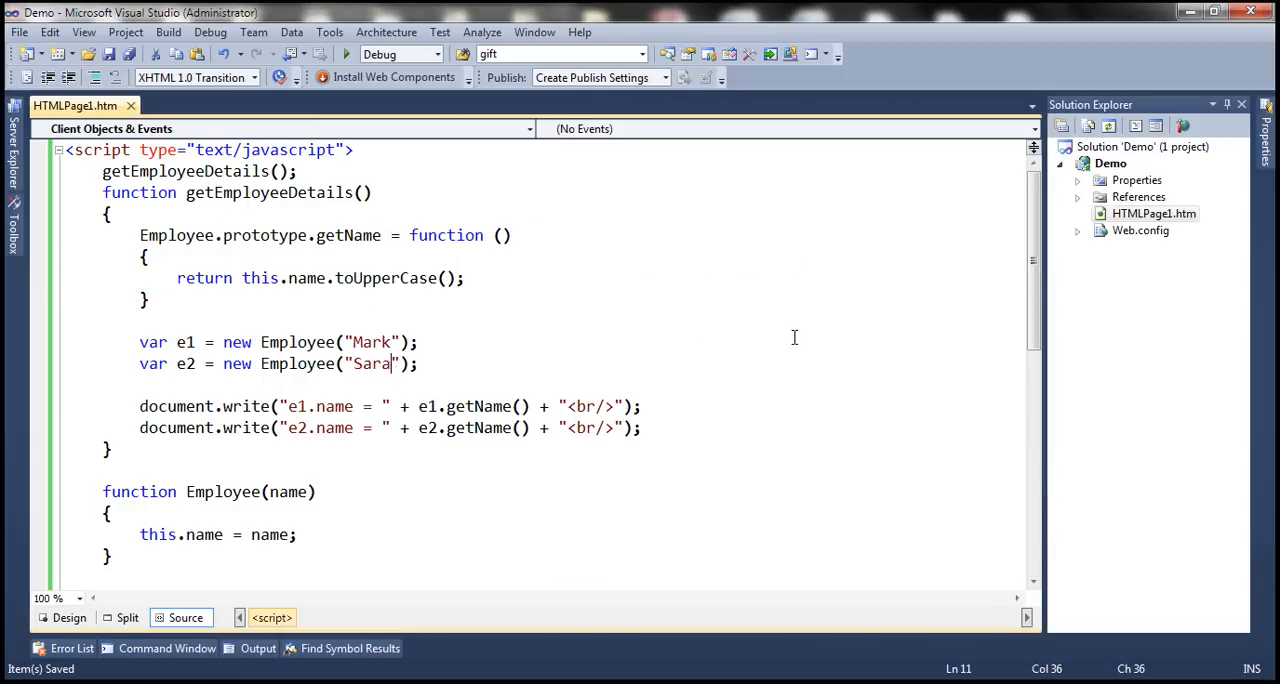
Scroll through the script and review the getEmployeeDetails function code.
scroll(down, 3)
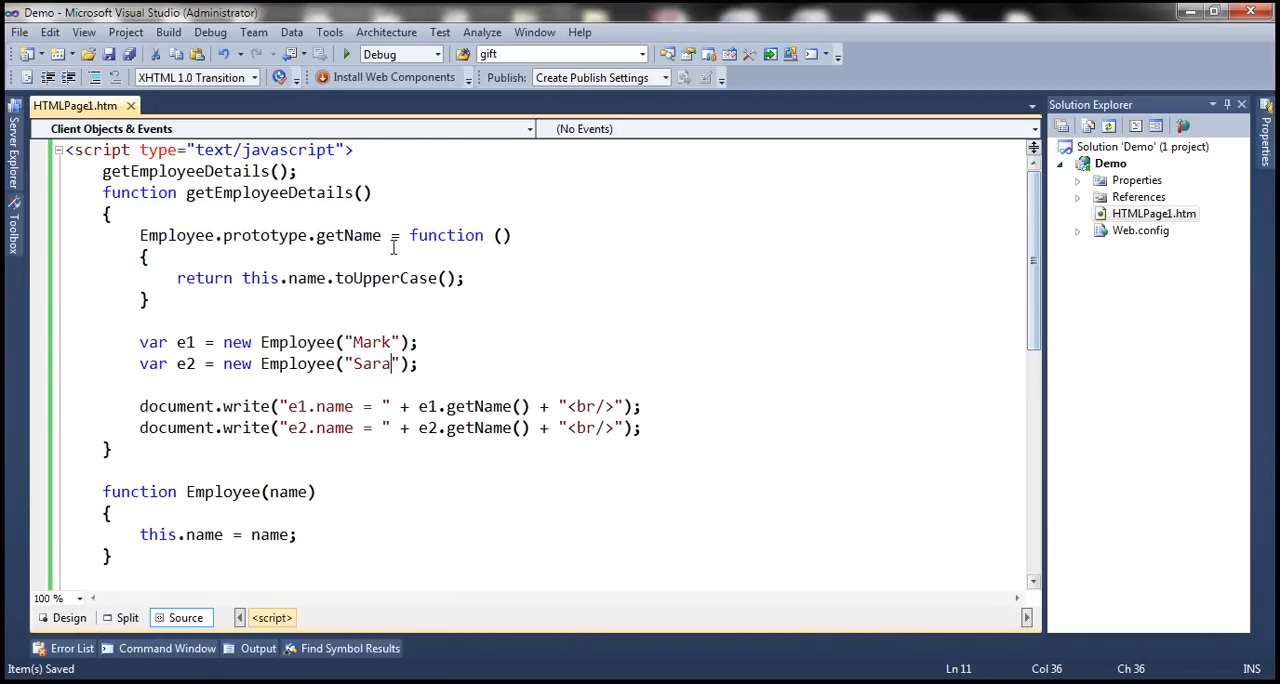
mouse_move(915, 355)
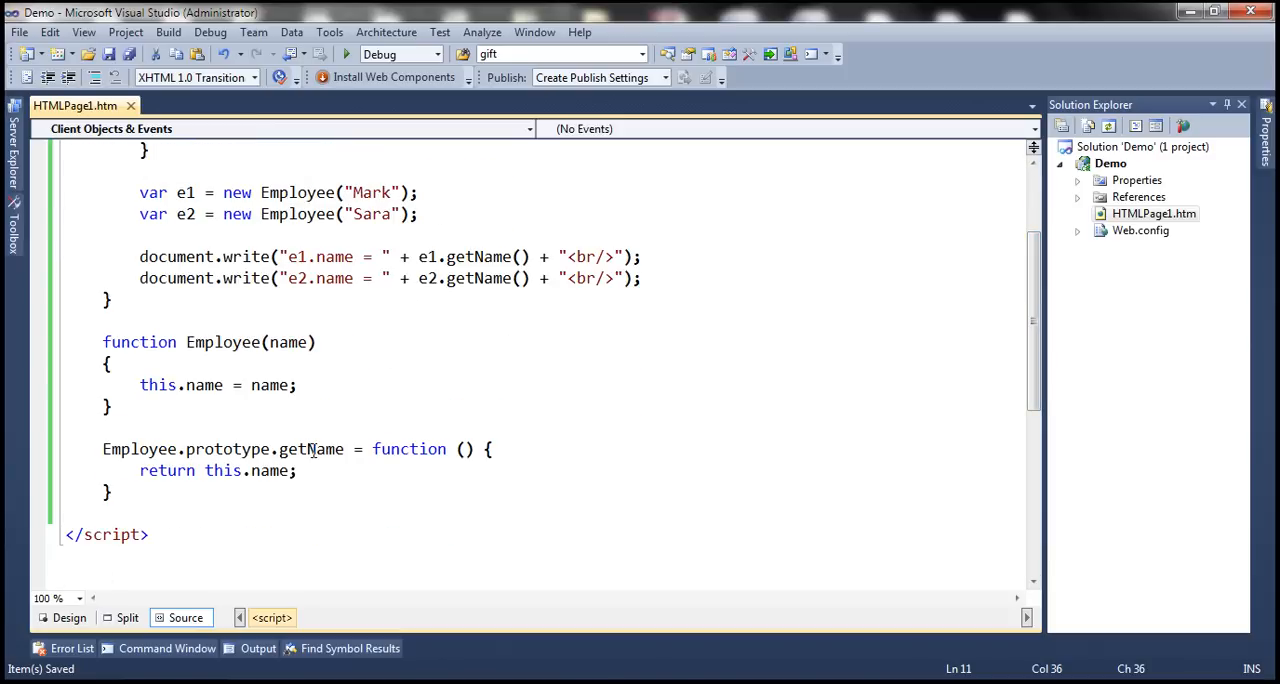
drag(103, 342, 111, 492)
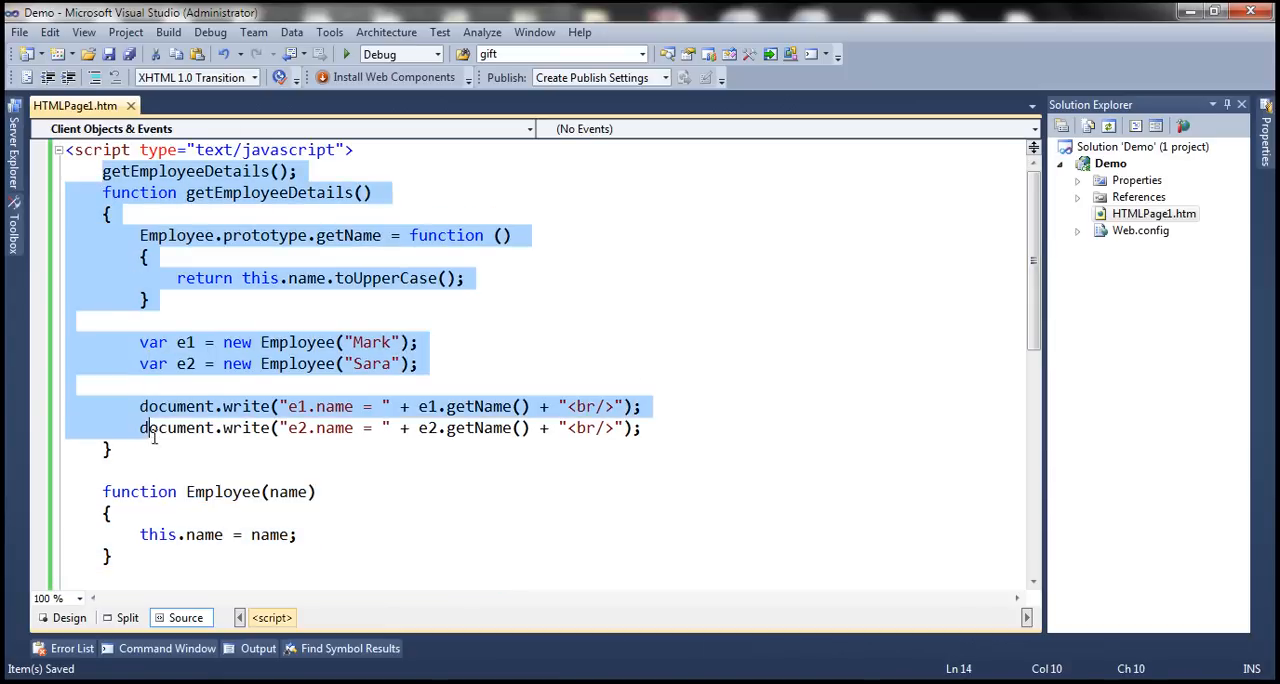
click(150, 435)
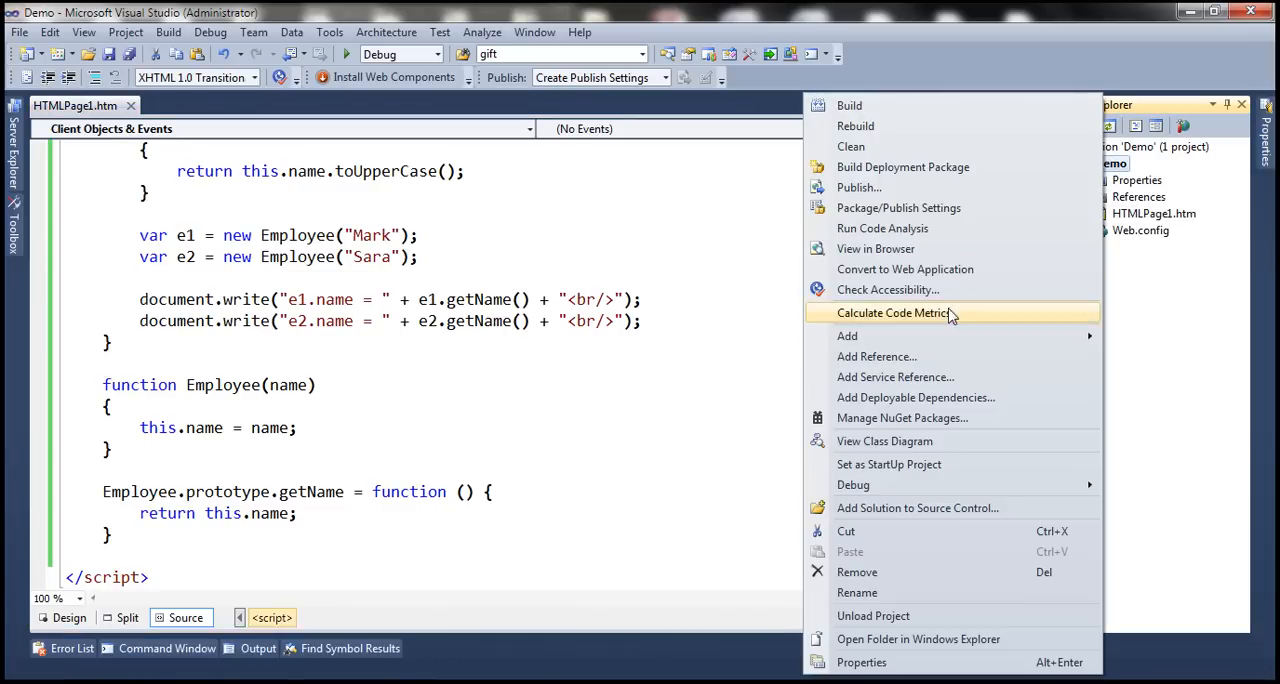
Add a new JScript file named EmployeeScript.js to the Demo project.
click(892, 313)
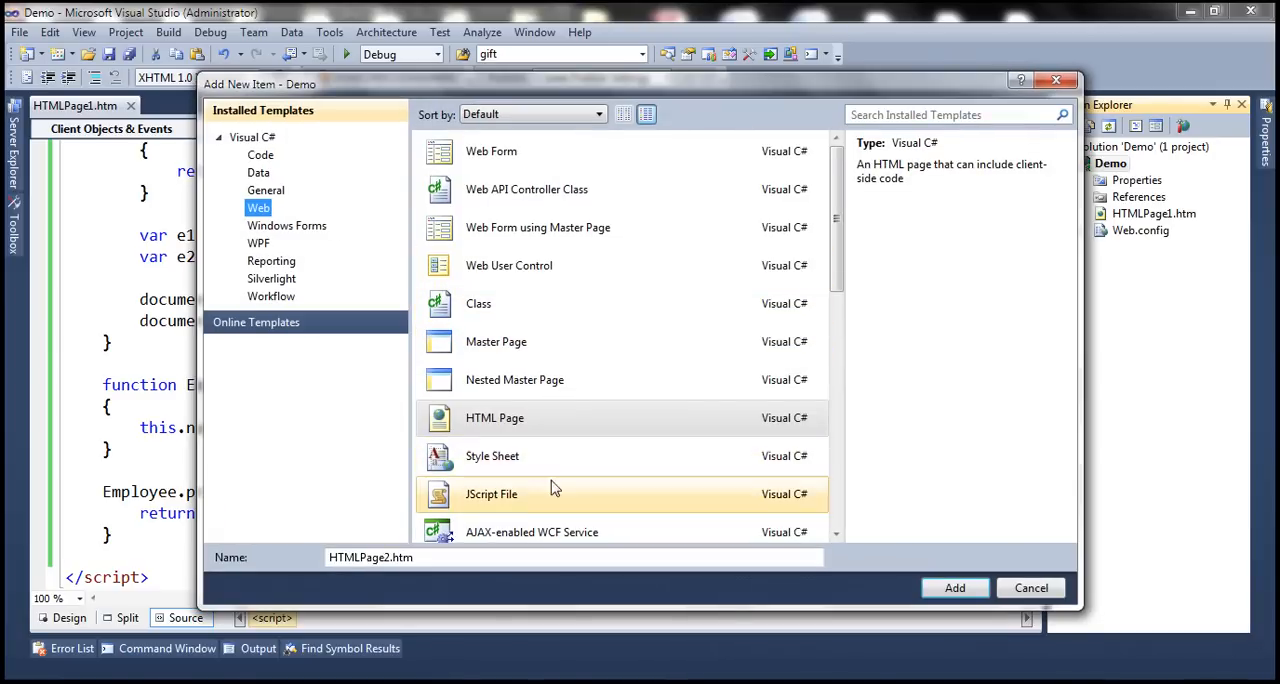
click(491, 494)
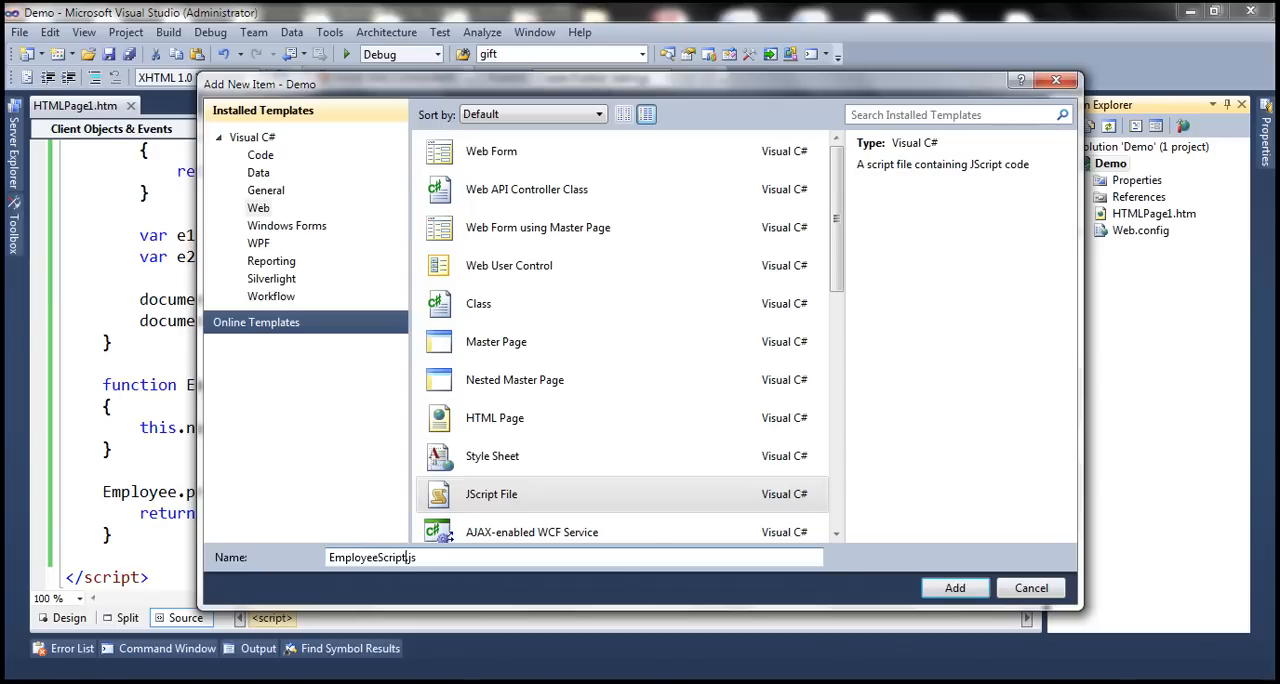
click(954, 587)
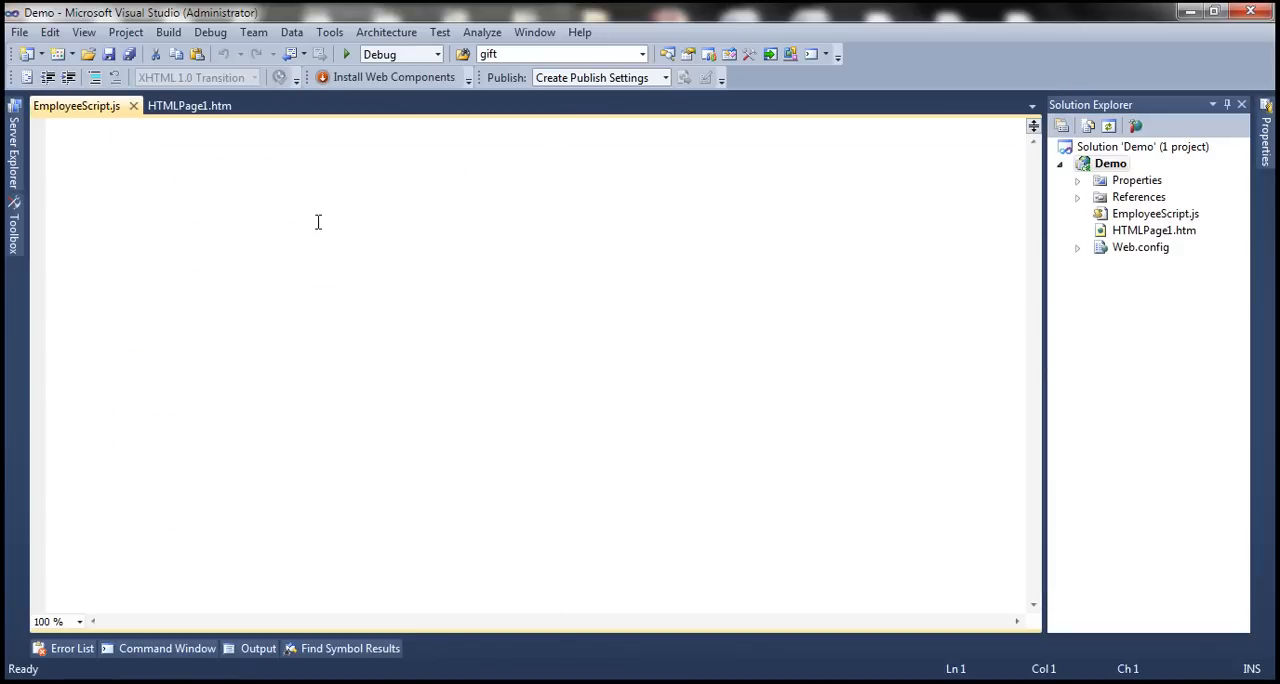
Move the Employee constructor and getName prototype code from HTMLPage1.htm into EmployeeScript.js.
click(189, 105)
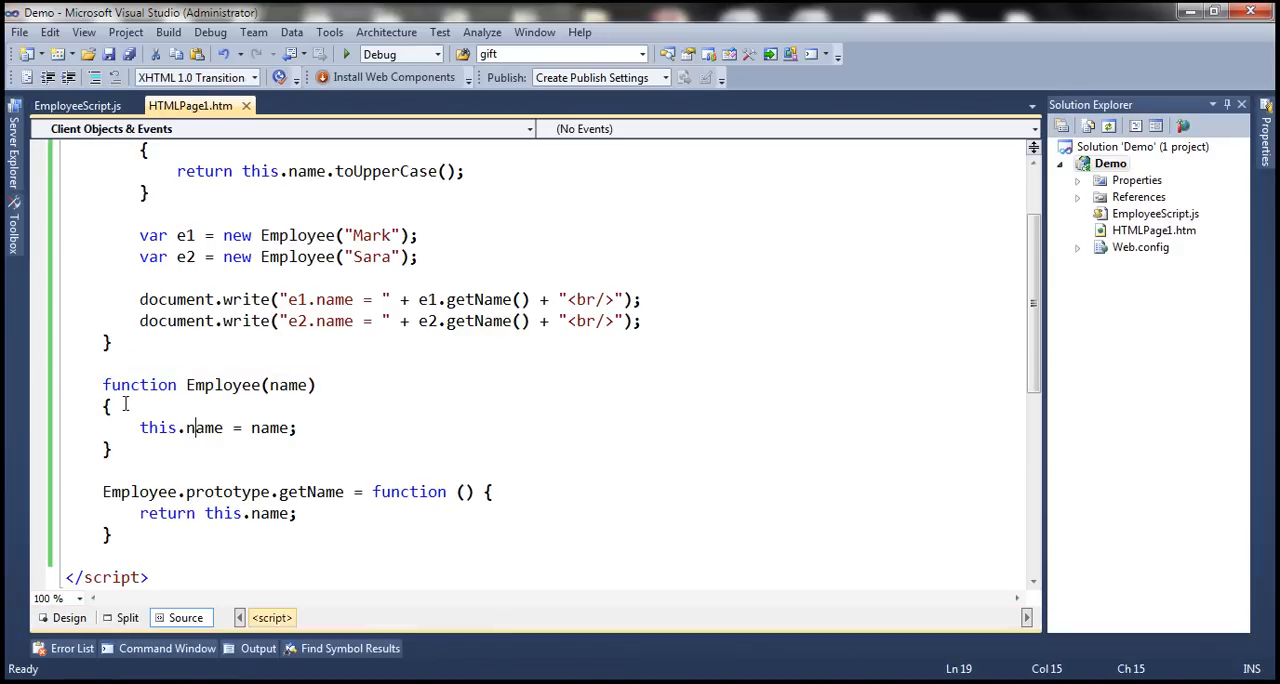
drag(103, 384, 112, 535)
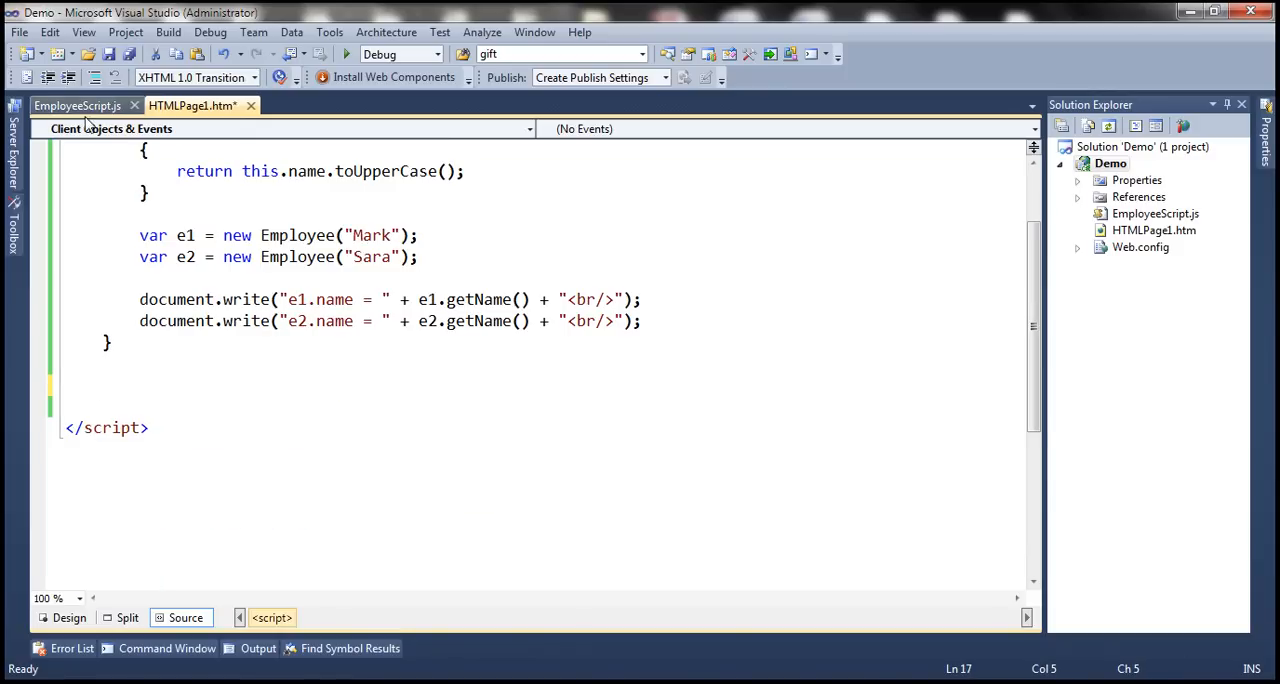
click(77, 105)
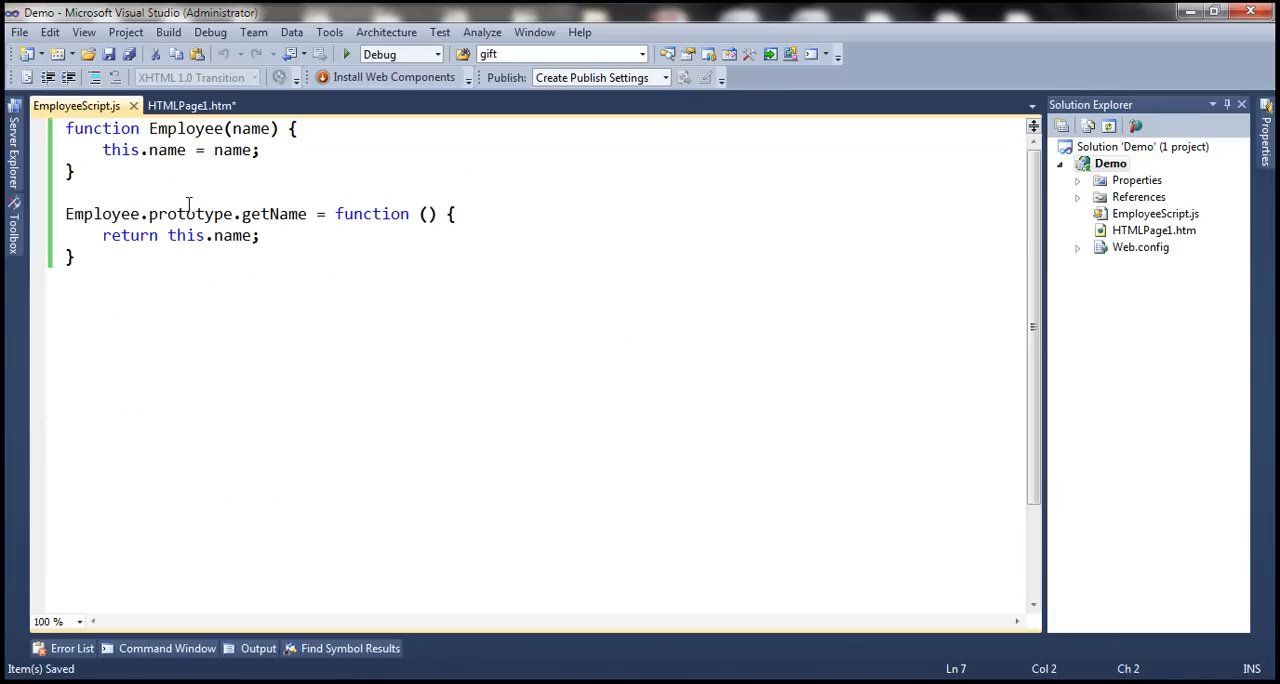
click(191, 105)
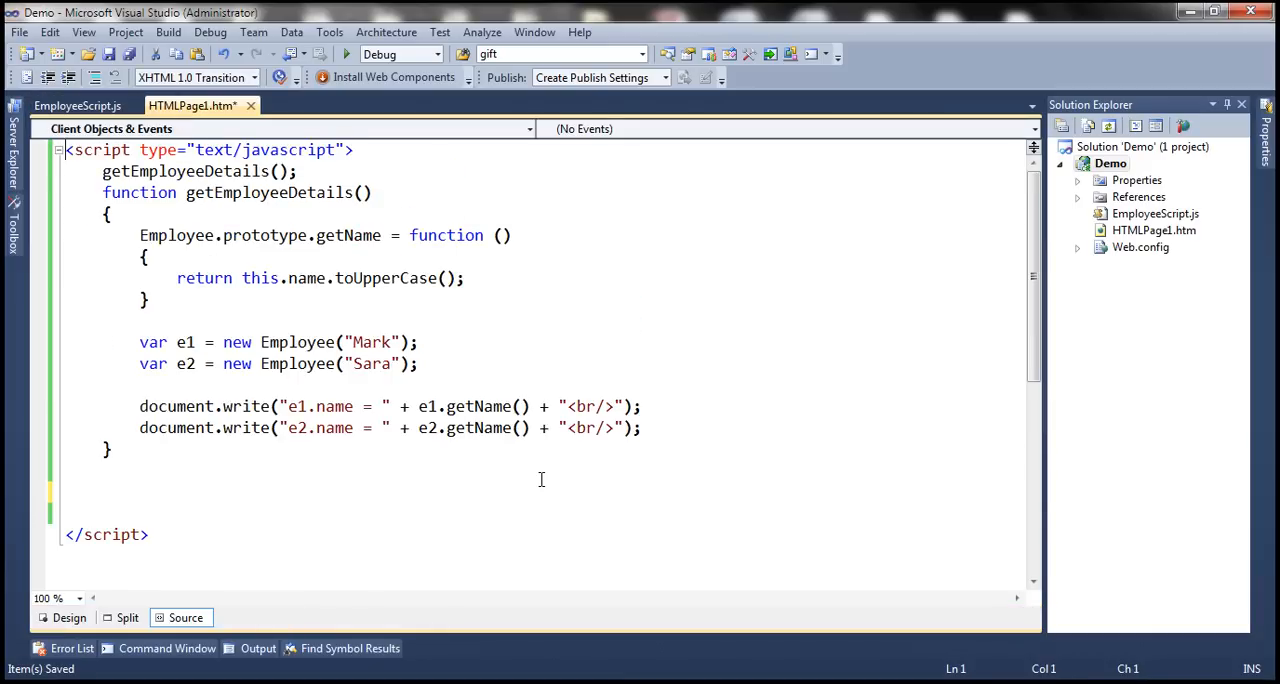
Type html and head elements at the top of HTMLPage1.htm and begin a script tag.
text(<html>)
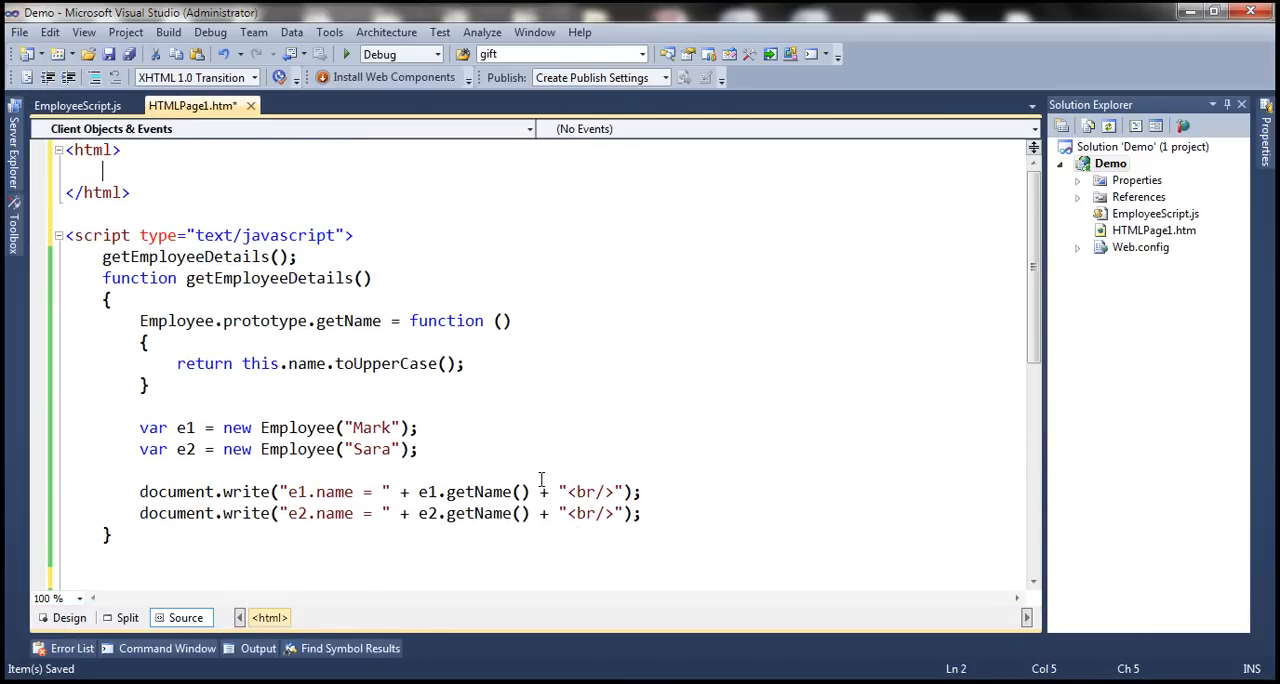
text(<head>)
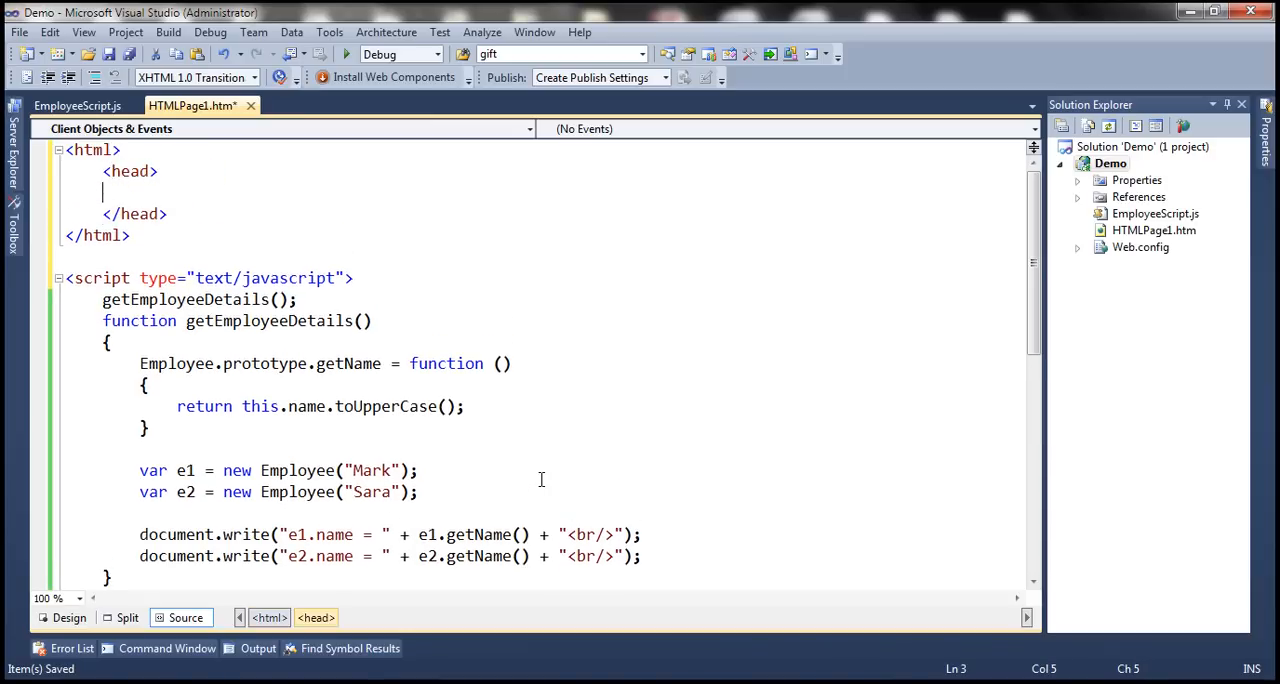
text(<src)
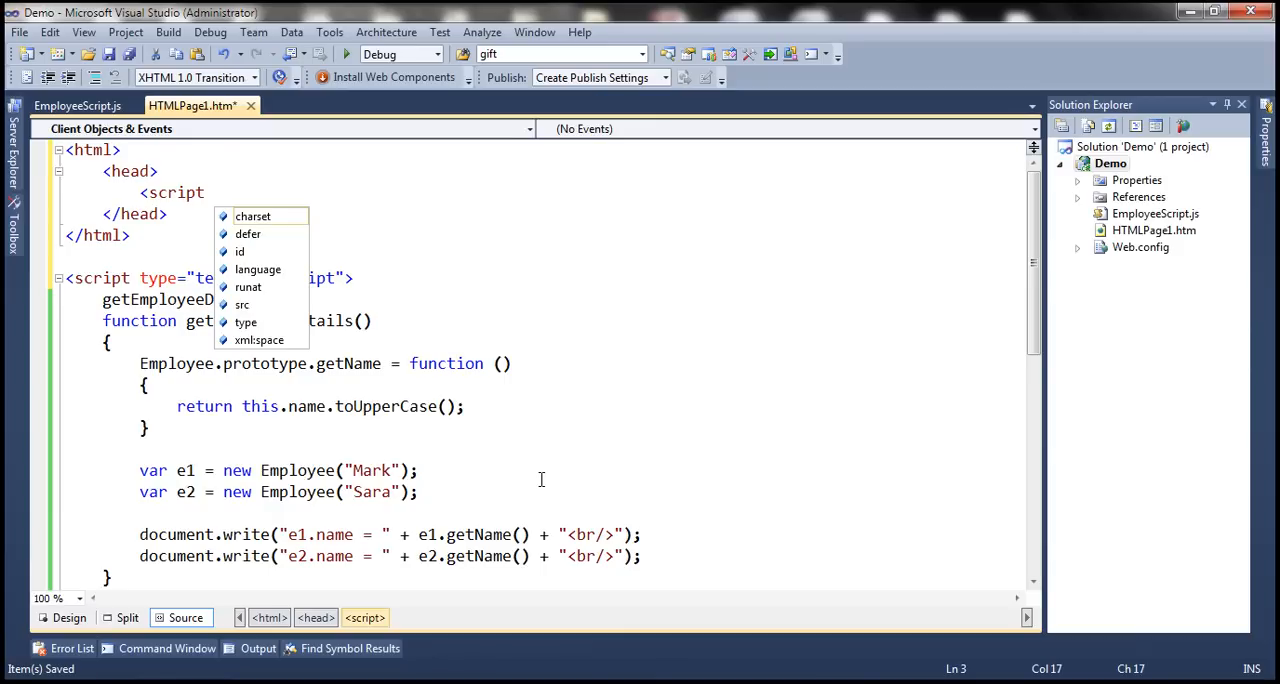
Reference EmployeeScript.js with a text/javascript script tag and add a body element.
text(src="EmployeeScript.js" type)
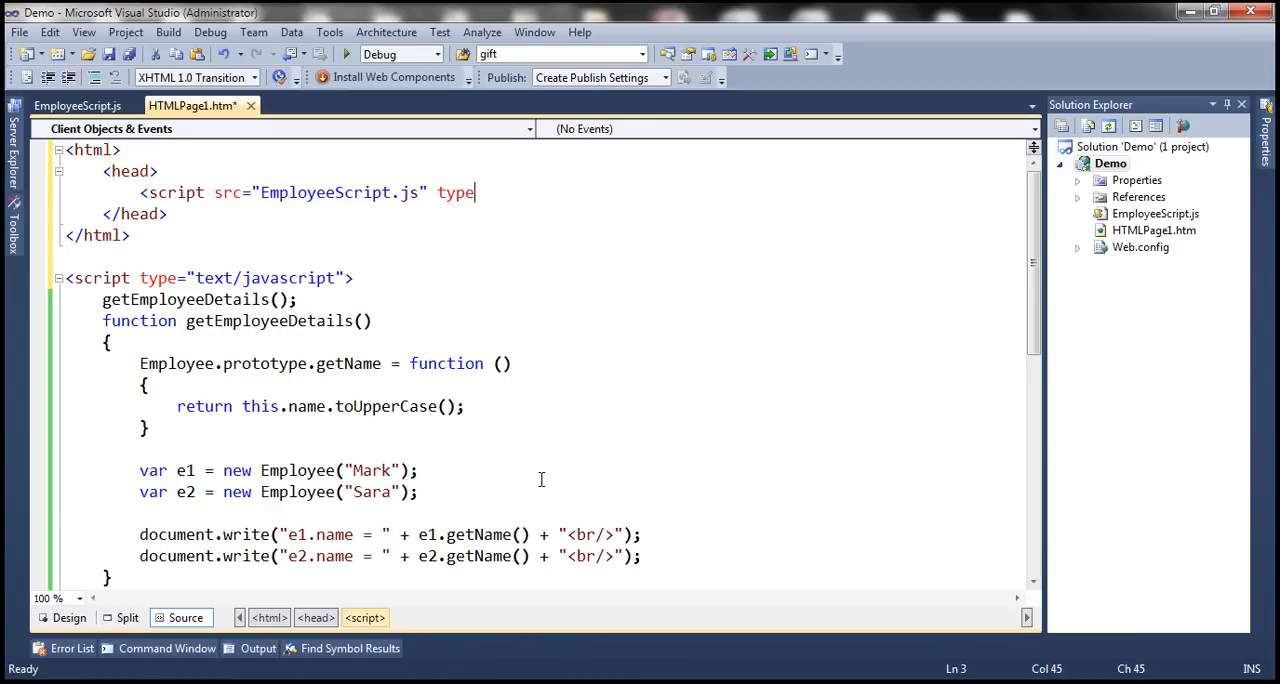
text(="text/javascript"></script>)
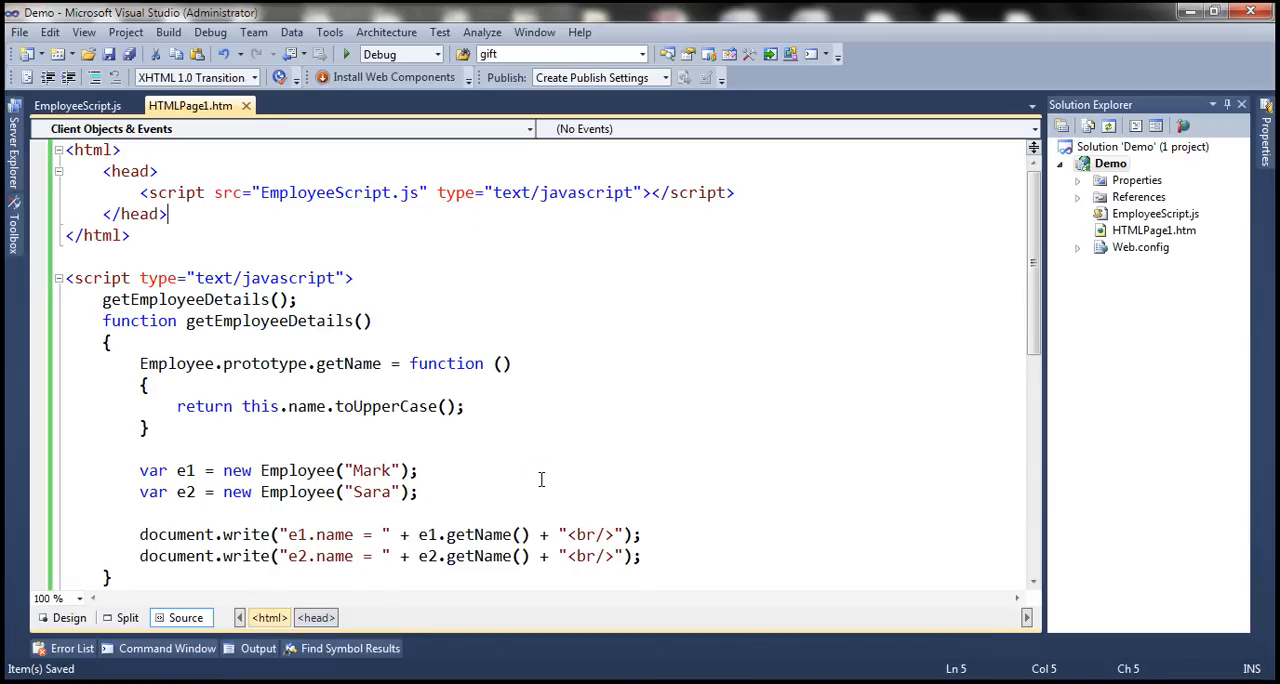
text(M)
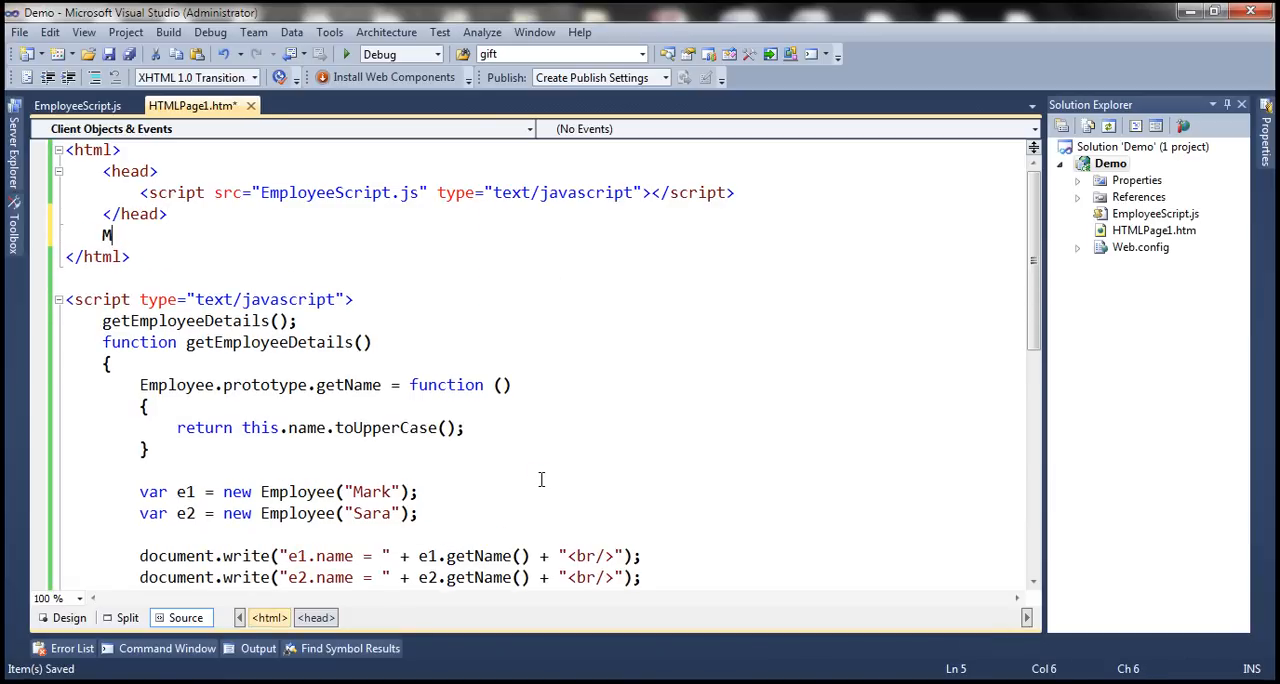
text(<body>)
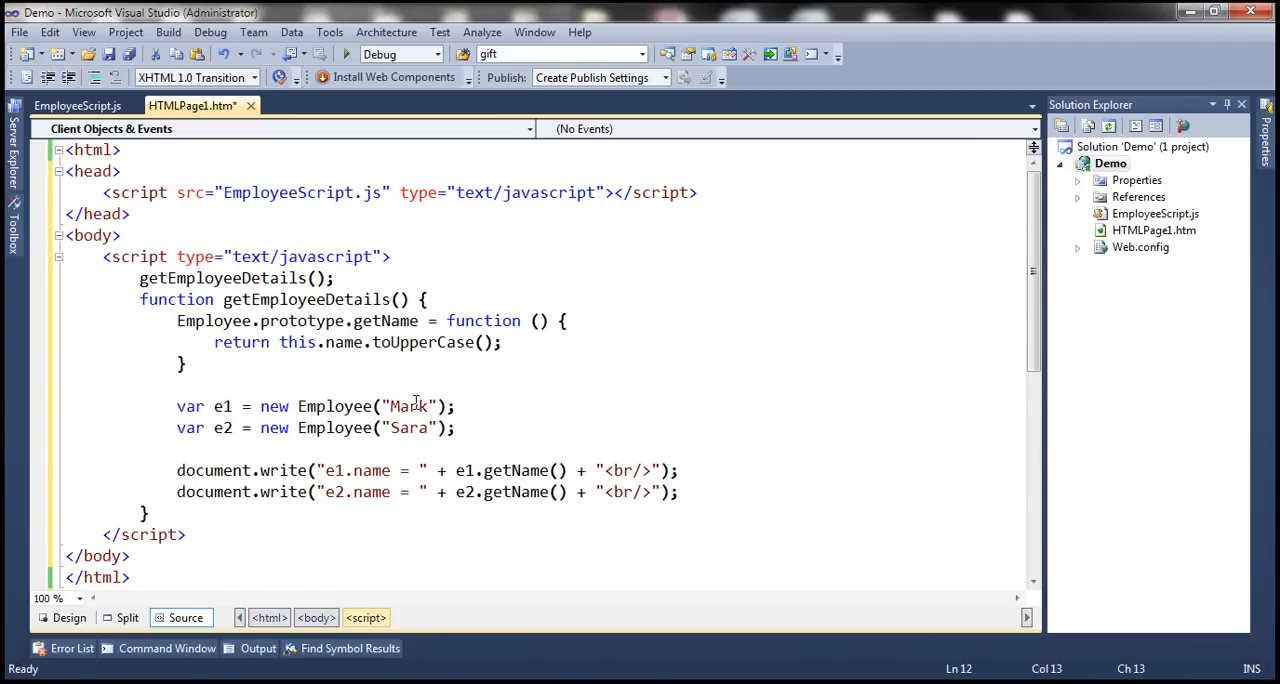
Save HTMLPage1.htm and glance at EmployeeScript.js before returning to the page.
key(ctrl+s)
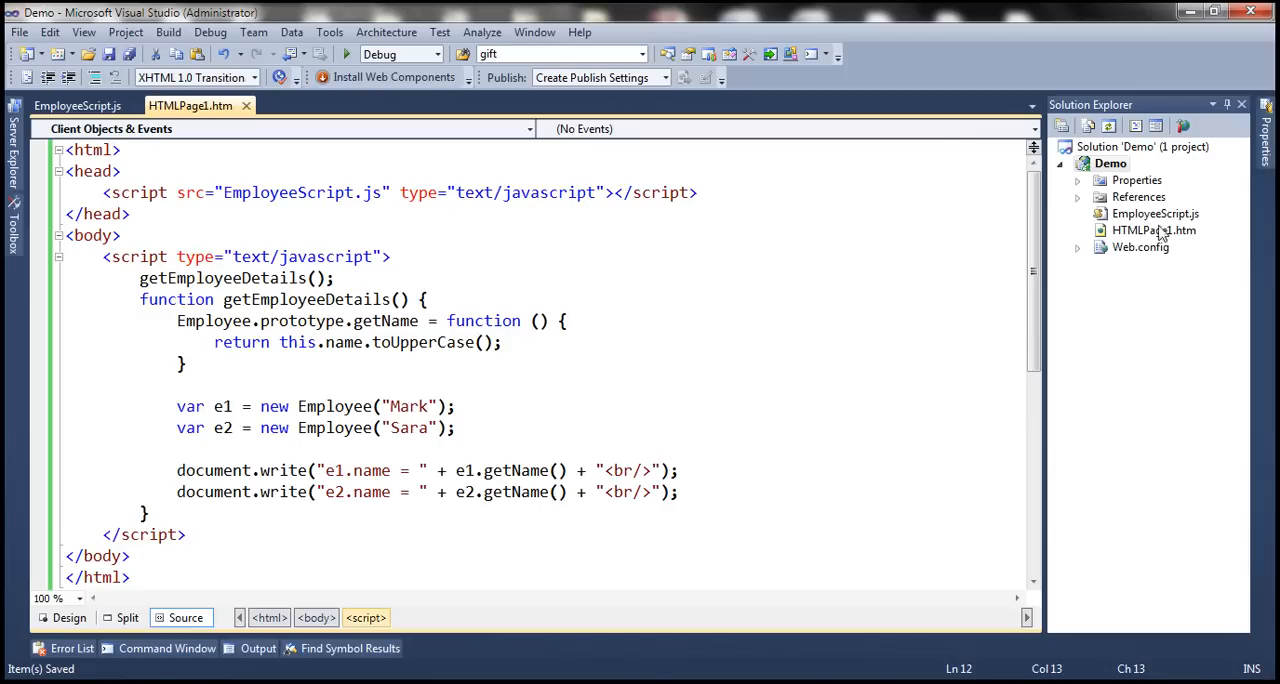
click(77, 105)
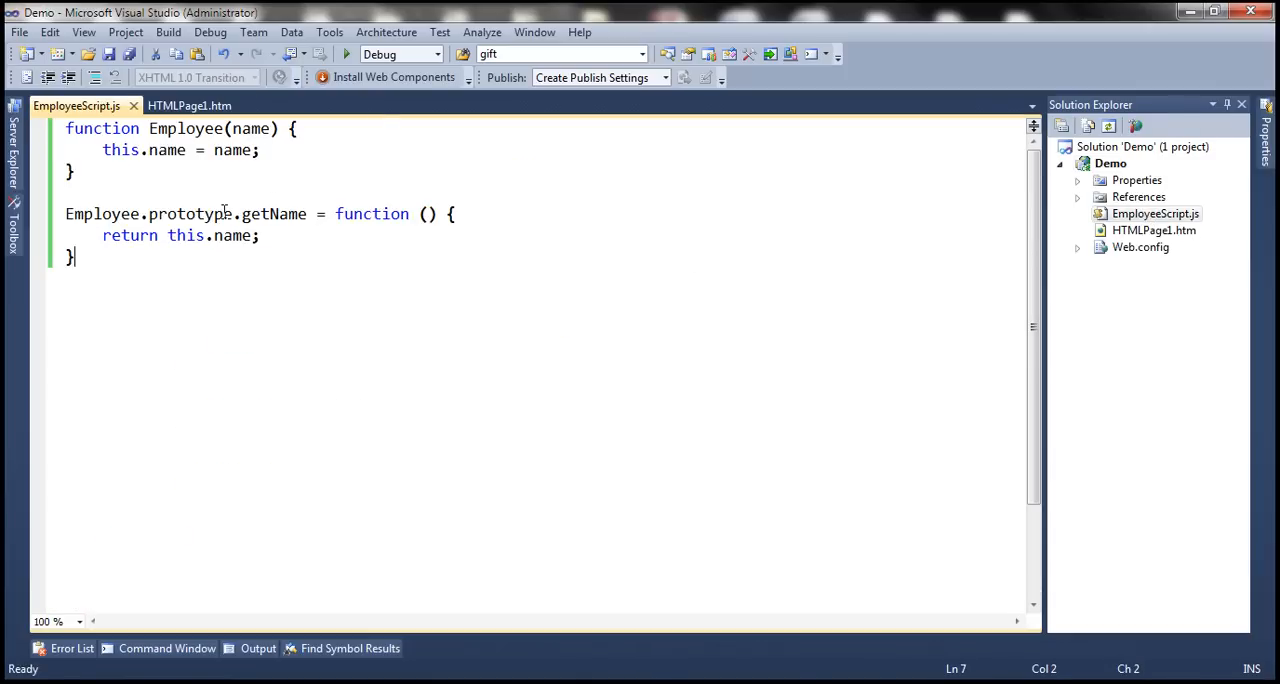
click(189, 105)
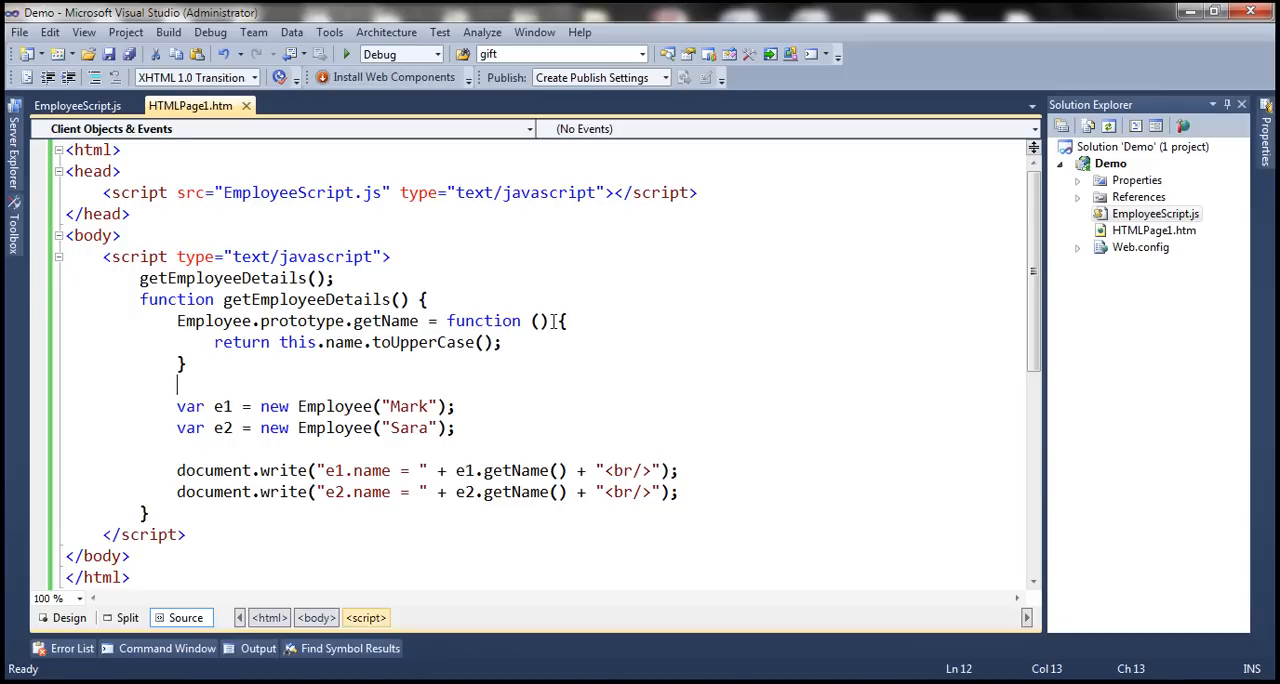
Put the override's opening brace on its own line, save, and select the override lines.
key(Enter)
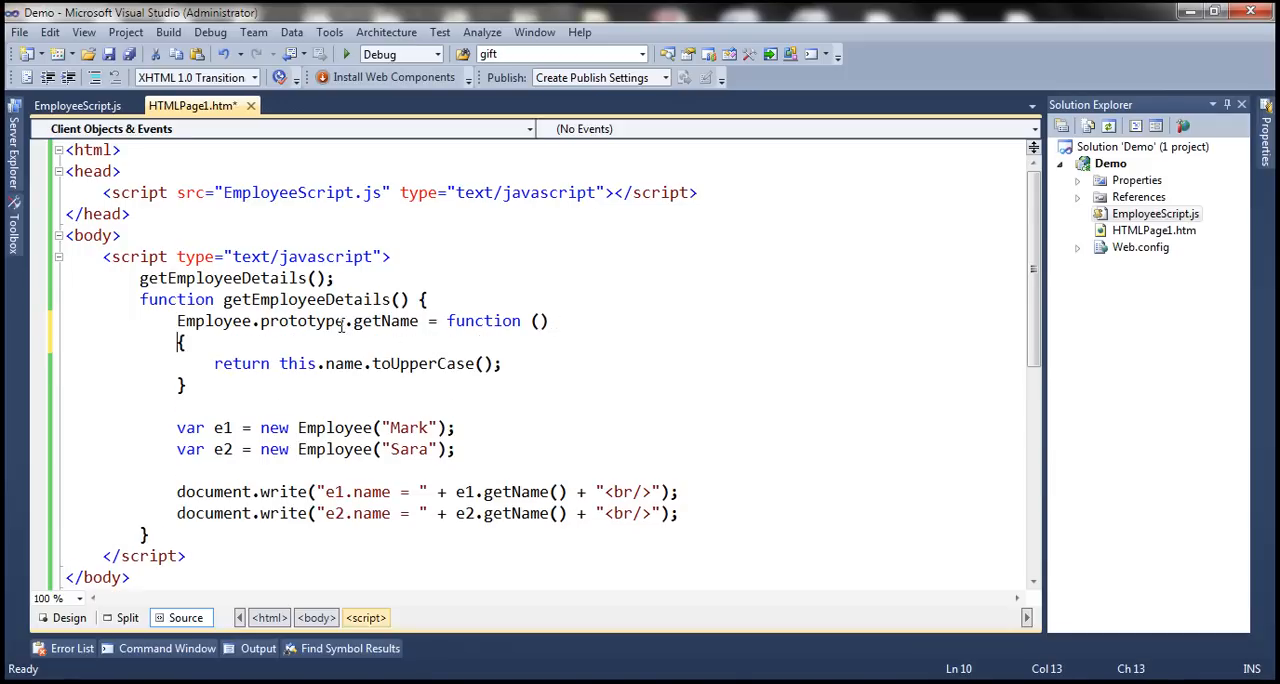
key(ctrl+s)
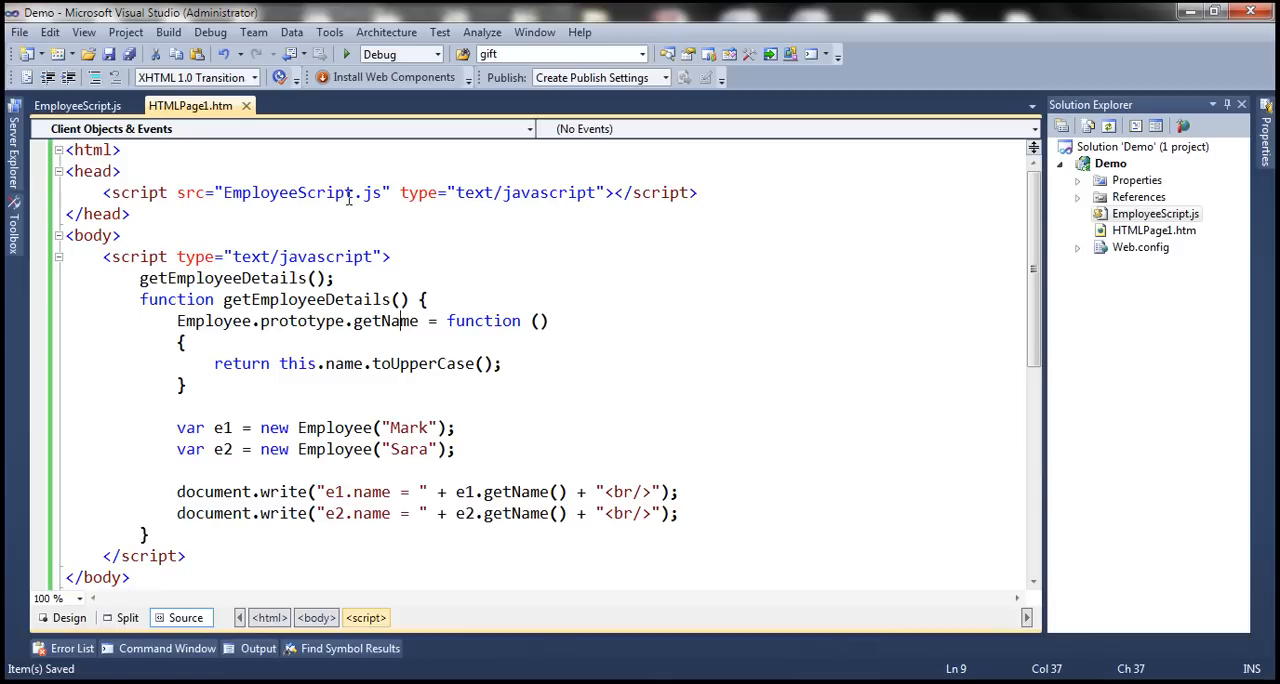
drag(177, 321, 185, 341)
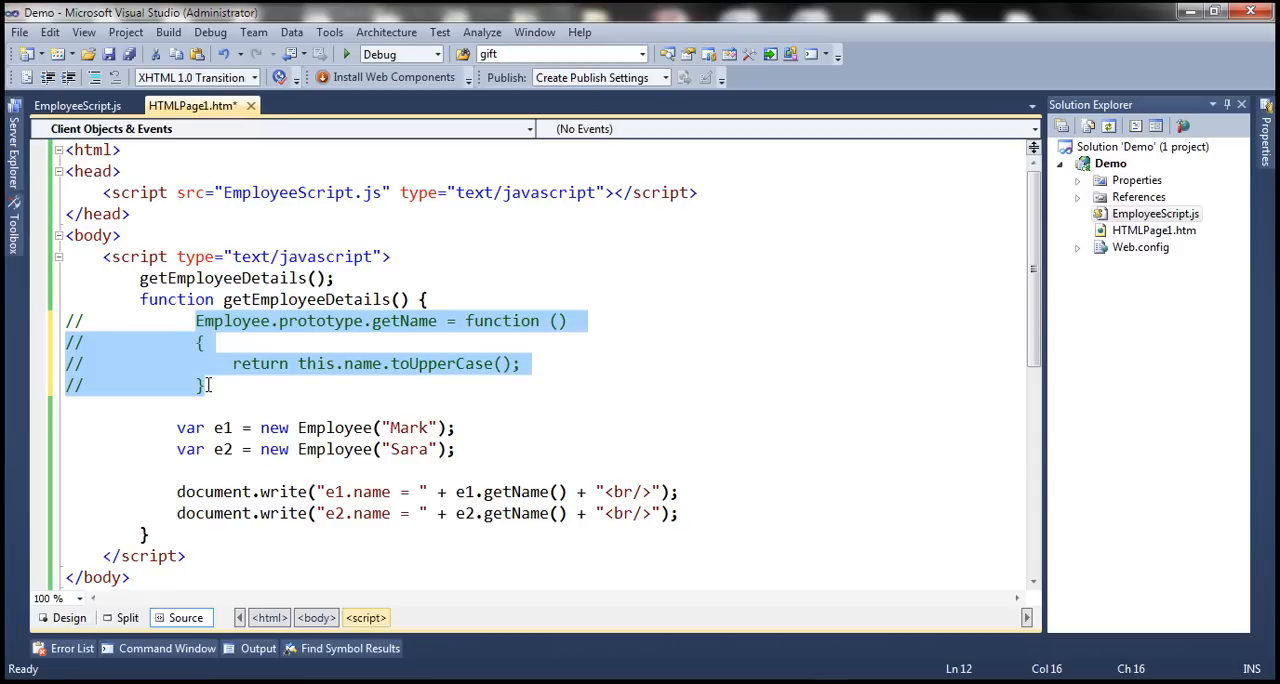
Save the page with the uppercase getName override commented out and view it in the browser.
key(ctrl+s)
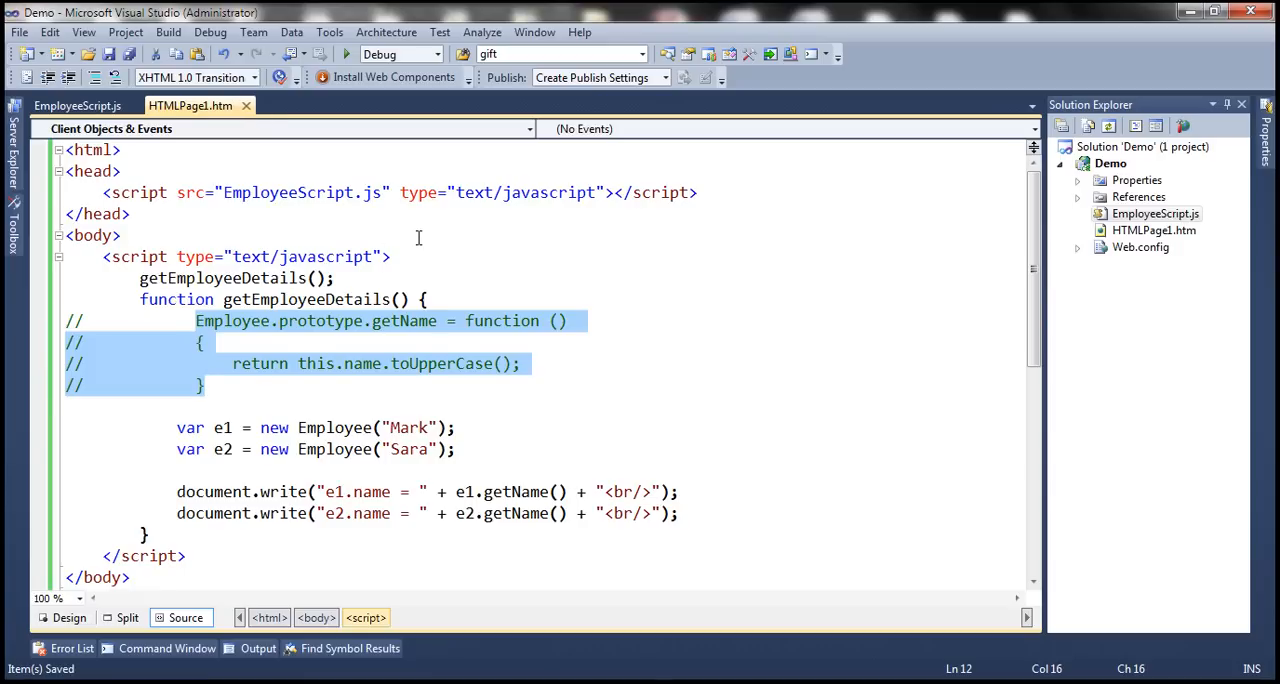
click(408, 321)
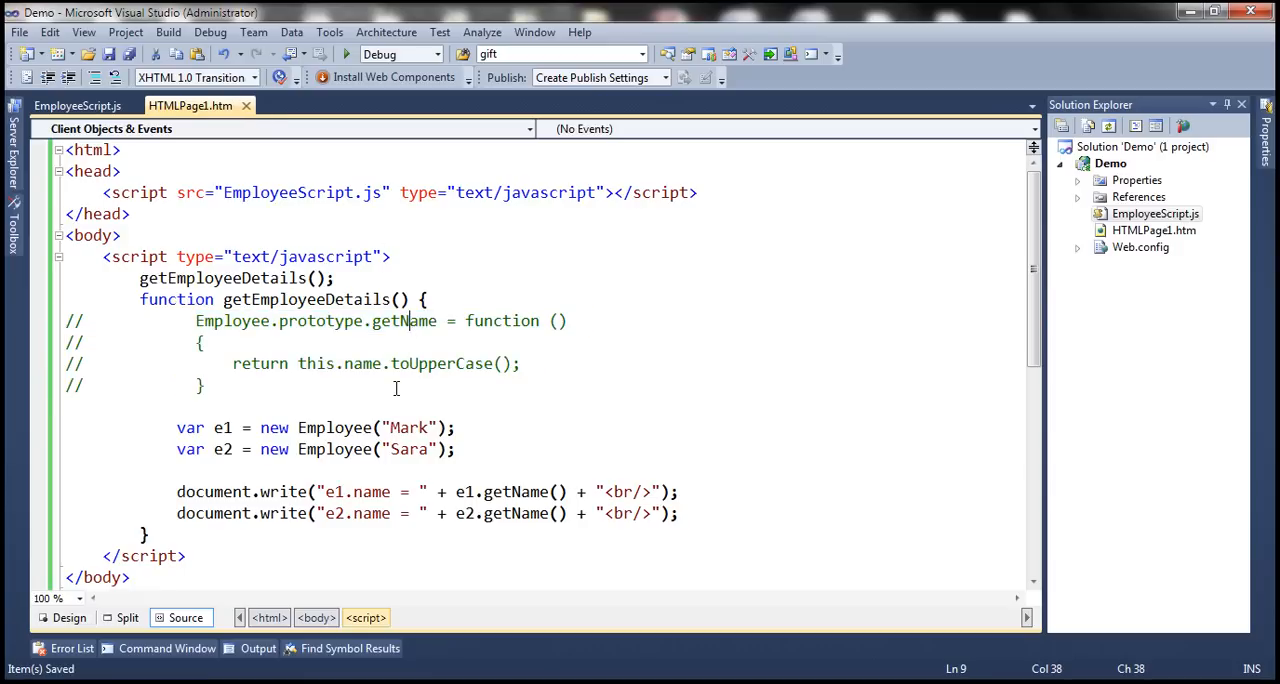
click(346, 54)
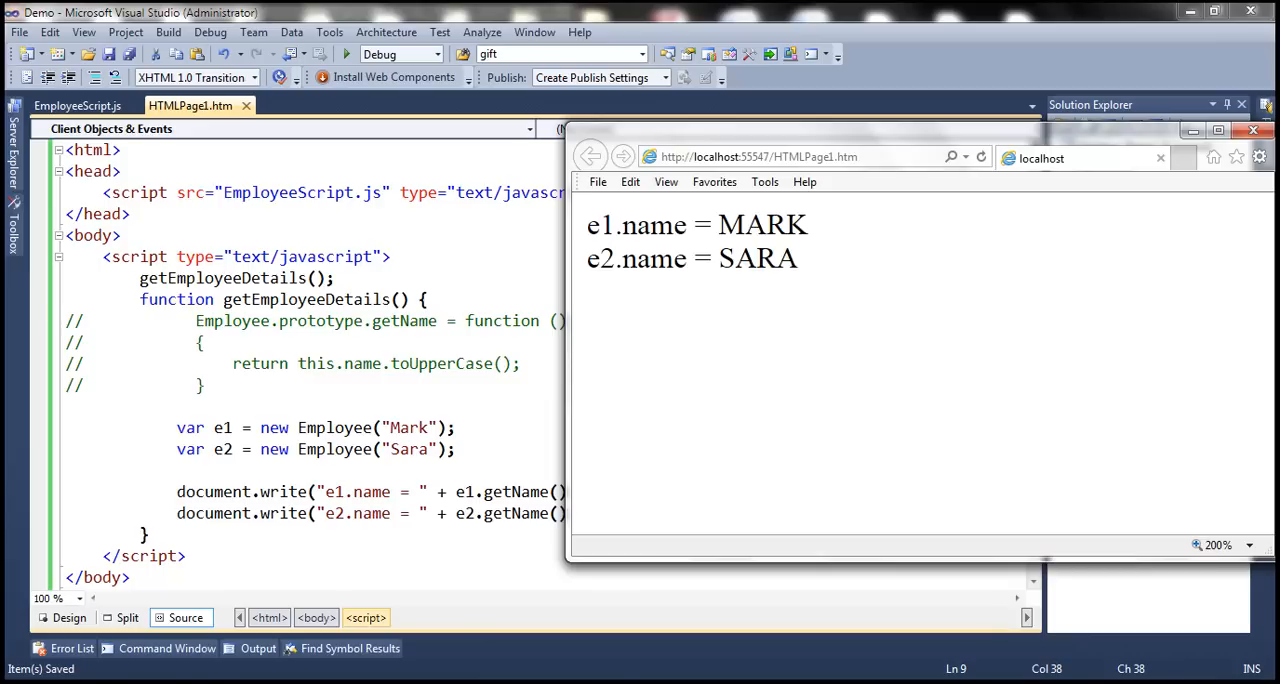
click(980, 156)
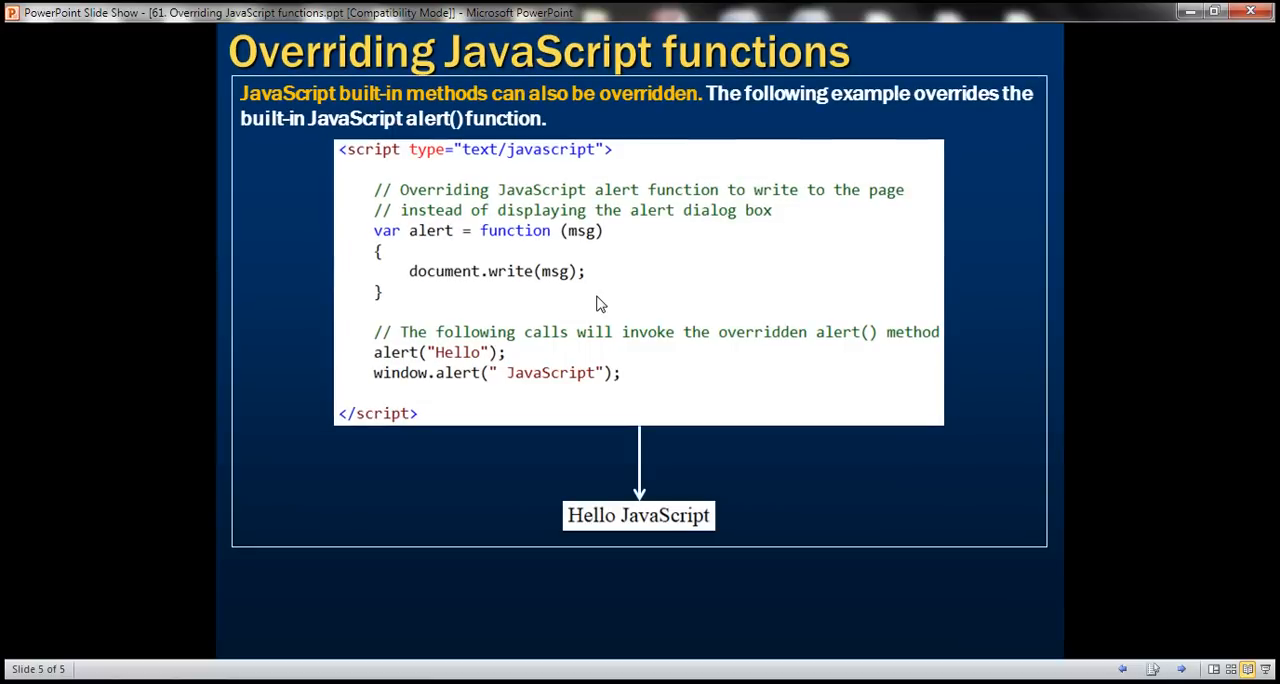
mouse_move(405, 195)
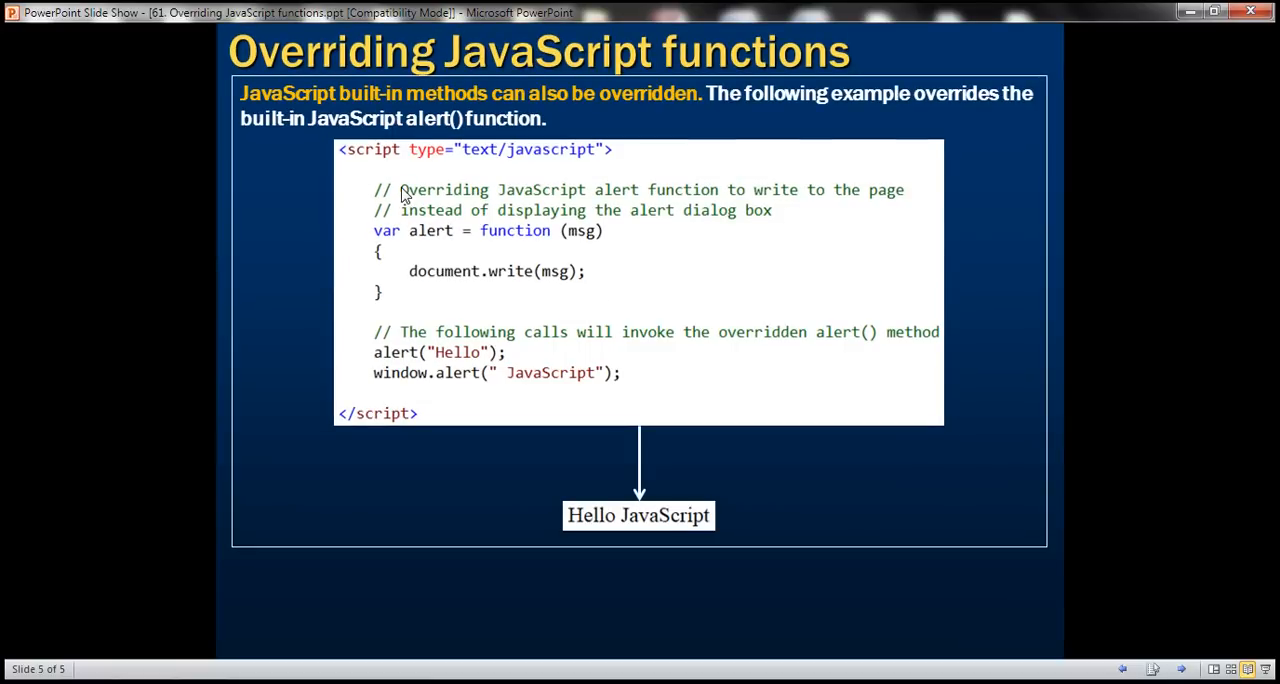
mouse_move(449, 145)
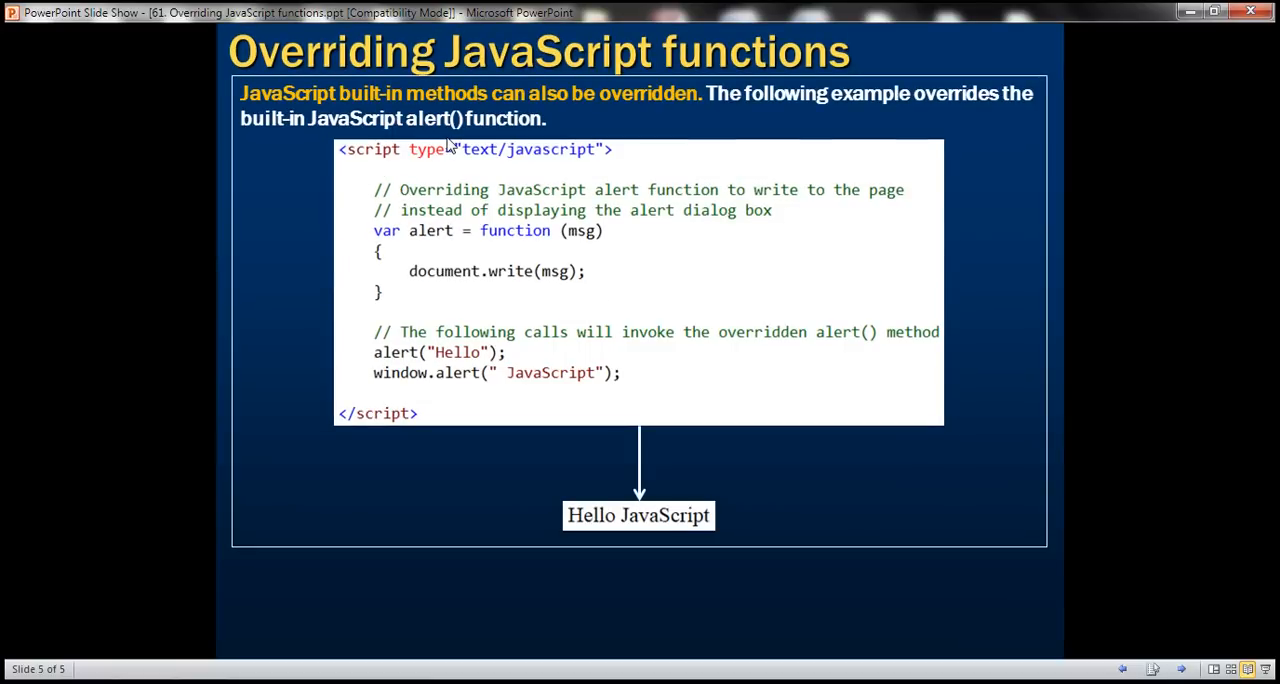
mouse_move(680, 113)
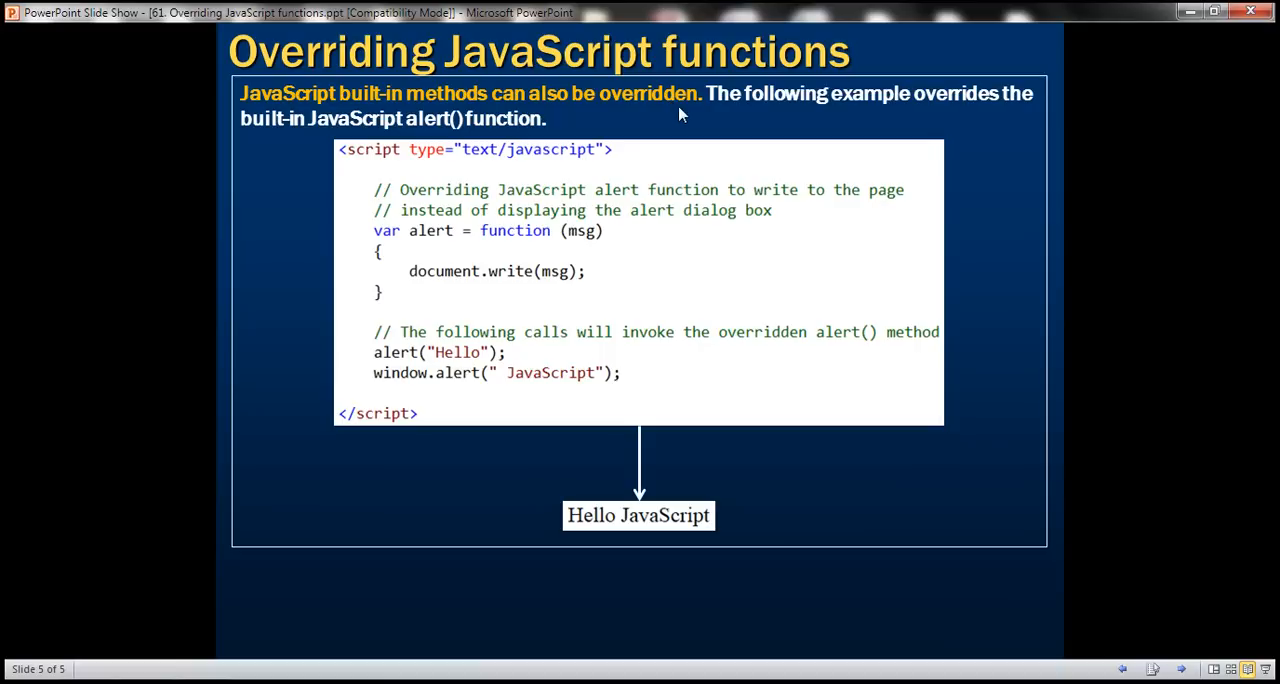
mouse_move(472, 138)
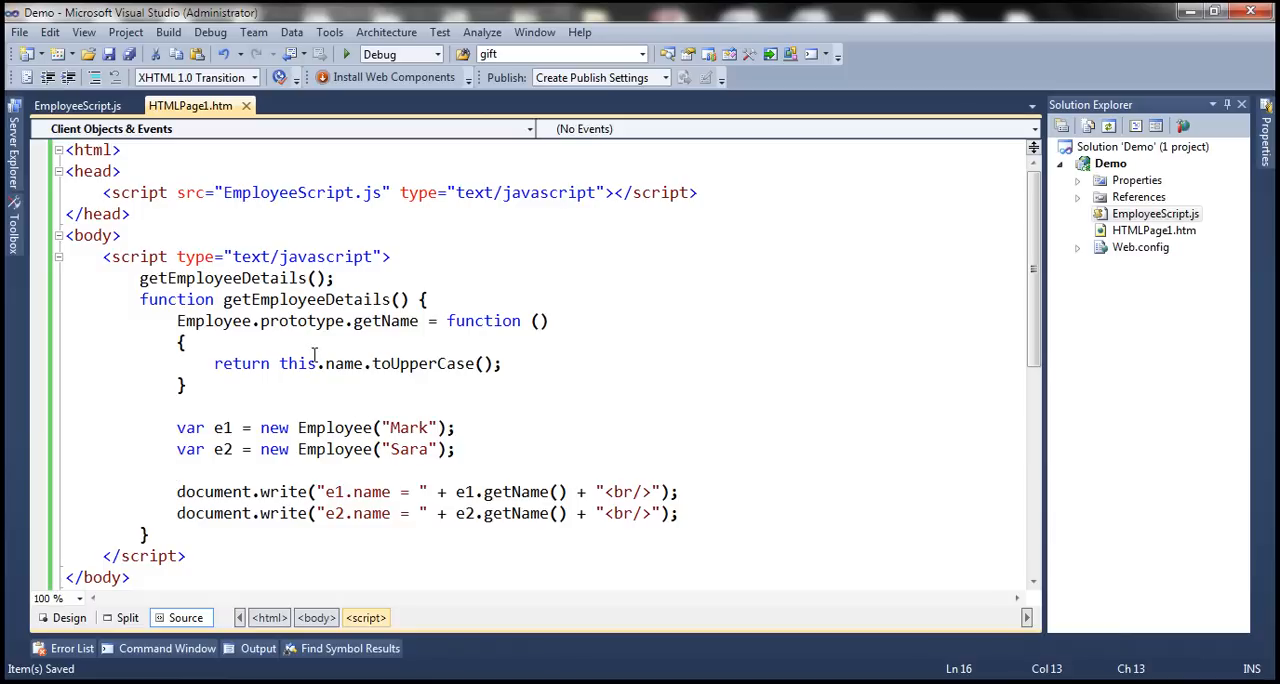
Replace the getEmployeeDetails code with alert("Hello").
drag(140, 278, 180, 470)
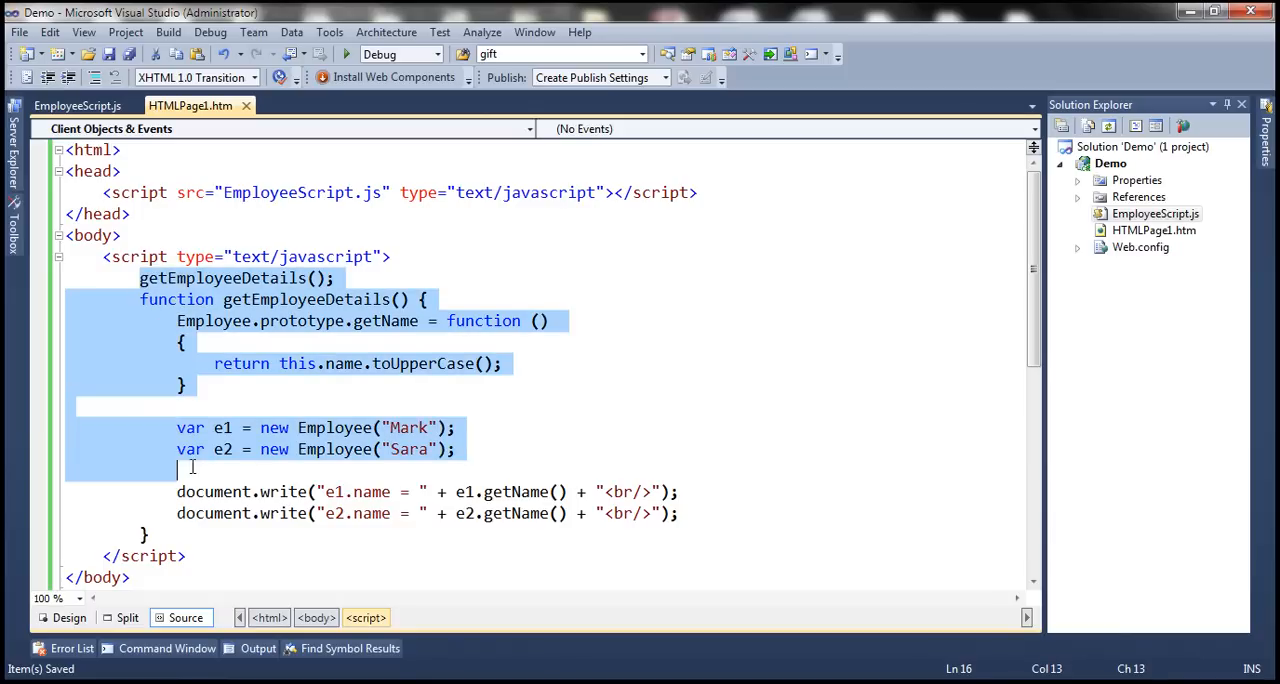
text(ale)
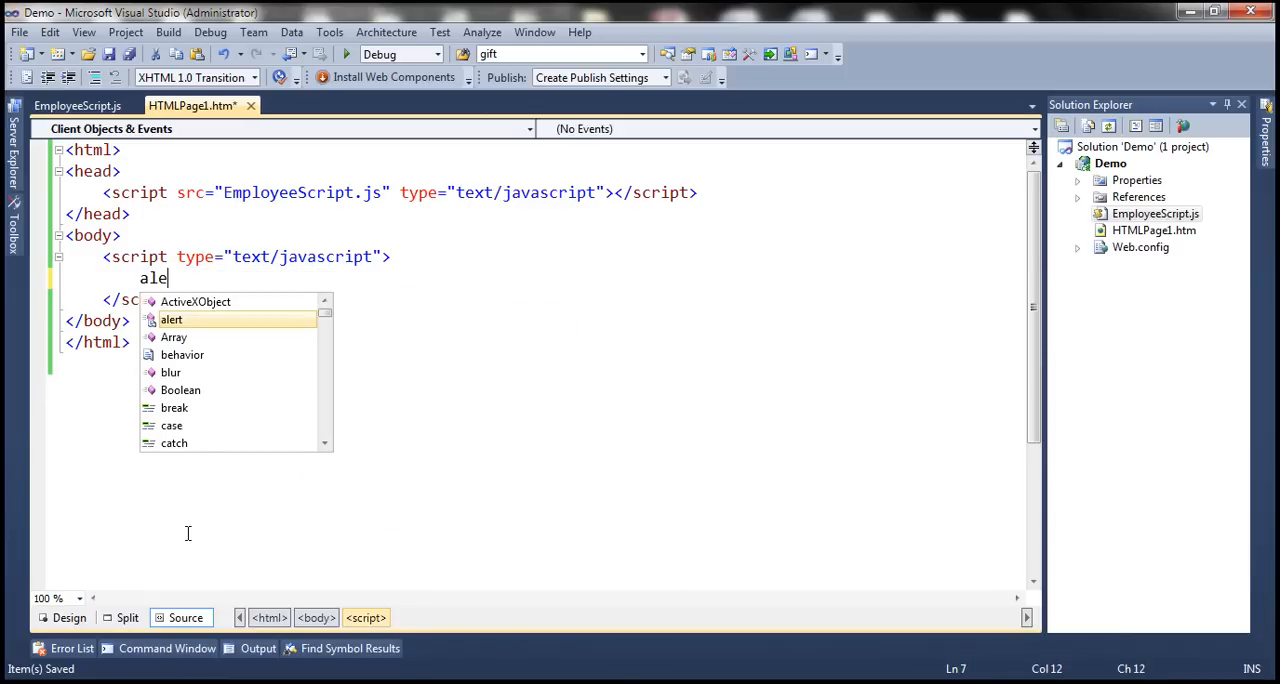
text(rt(")
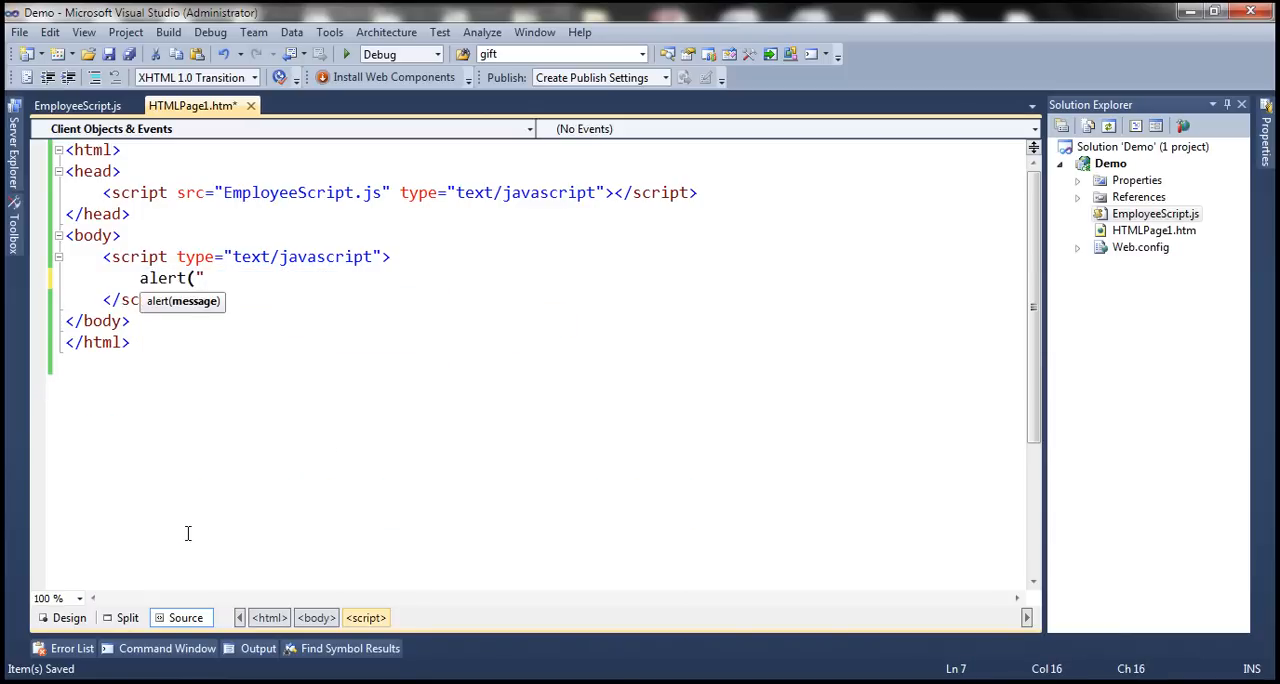
text(Hello");)
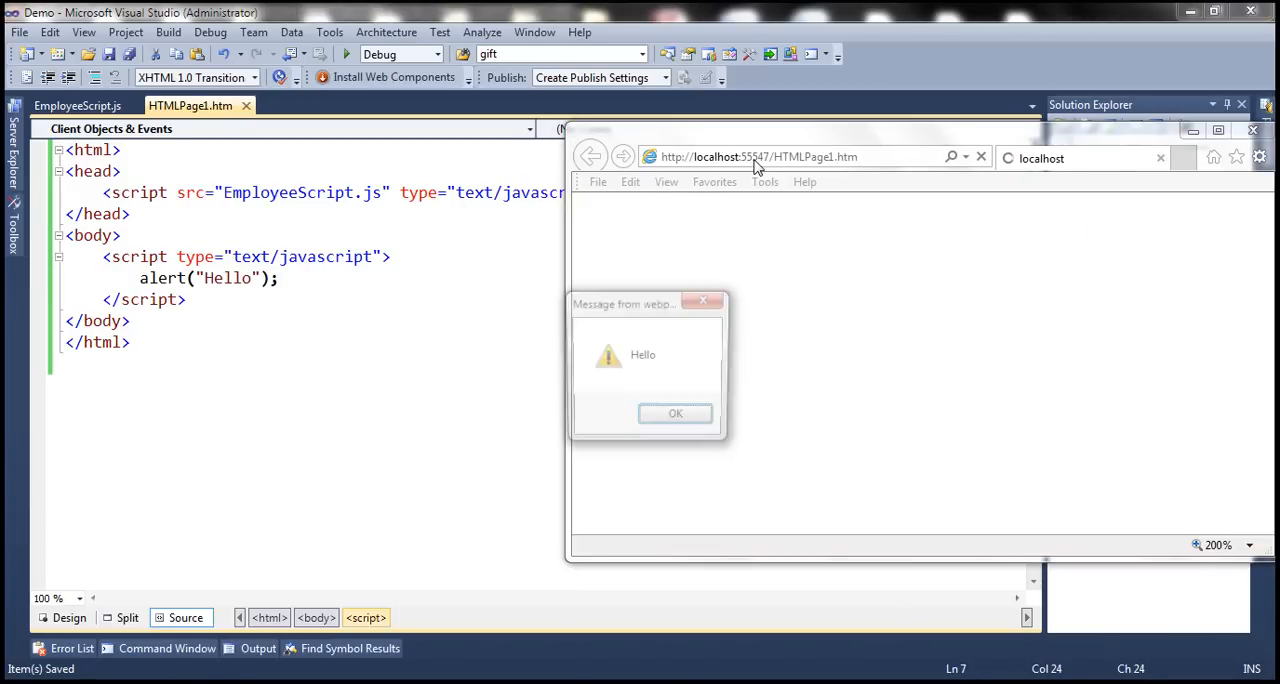
Move the Hello message box over the page and dismiss it with OK.
drag(625, 303, 866, 241)
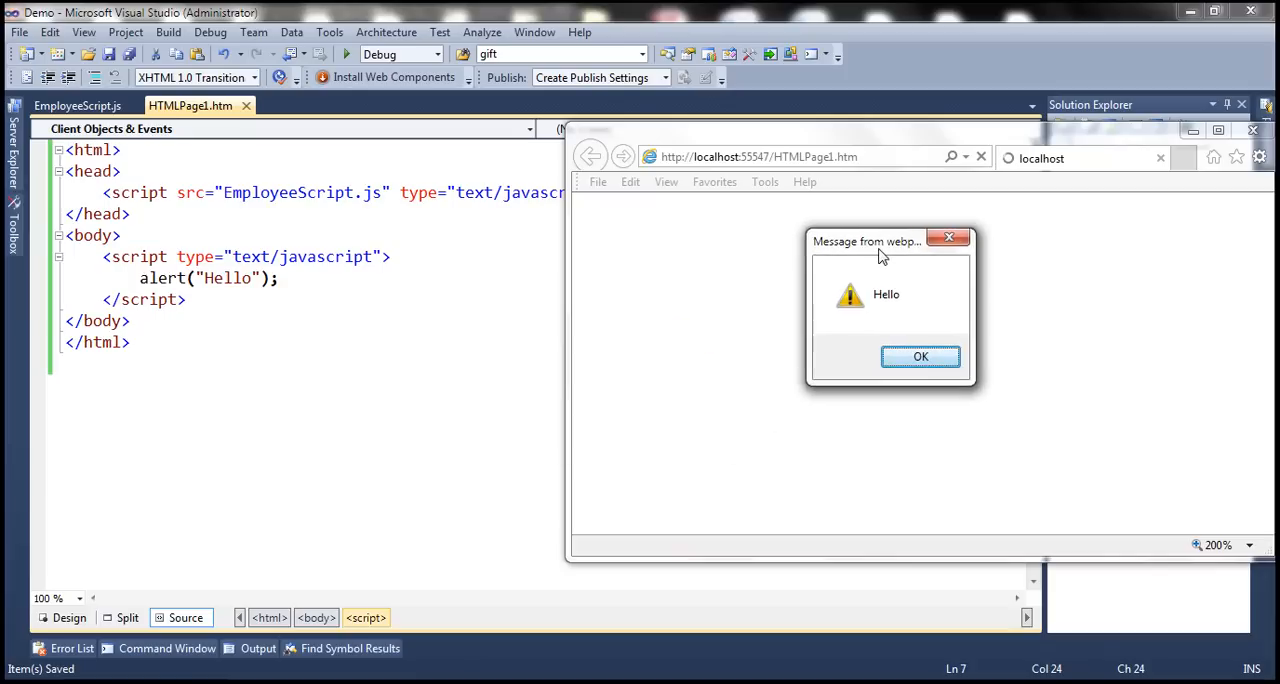
click(920, 357)
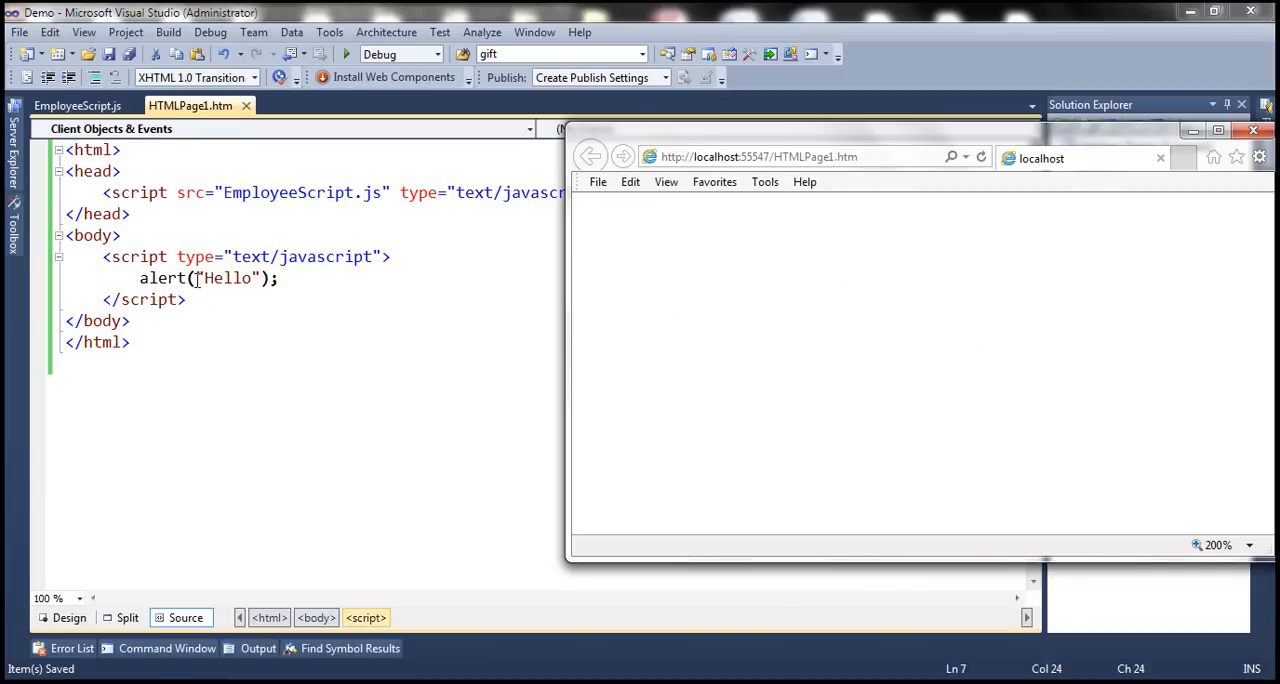
mouse_move(170, 282)
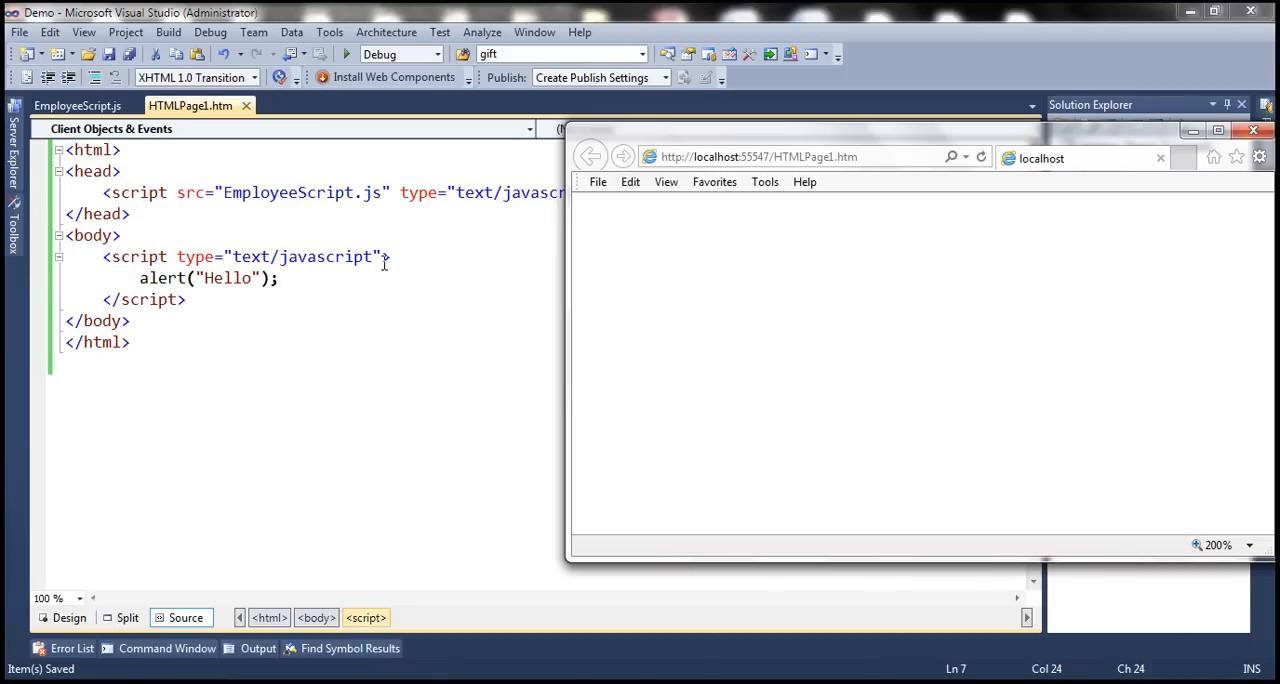
mouse_move(226, 284)
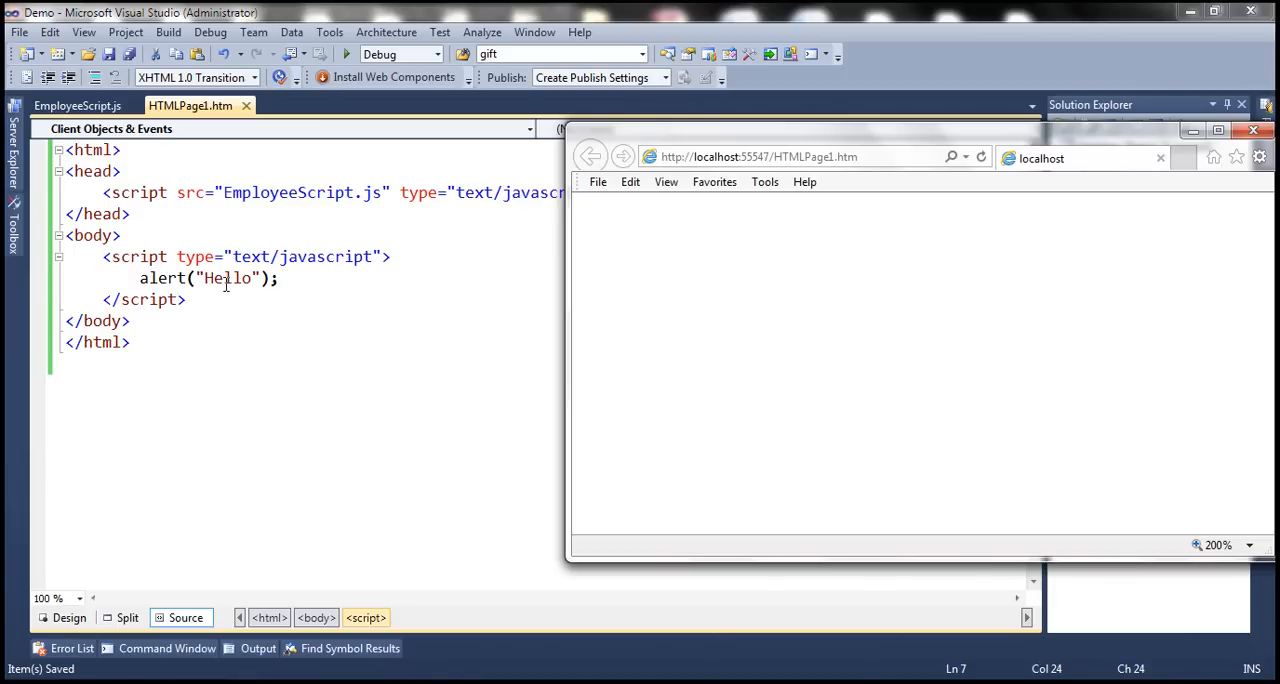
mouse_move(638, 285)
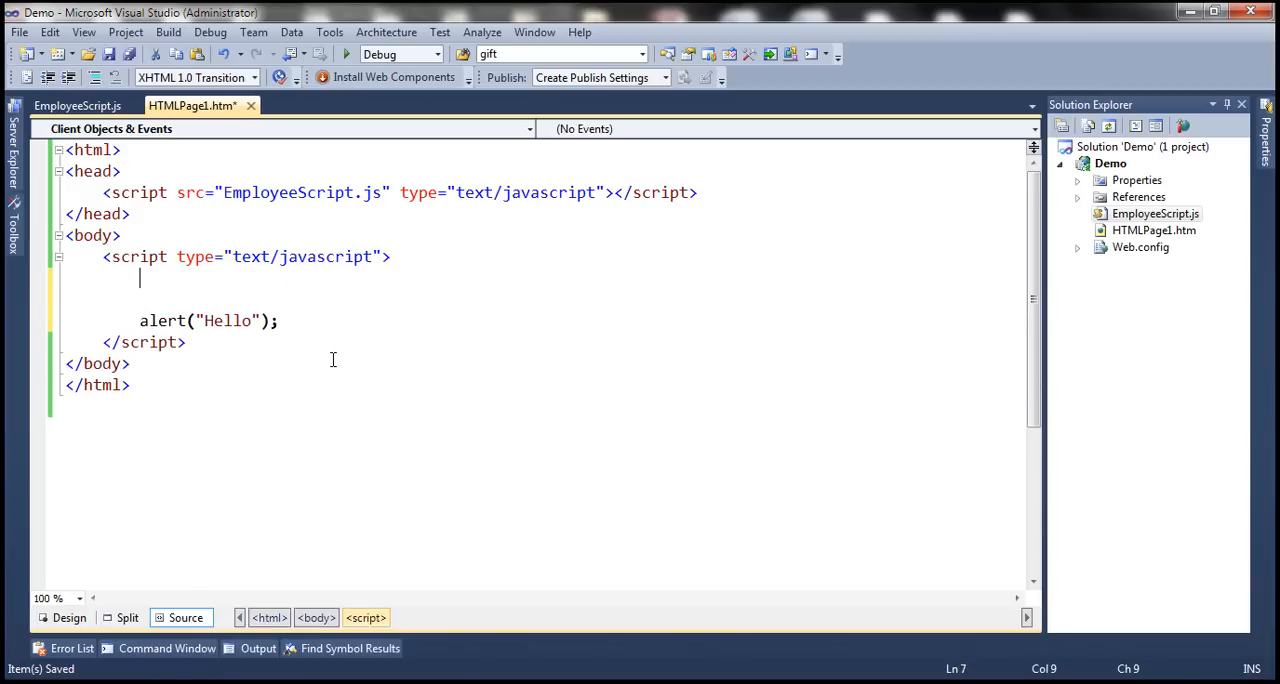
Start the override: var alert = function (msg), beginning the document call.
text(var)
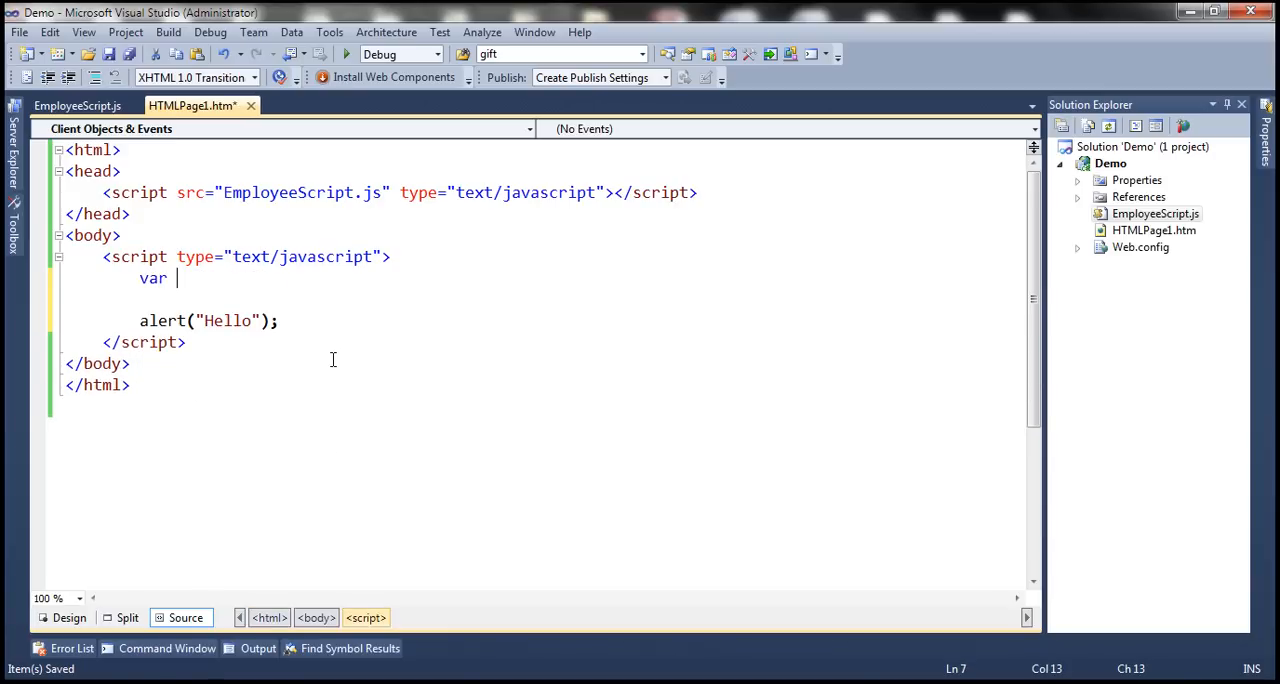
text(alert)
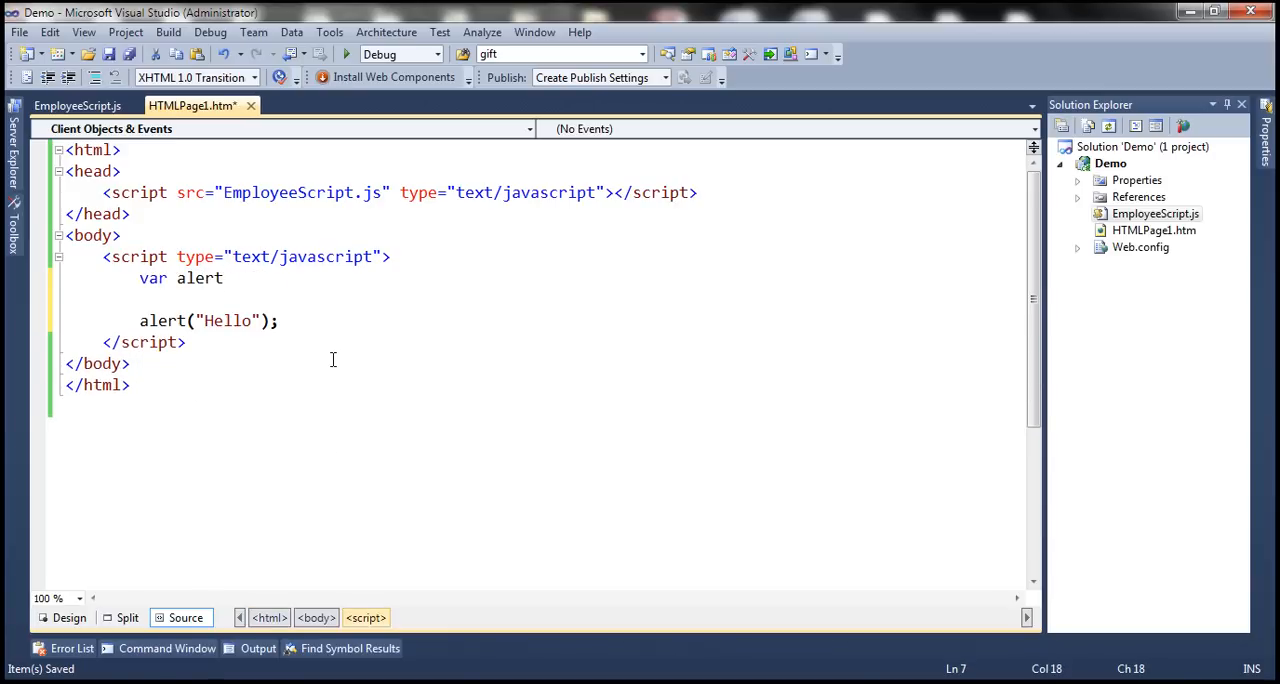
text(= function () {)
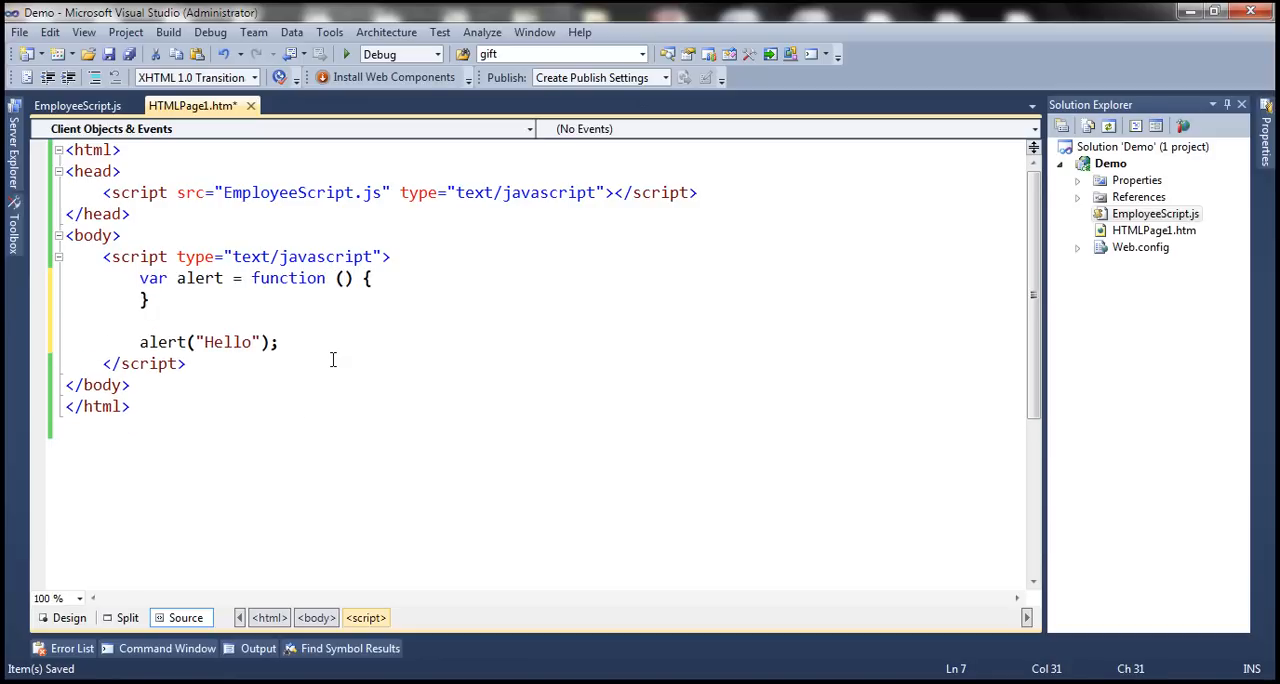
text(msg)
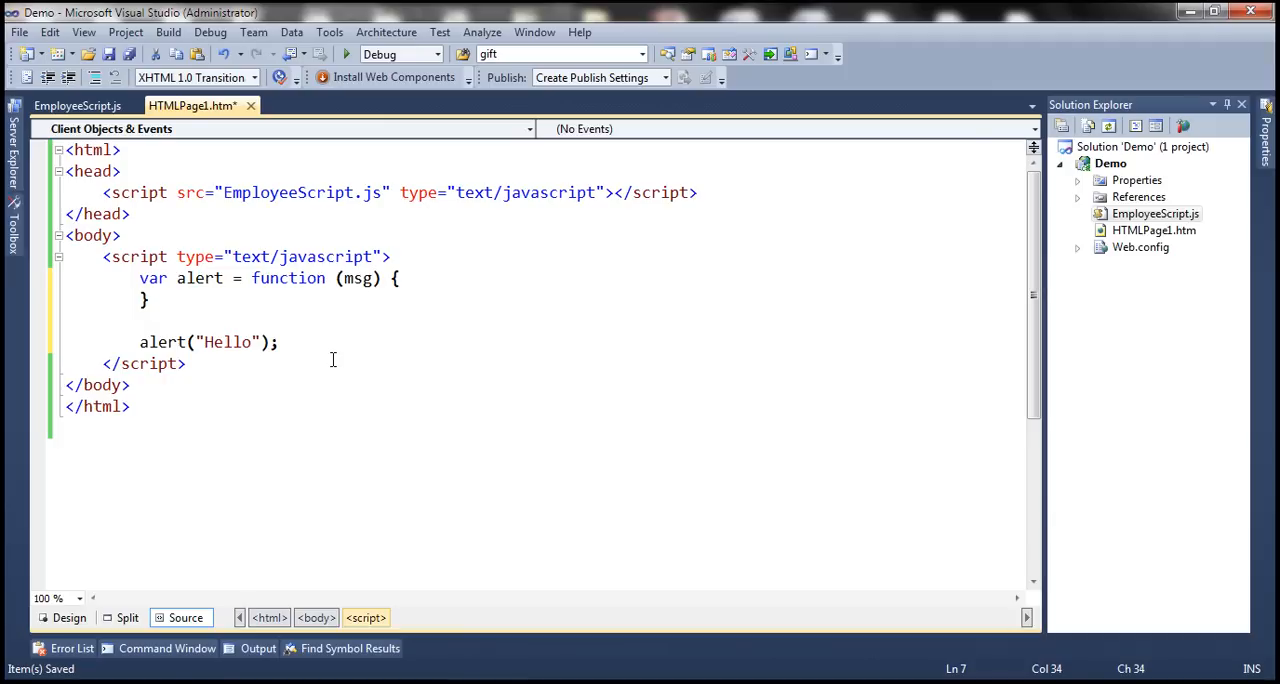
text(doc)
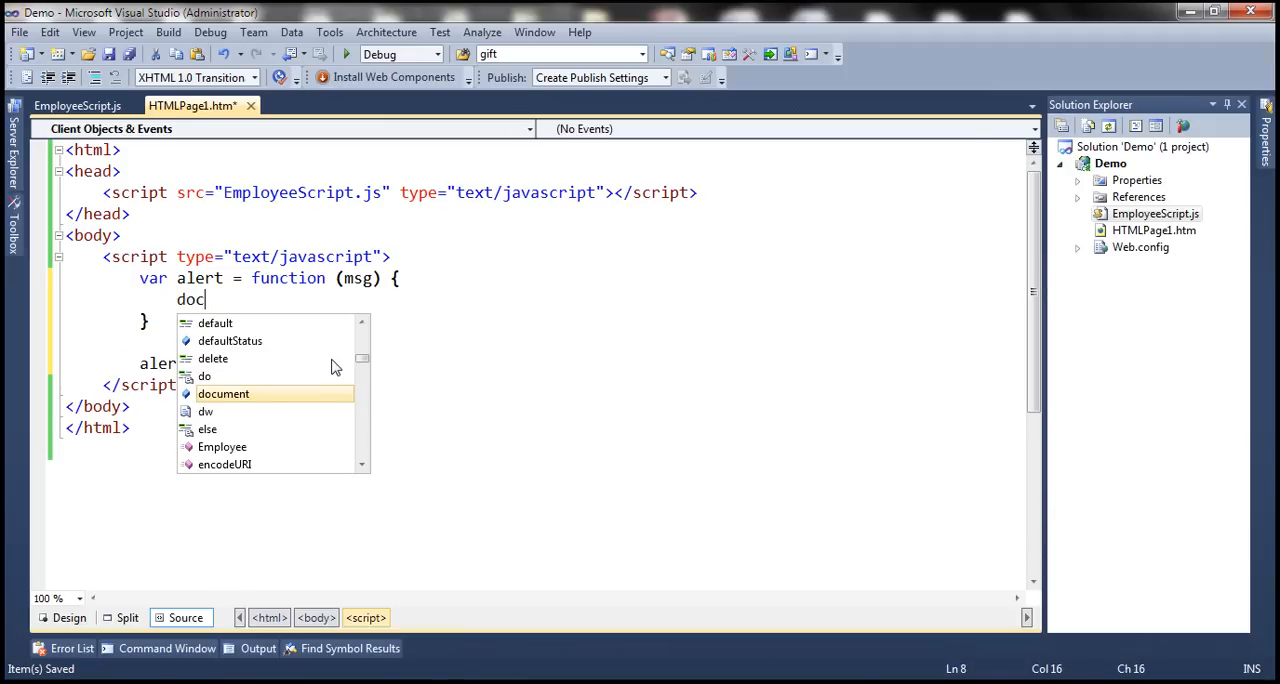
Finish the body with document.write(msg);, save, and put the brace on its own line.
text(ument.write)
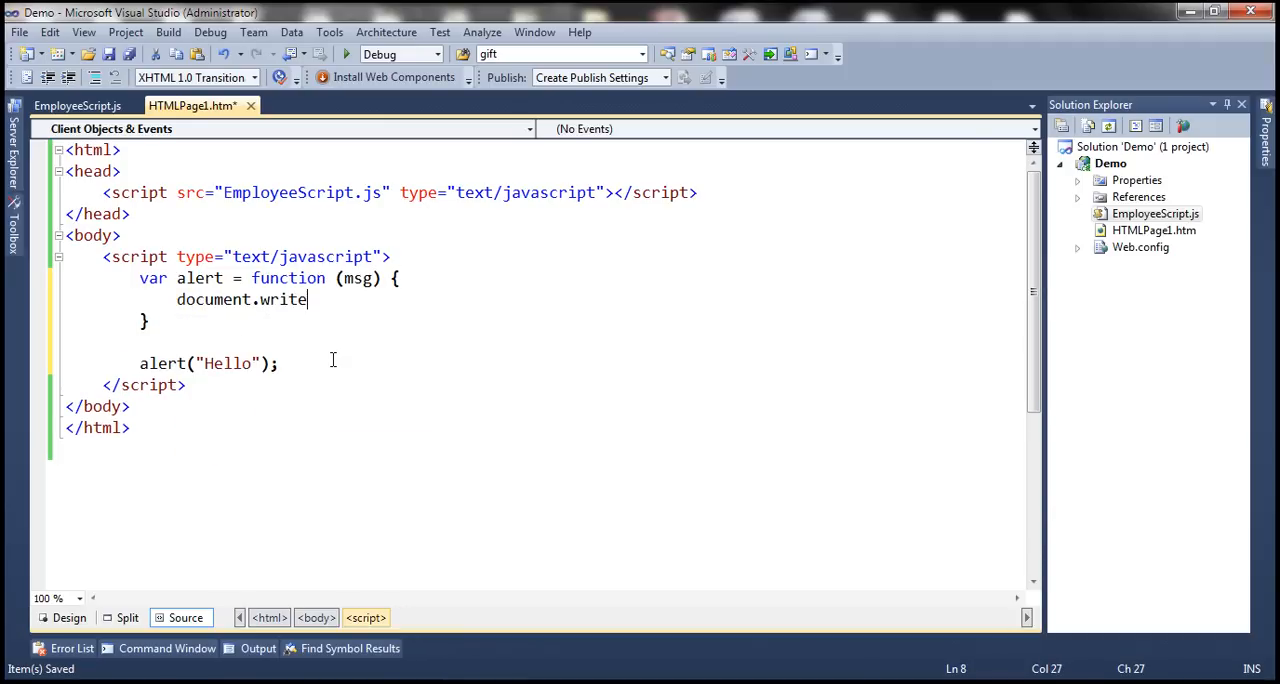
text((m)
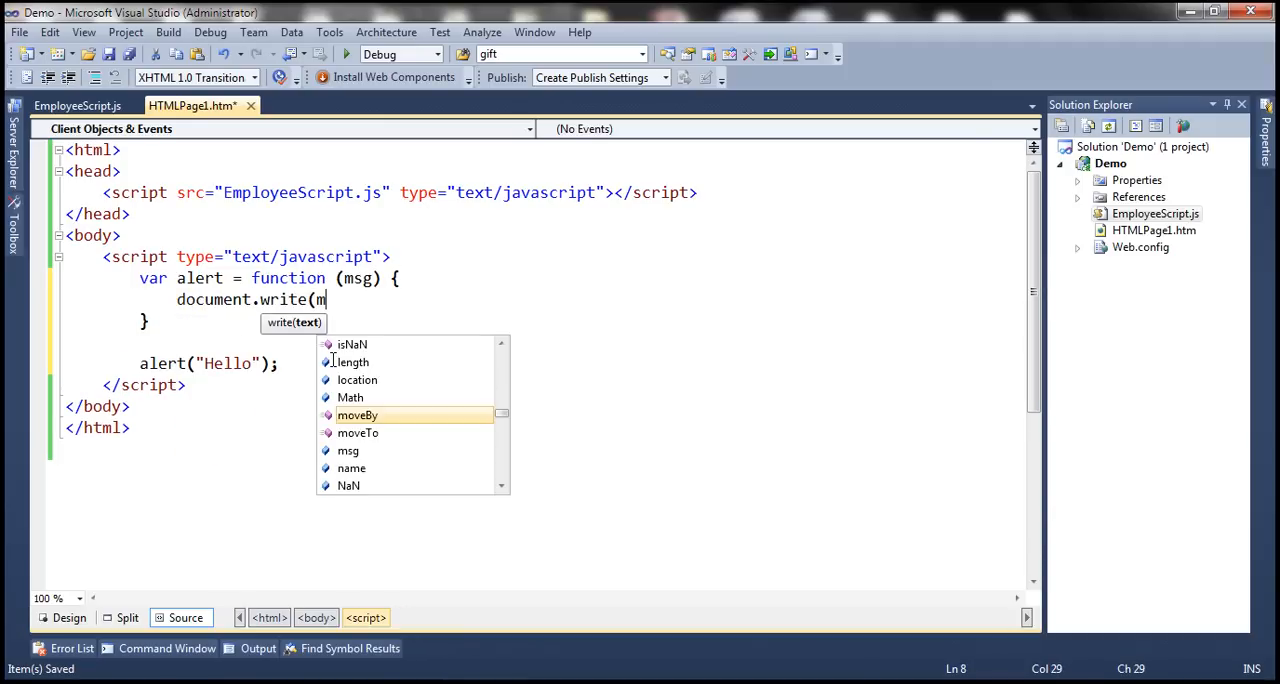
text(sg);)
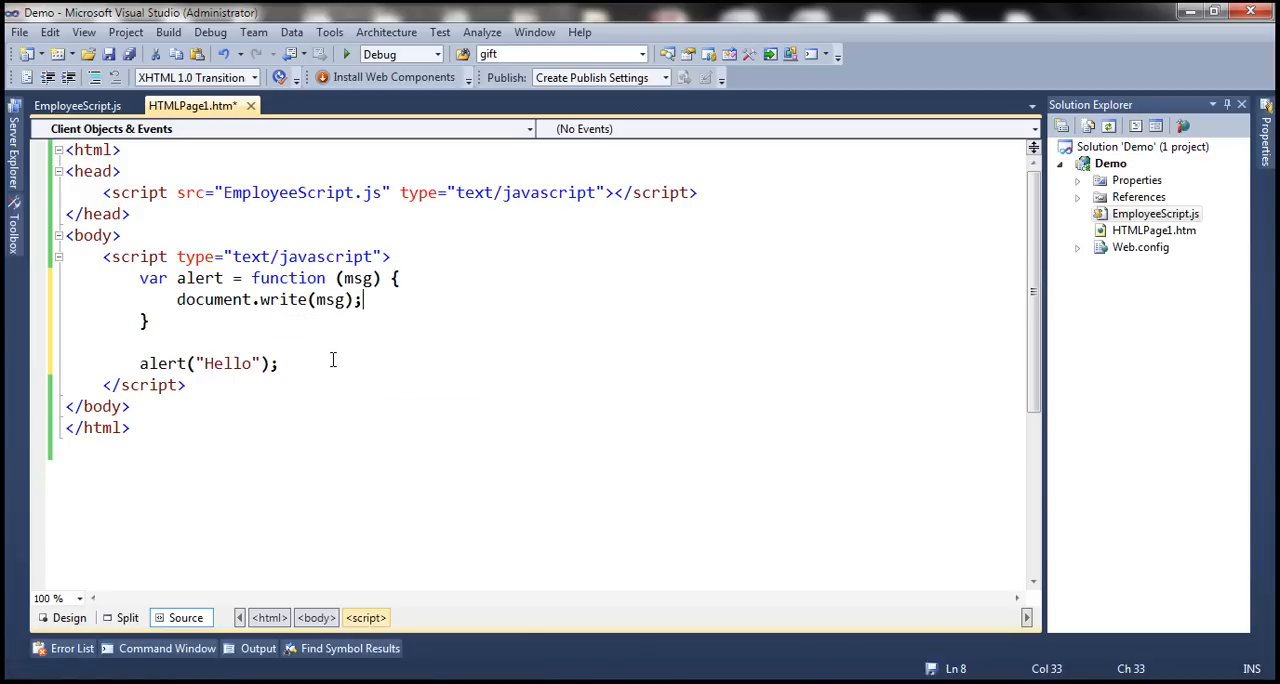
key(ctrl+s)
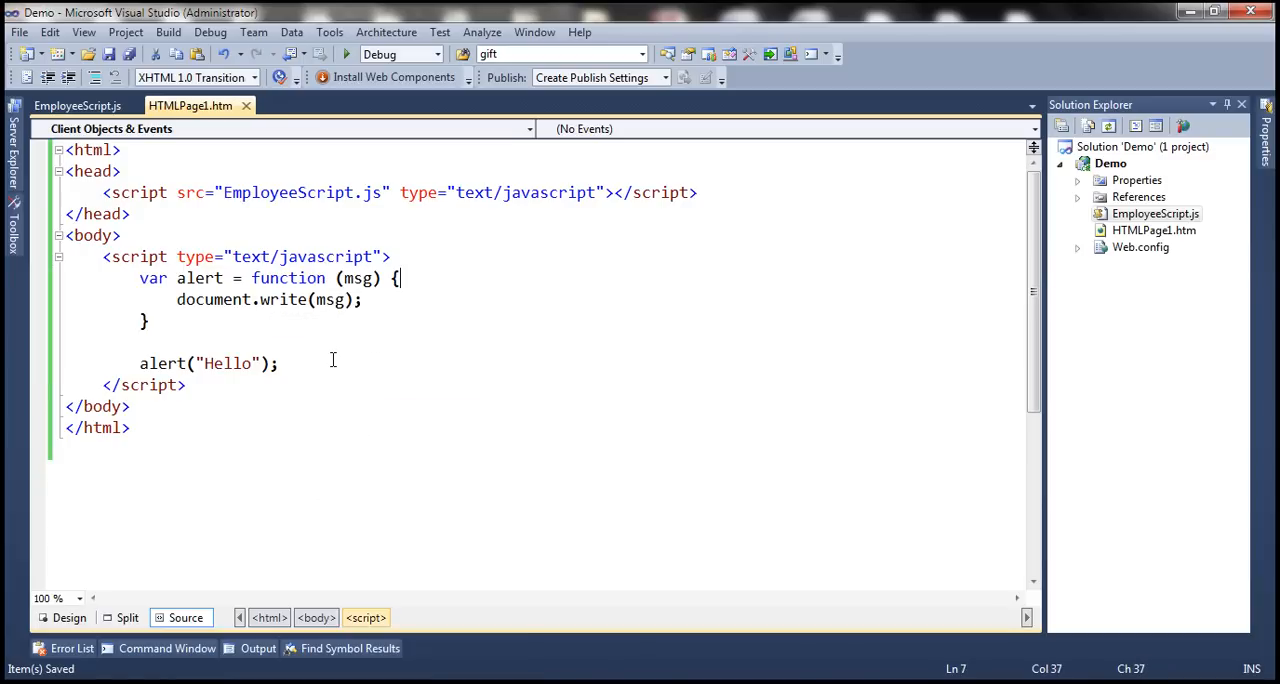
key(Enter)
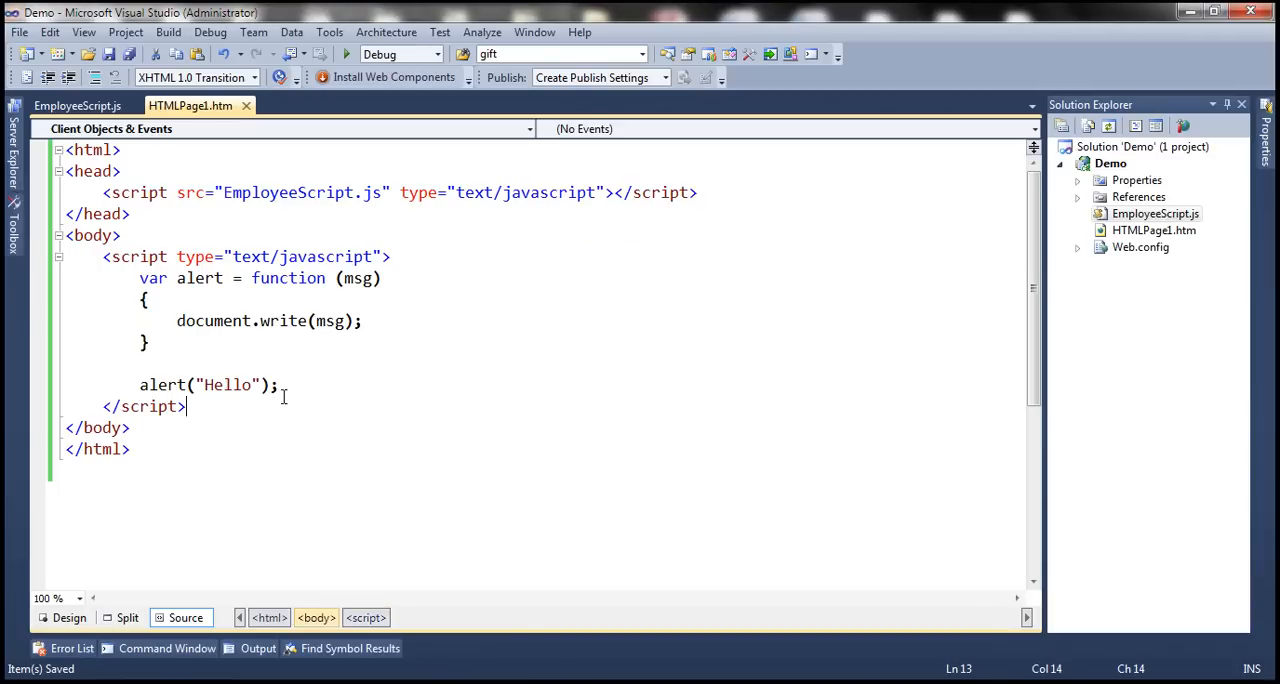
Add window.alert(" JavaScript"); below alert("Hello").
text(window.alert)
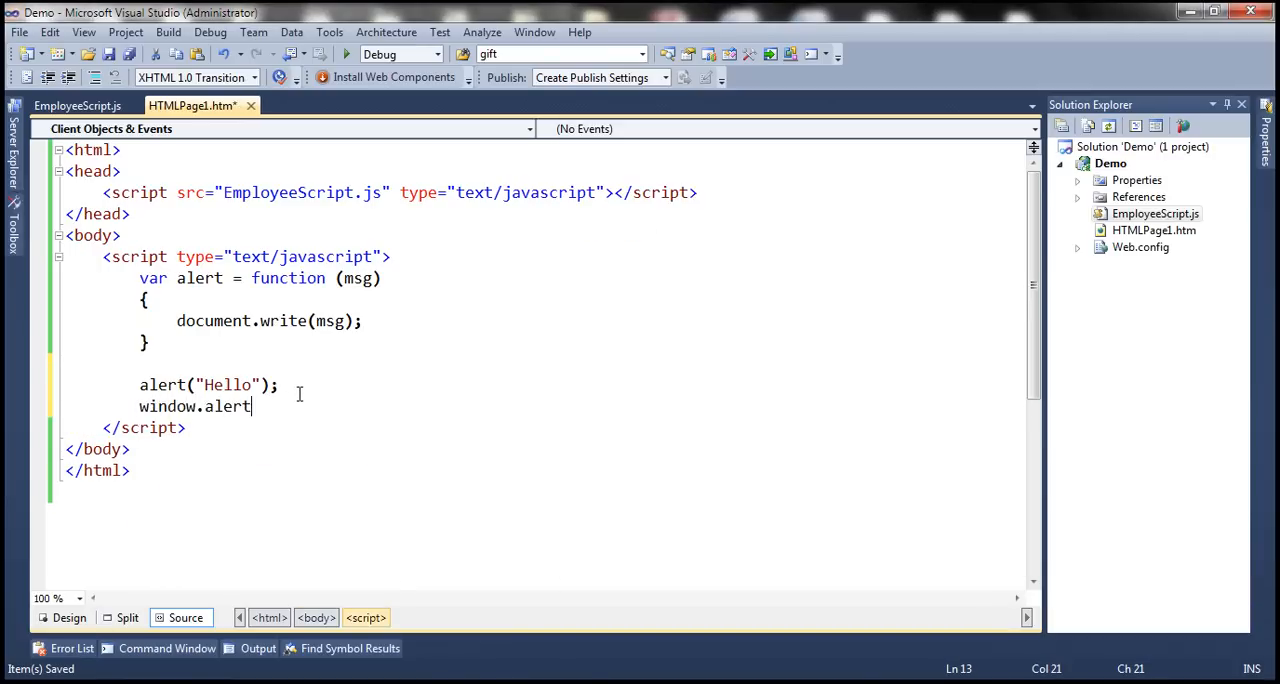
text((")
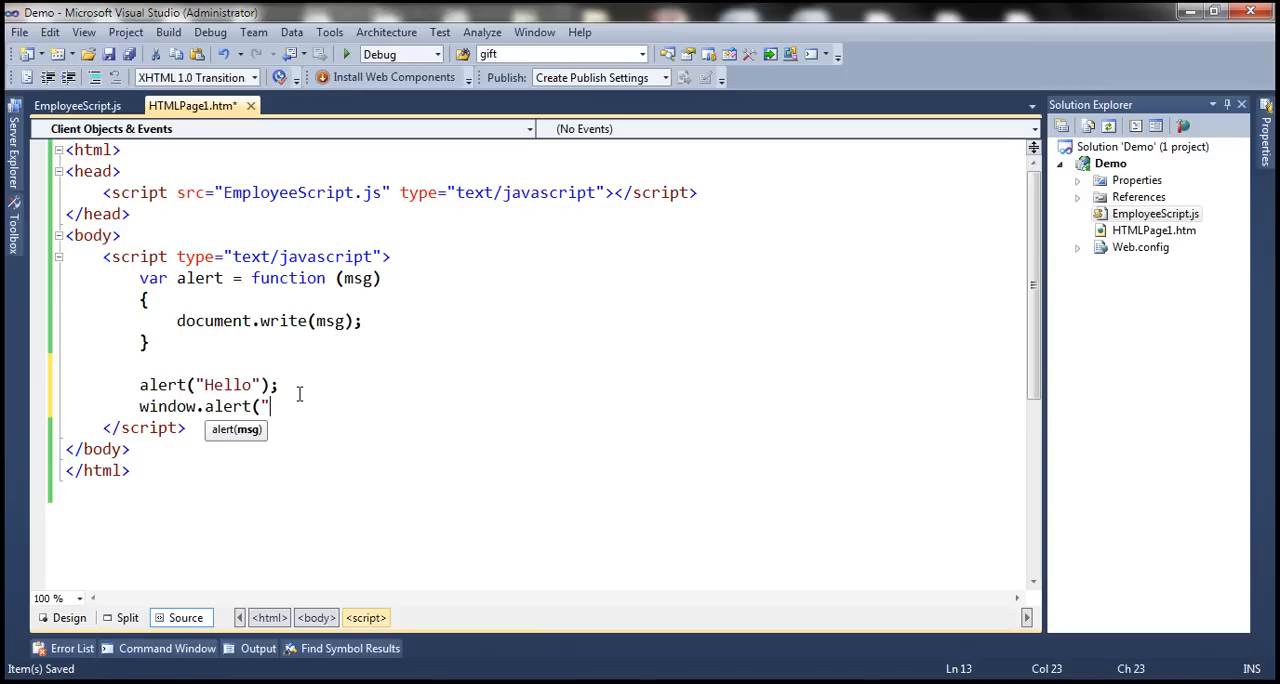
text(JavaS)
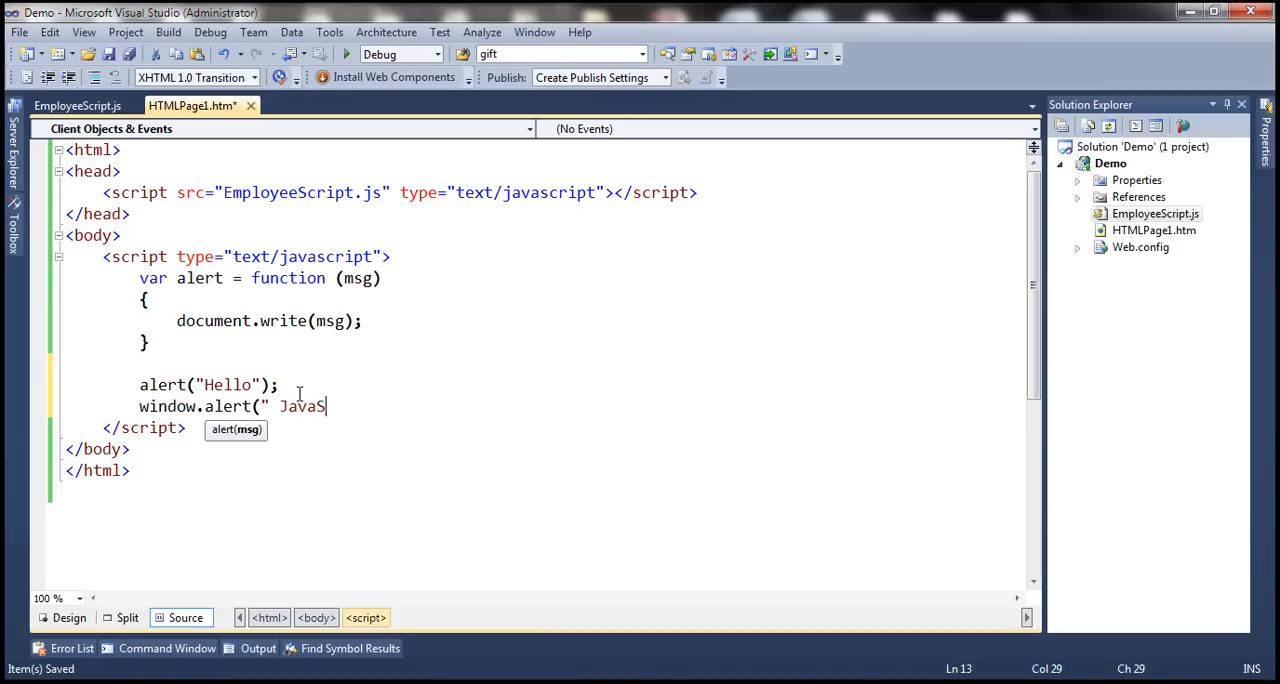
text(cript");)
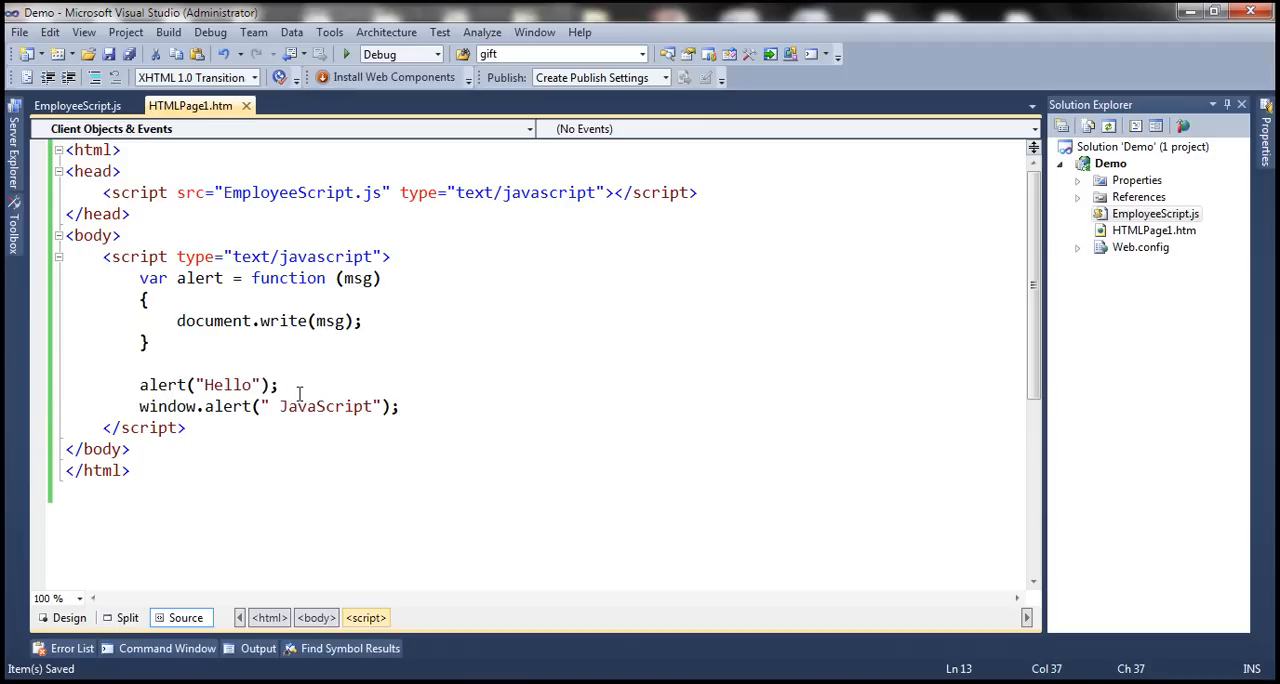
Select JavaScript in the code and the Hello JavaScript output on the page.
double_click(323, 406)
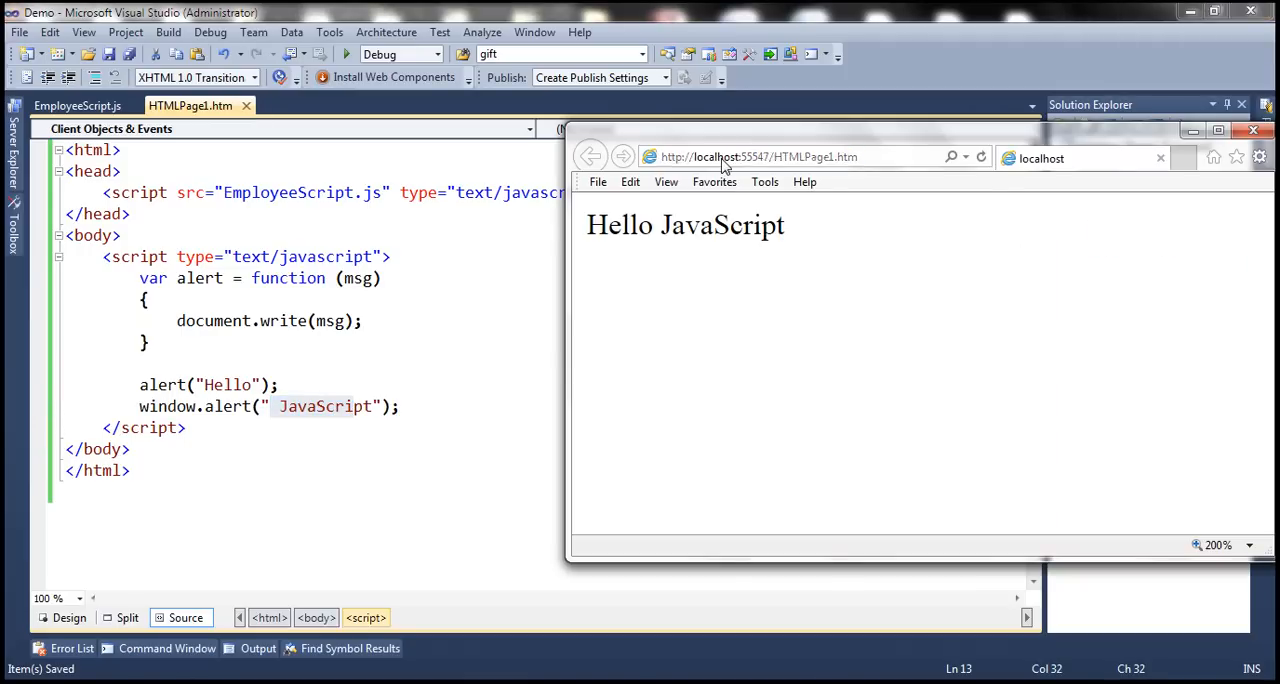
double_click(685, 225)
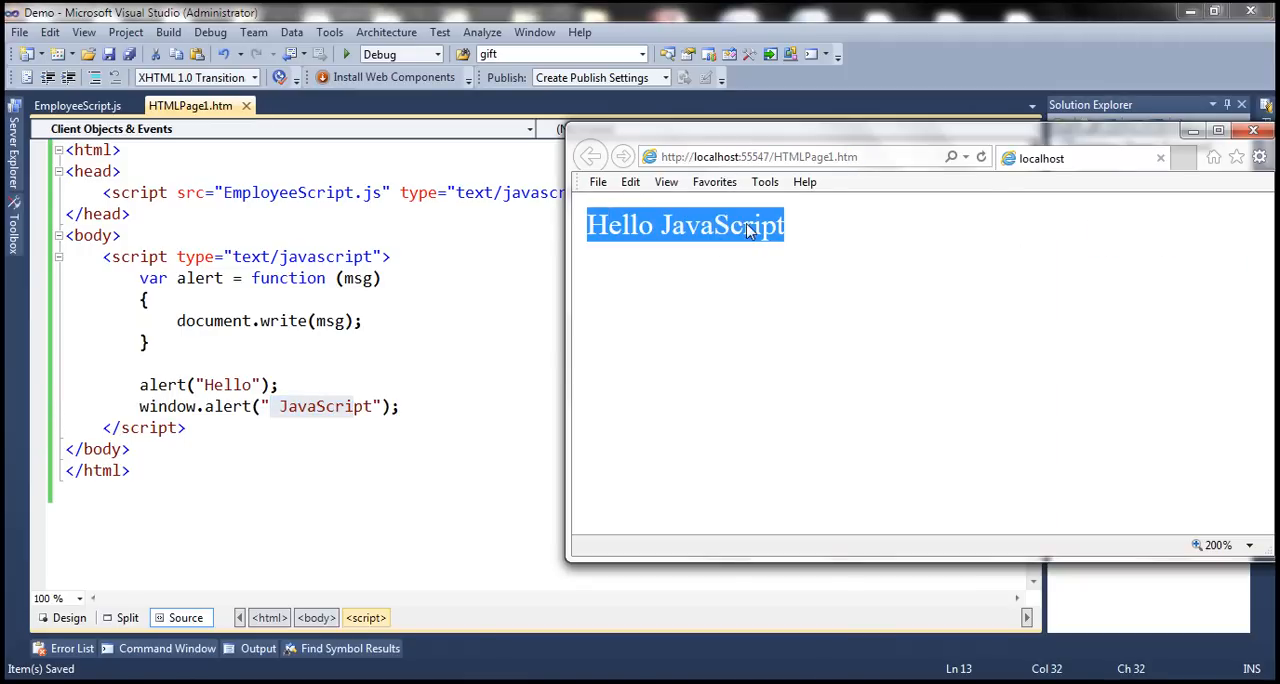
click(1253, 130)
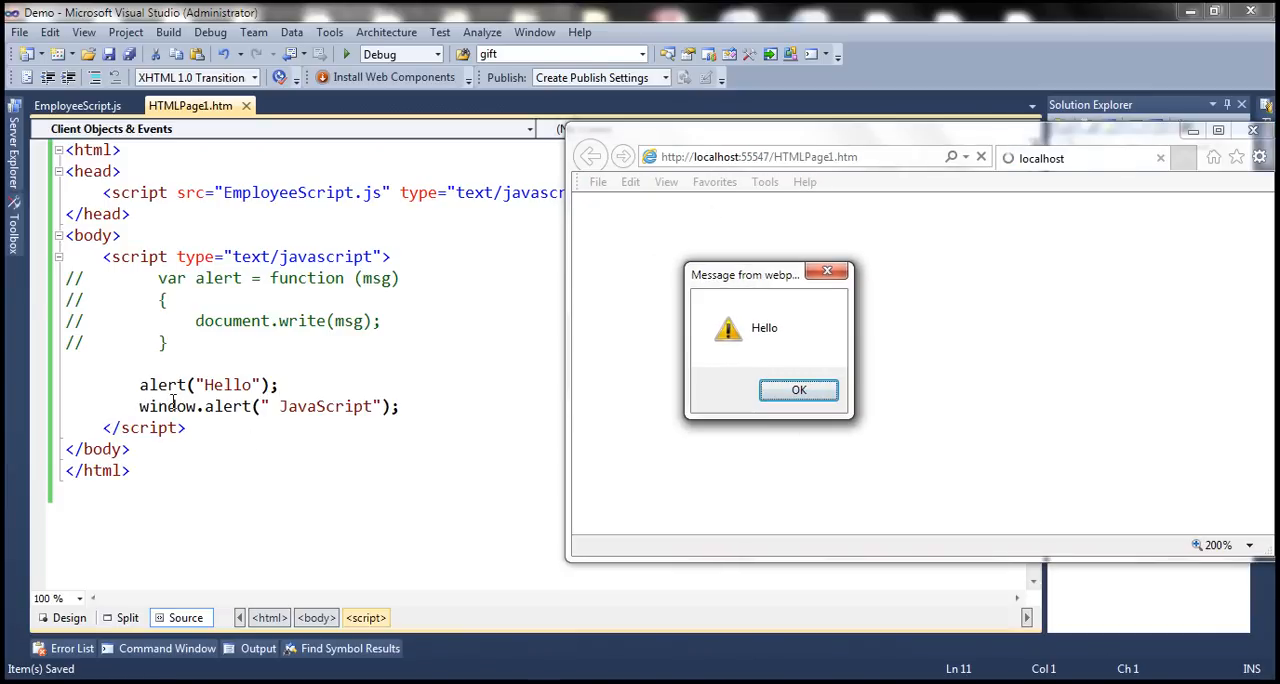
Dismiss the Hello and JavaScript message boxes with OK.
click(798, 389)
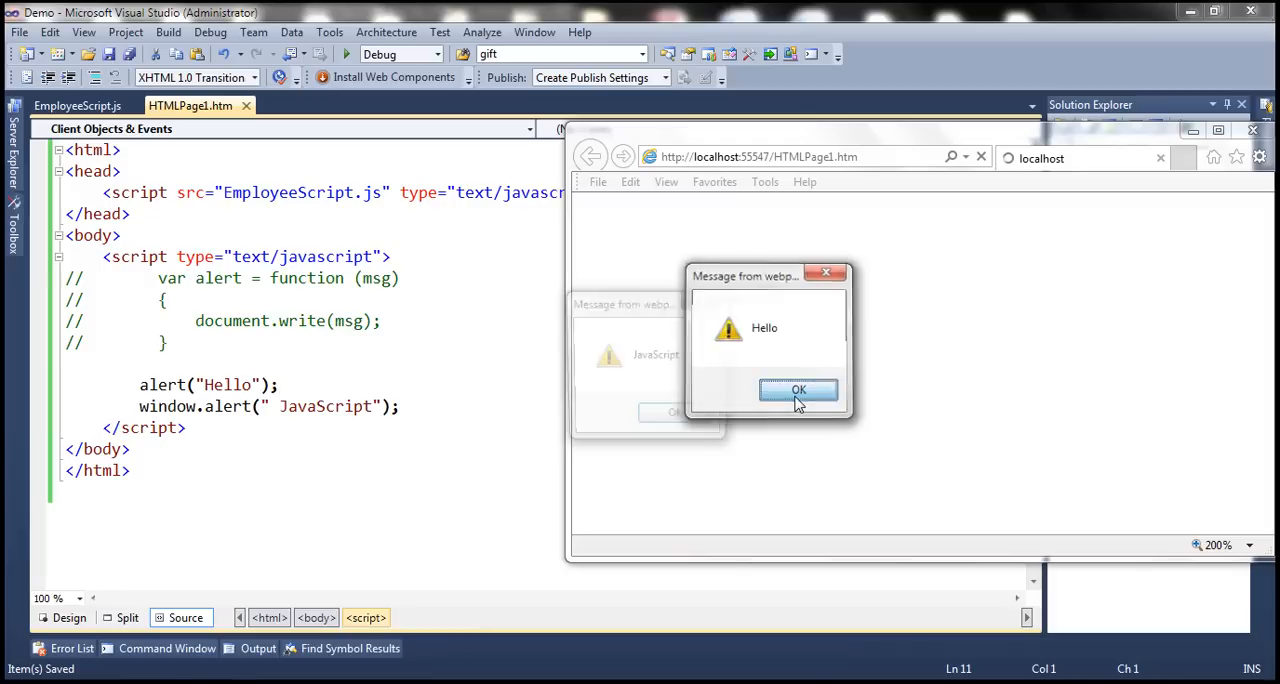
click(798, 389)
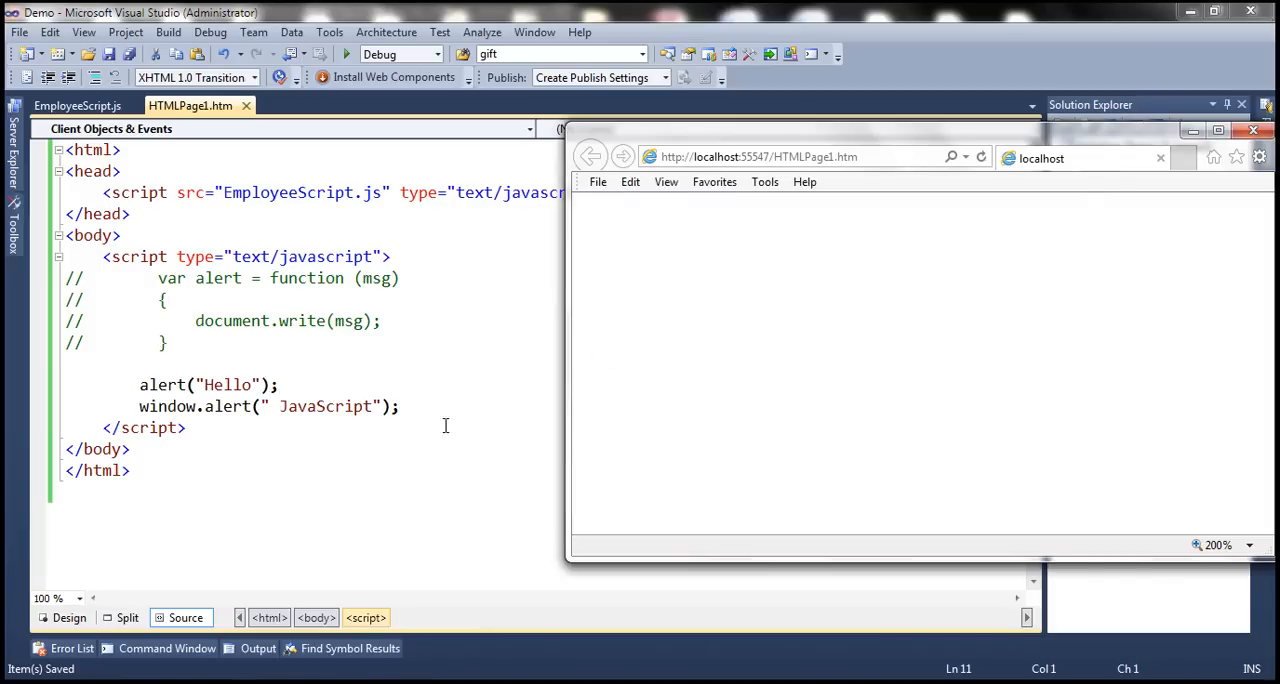